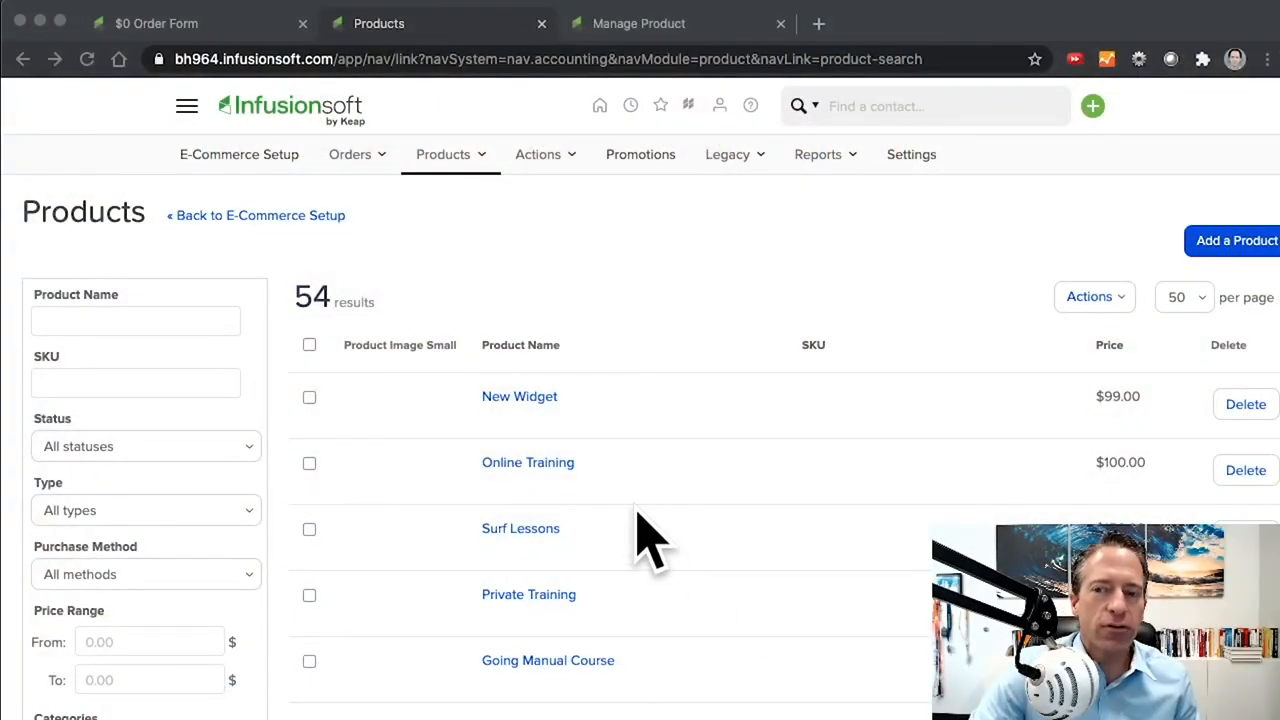
mouse_move(684, 230)
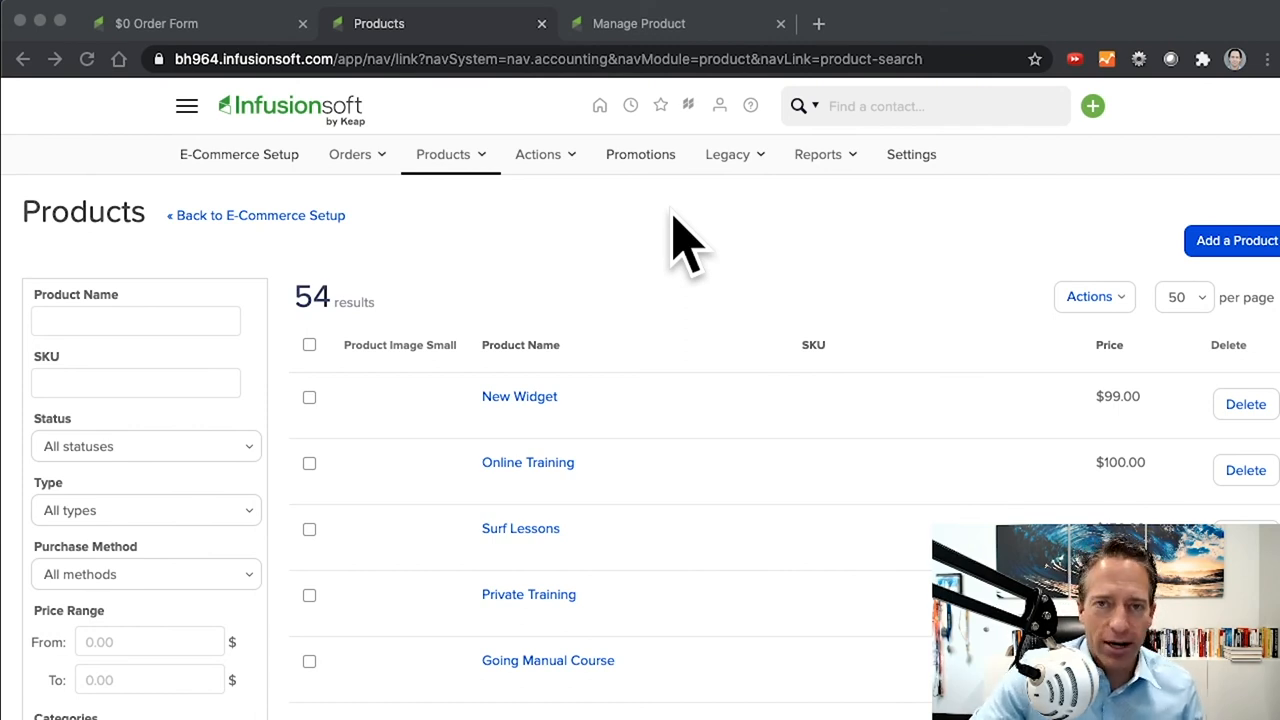
mouse_move(1236, 258)
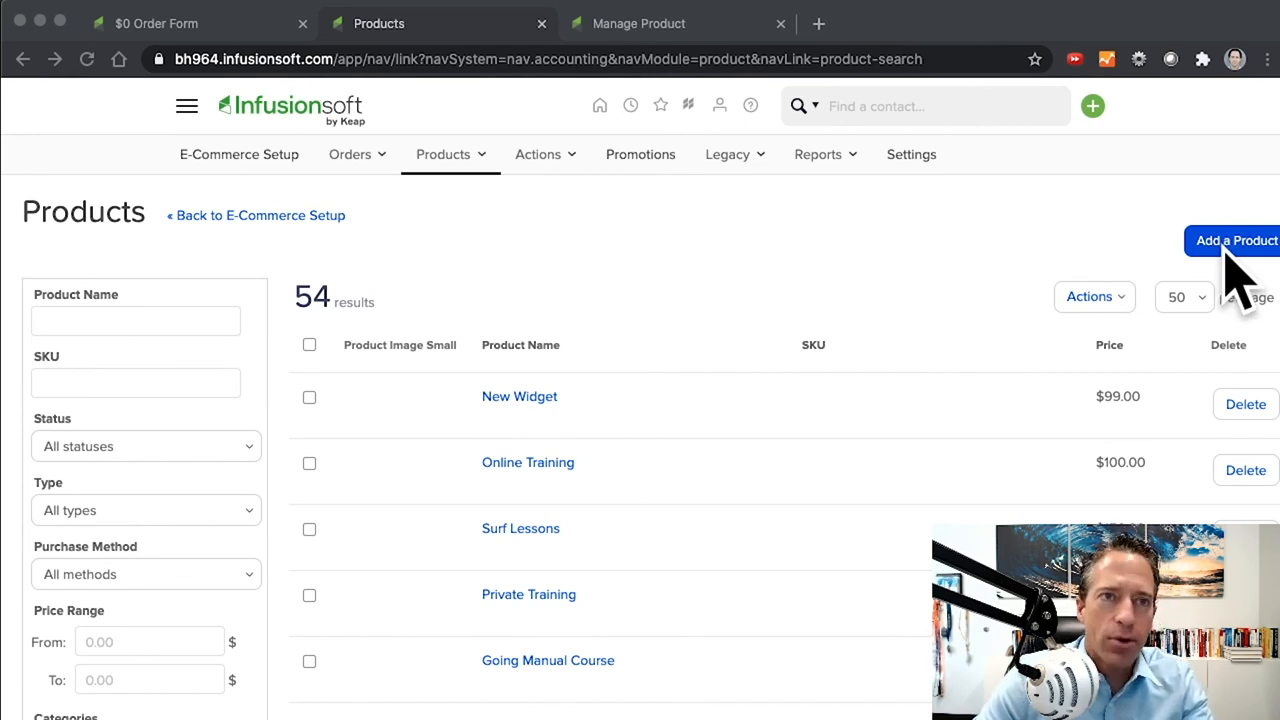
mouse_move(1120, 240)
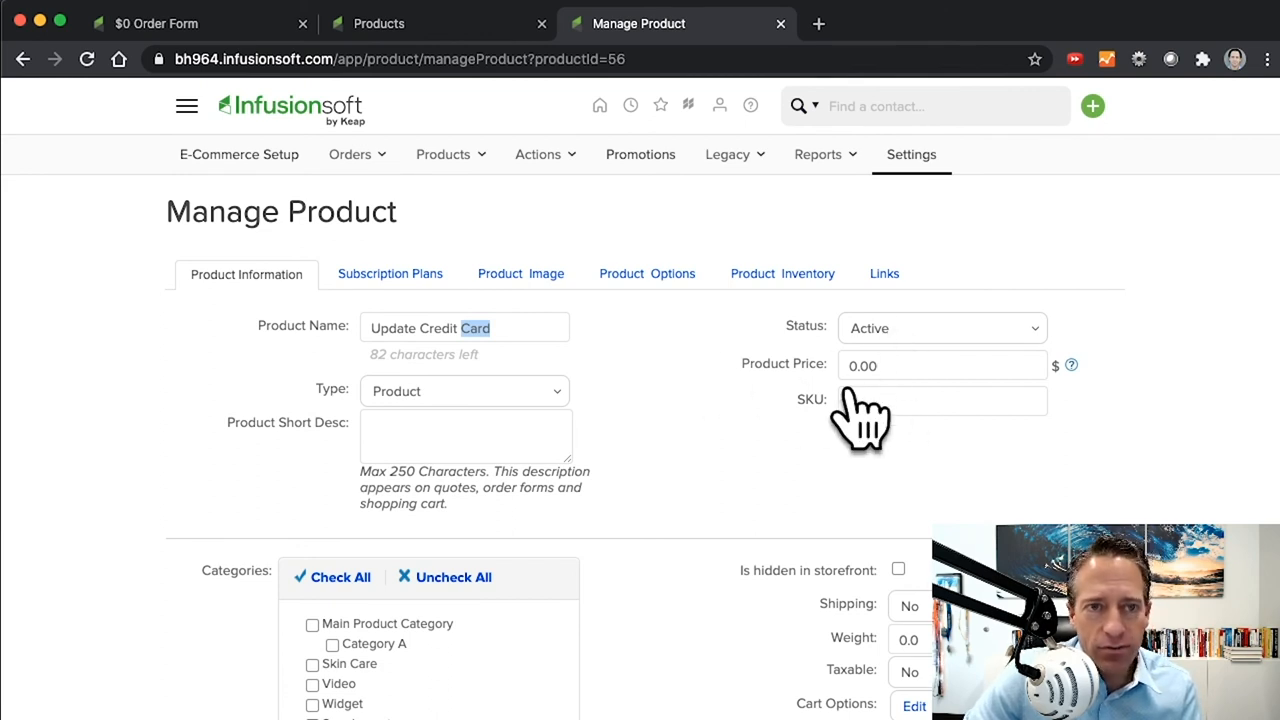
mouse_move(810, 440)
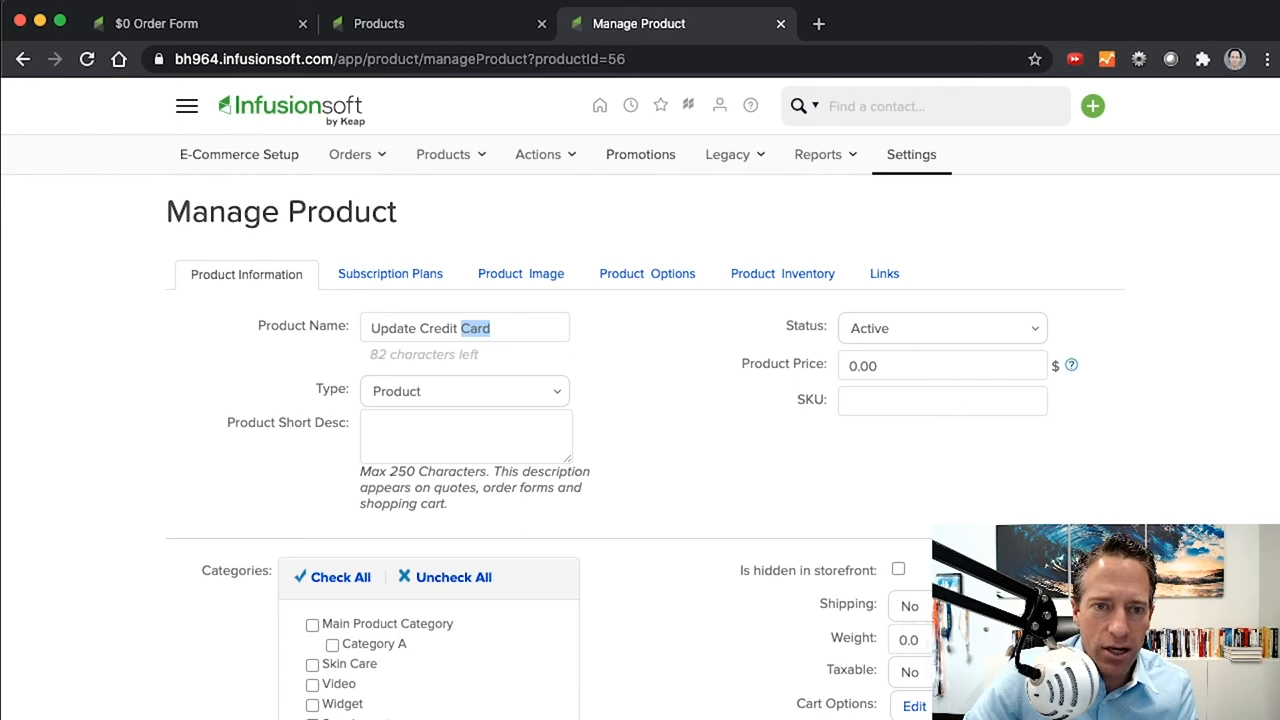
mouse_move(816, 644)
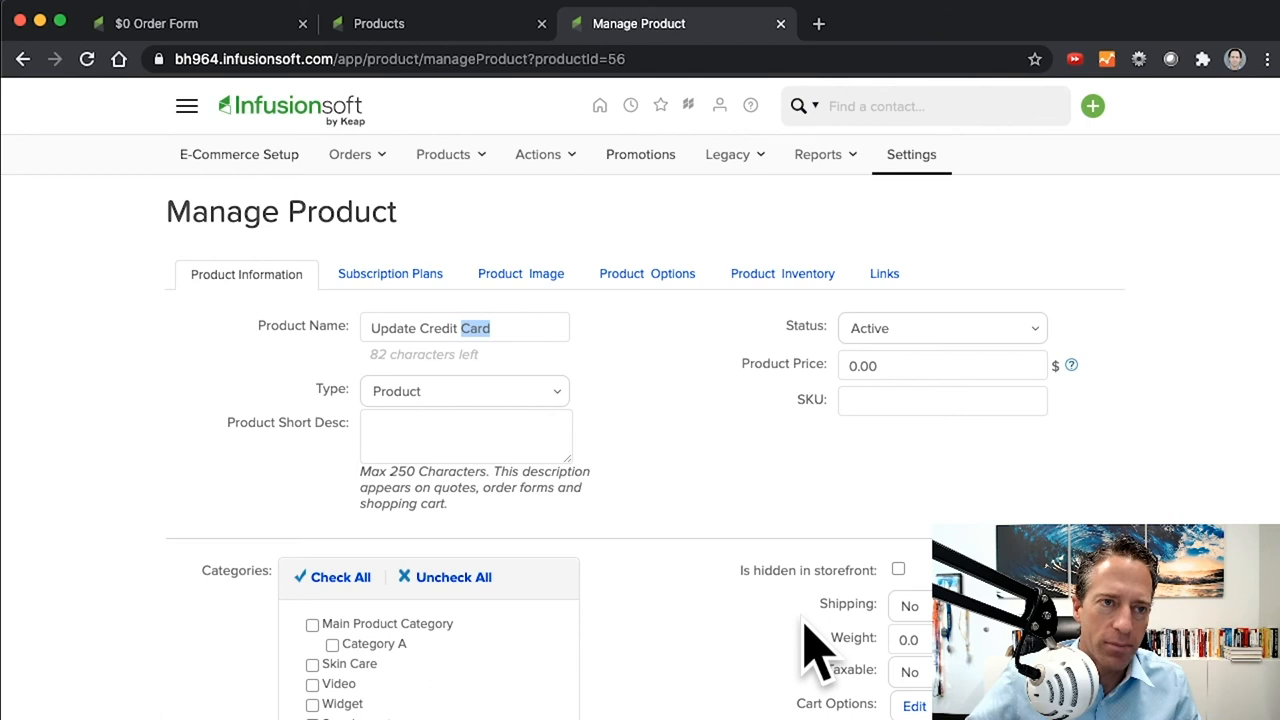
mouse_move(740, 660)
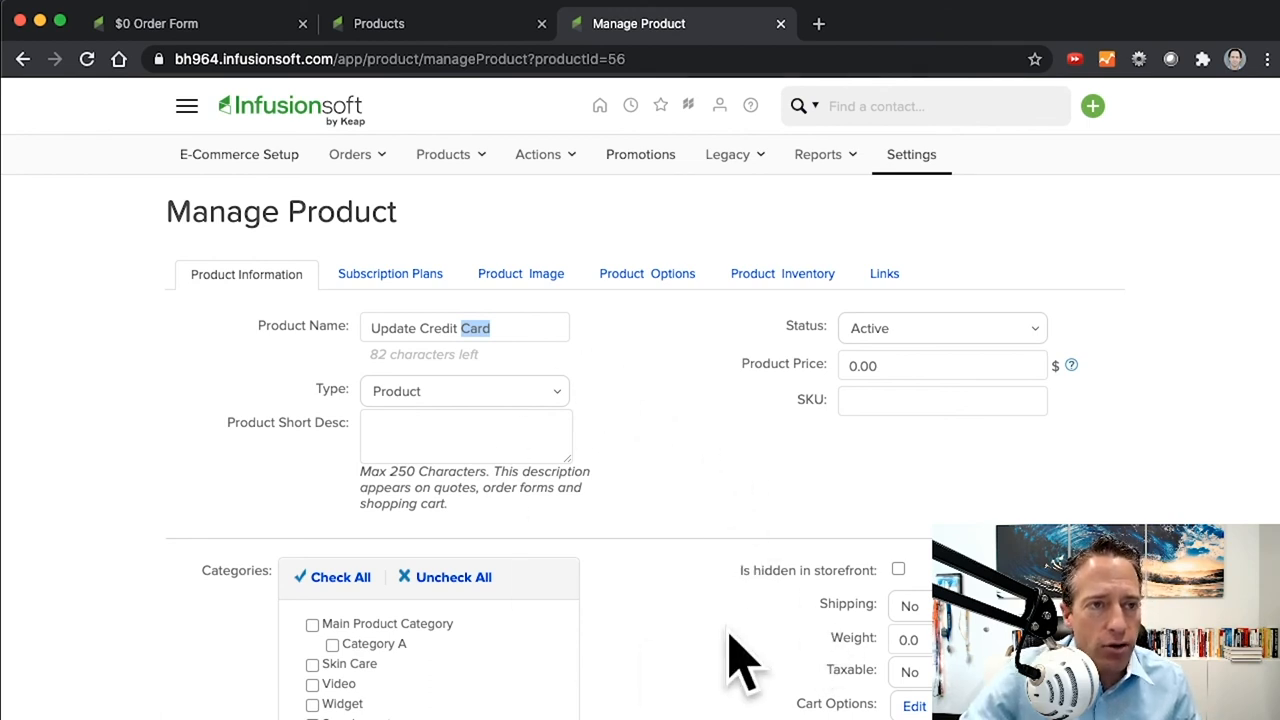
mouse_move(696, 640)
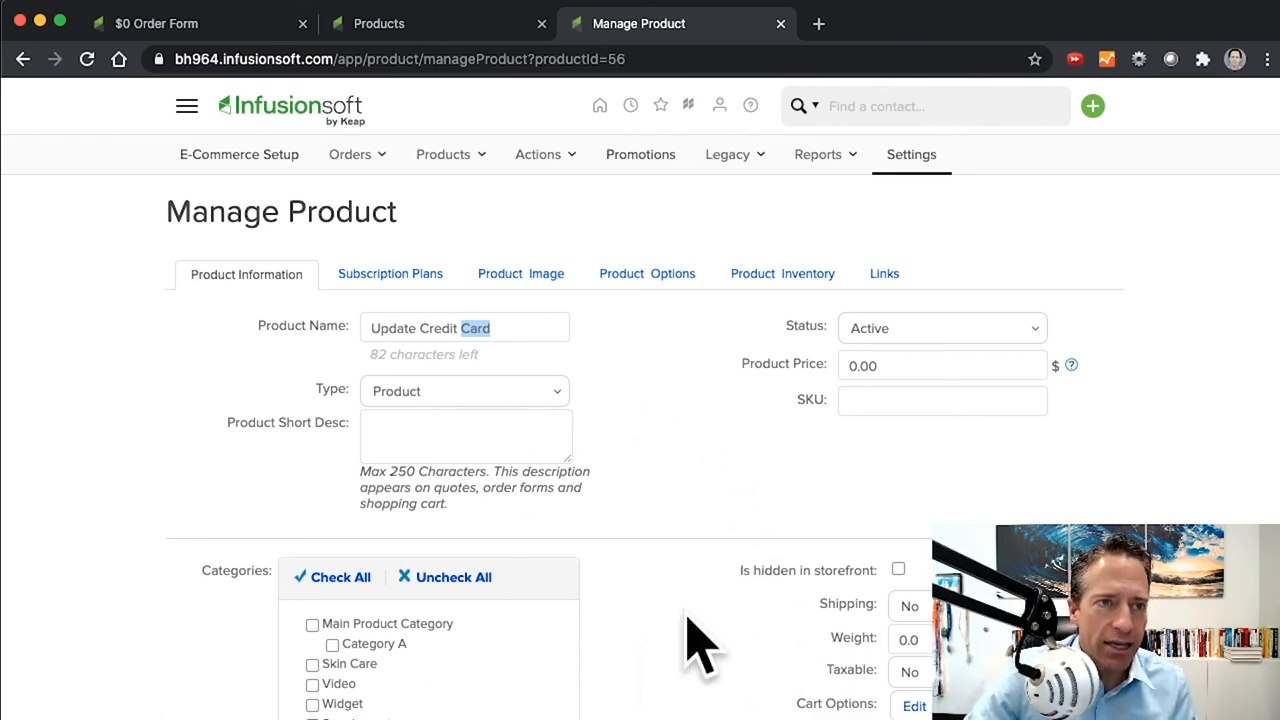
mouse_move(186, 106)
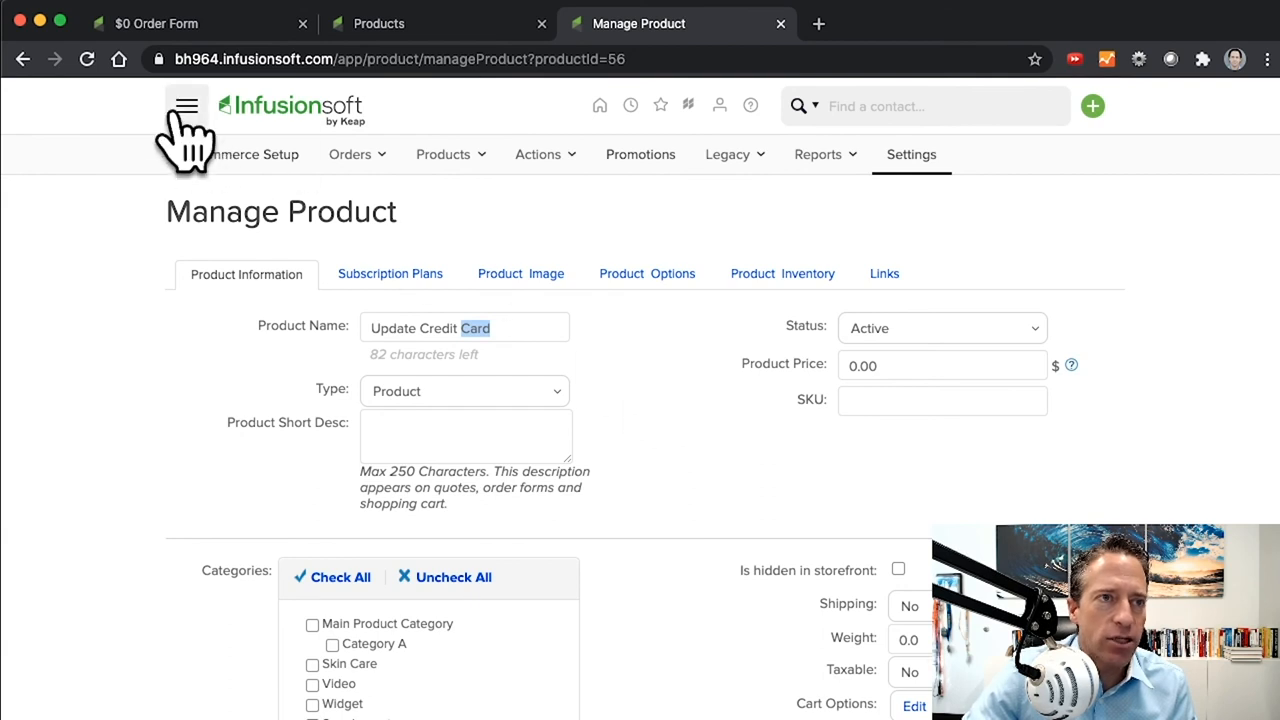
Start a new order form from E-Commerce Setup > Order Forms
left_click(186, 106)
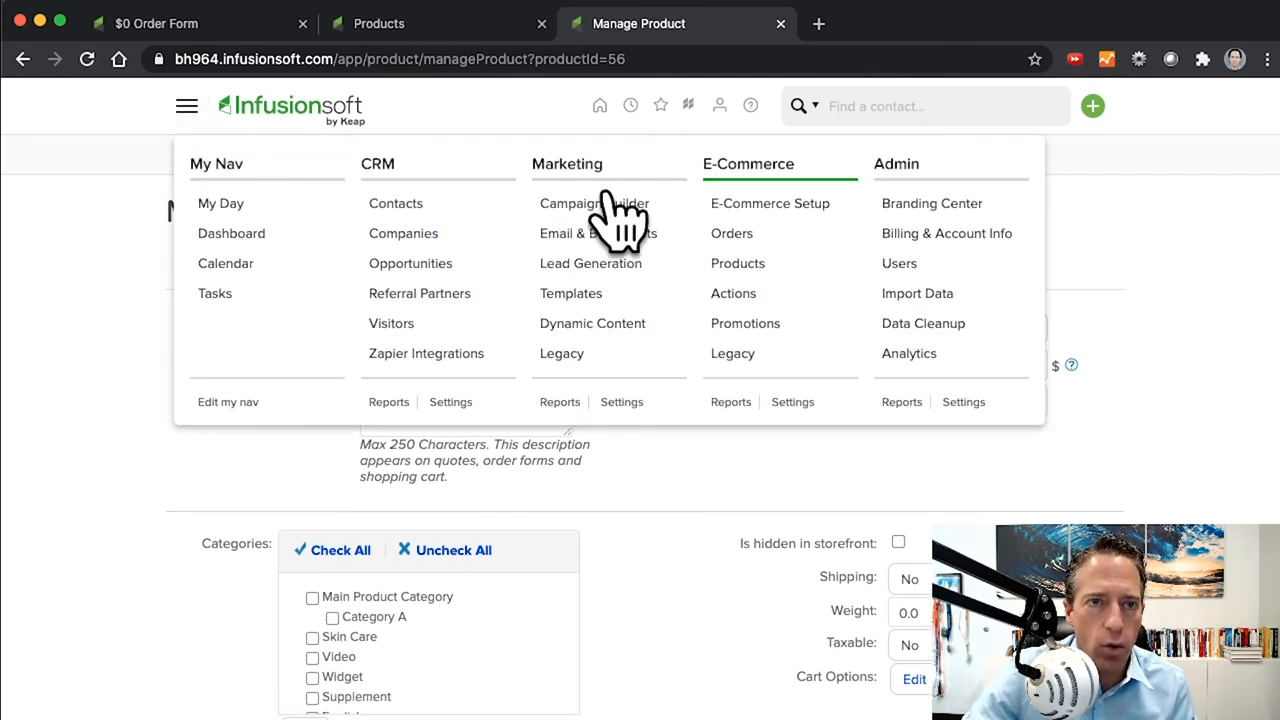
left_click(770, 204)
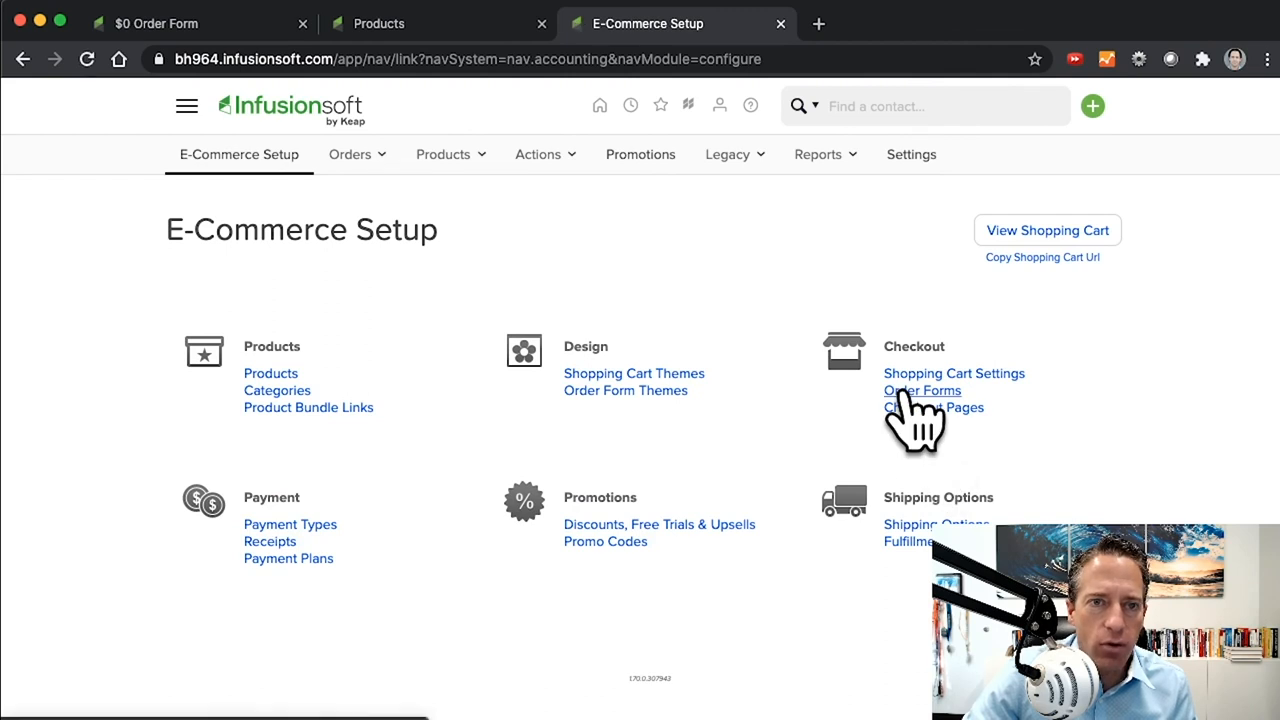
left_click(922, 390)
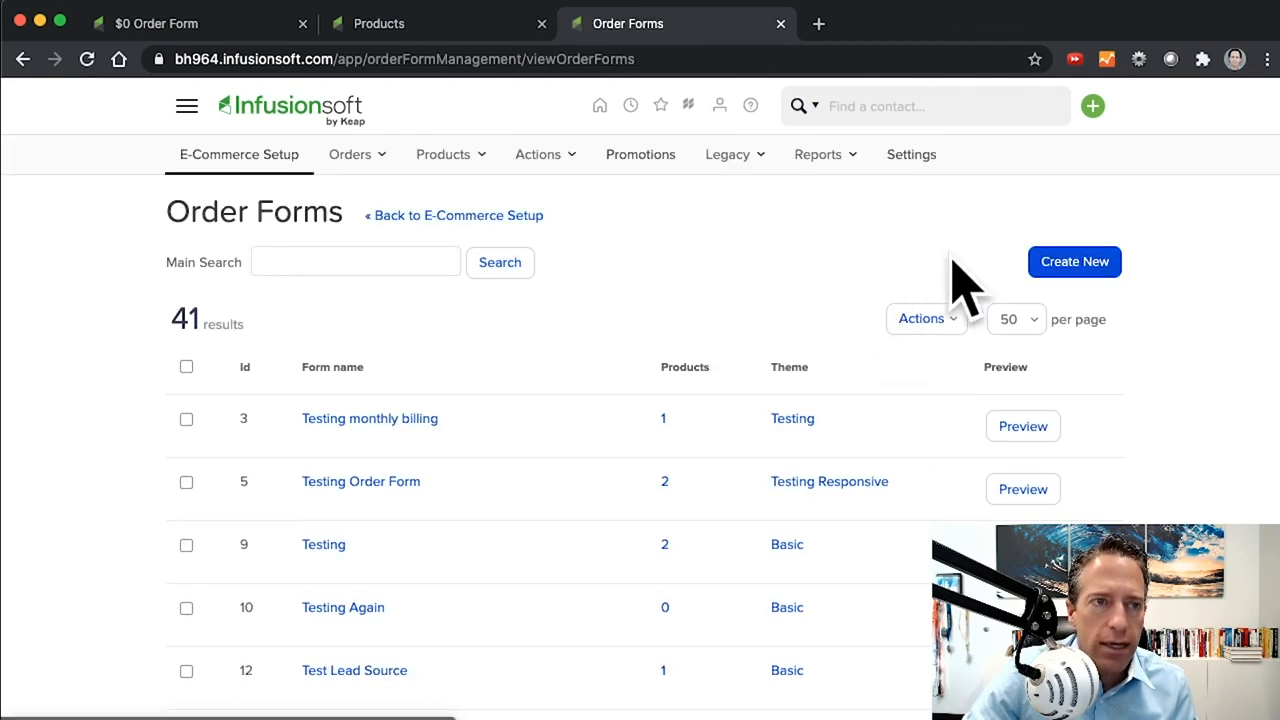
left_click(1074, 260)
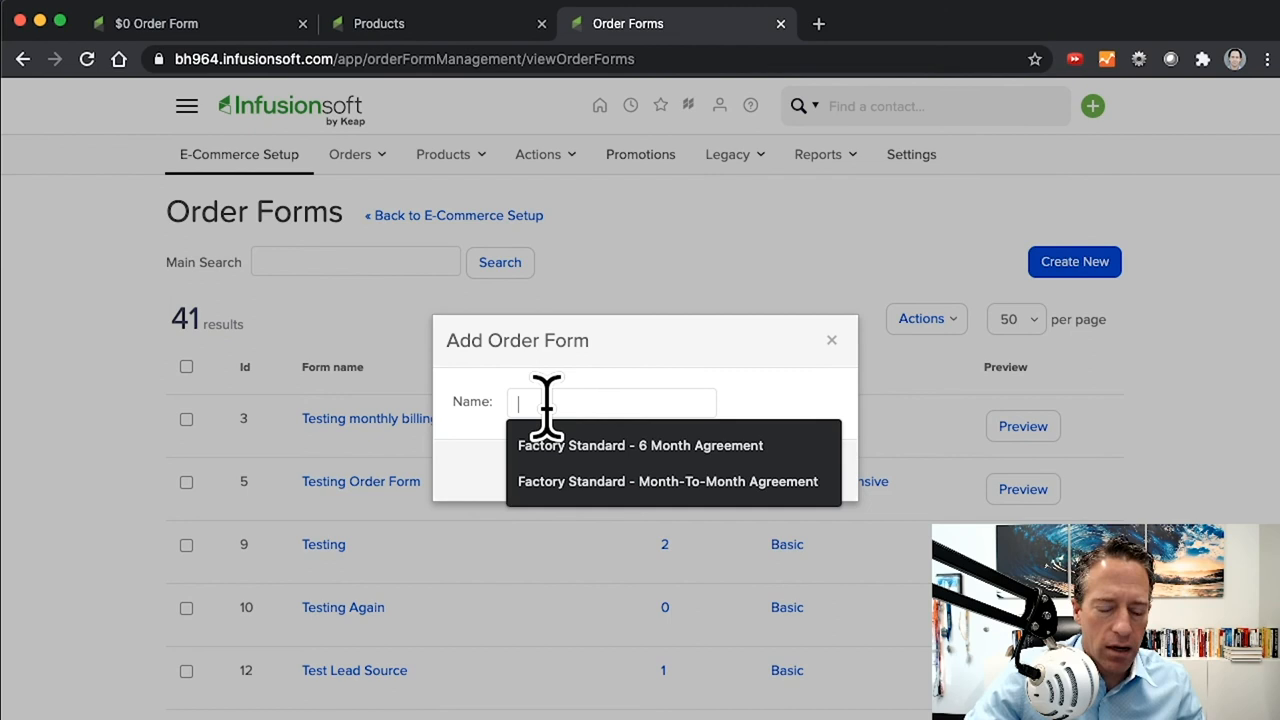
Name the form Update Credit Card, then append 2 after the duplicate-name warnings
type("Ud")
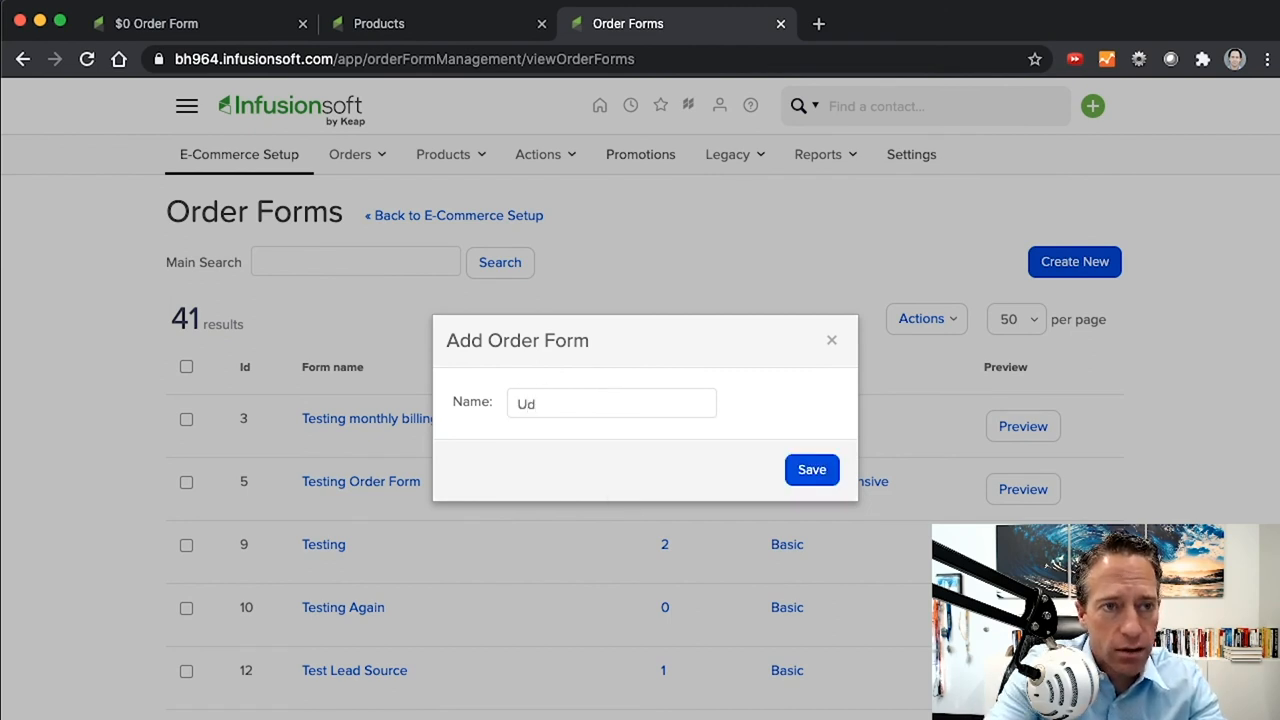
type("Update Credit")
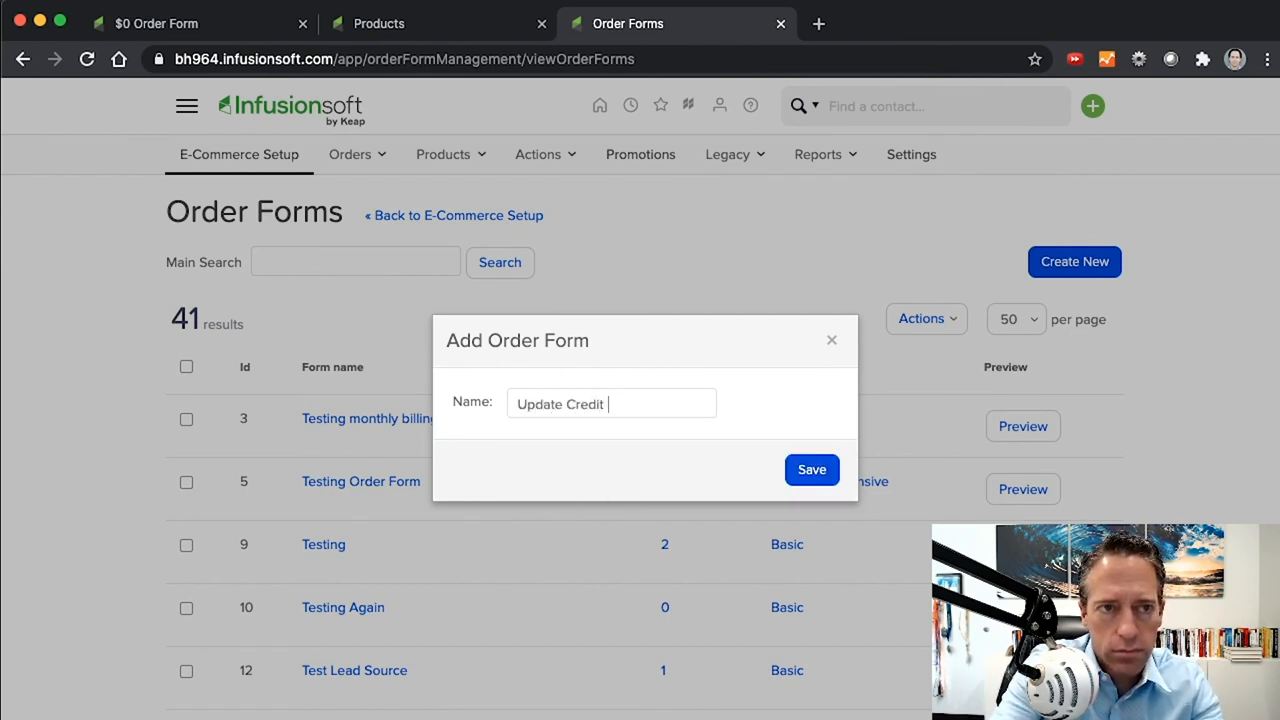
left_click(812, 470)
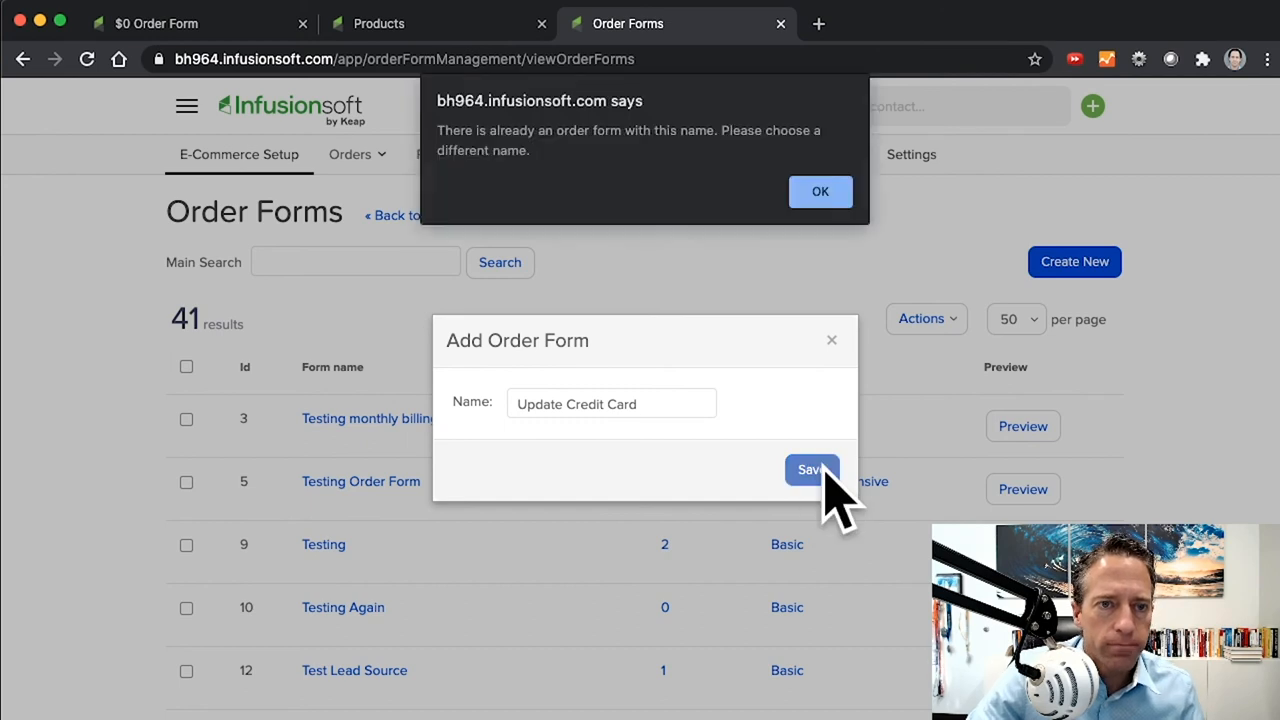
left_click(820, 192)
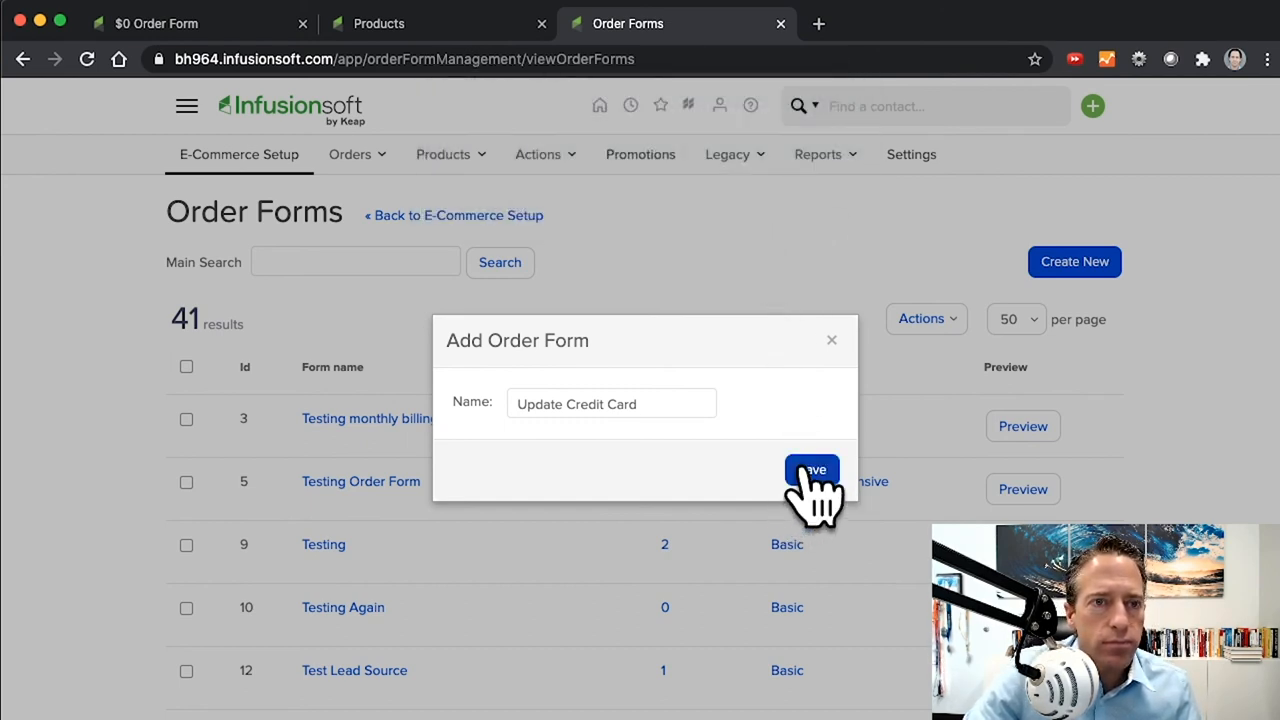
left_click(812, 470)
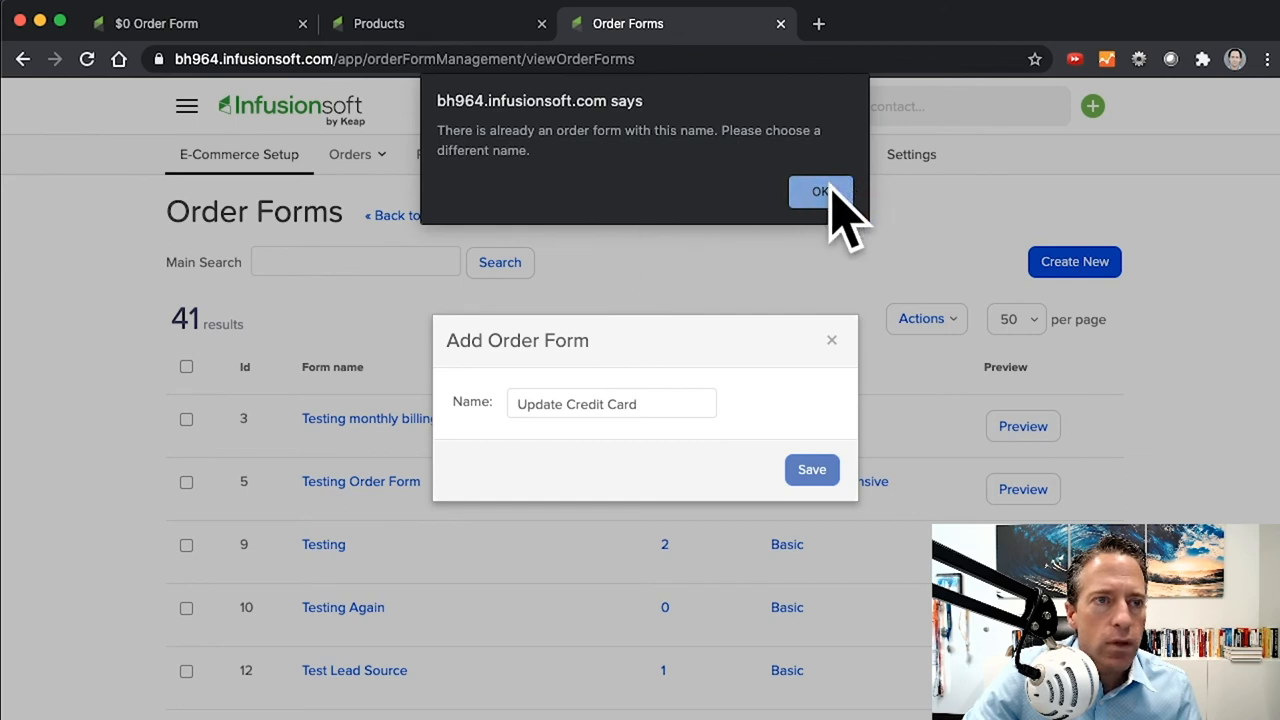
left_click(820, 192)
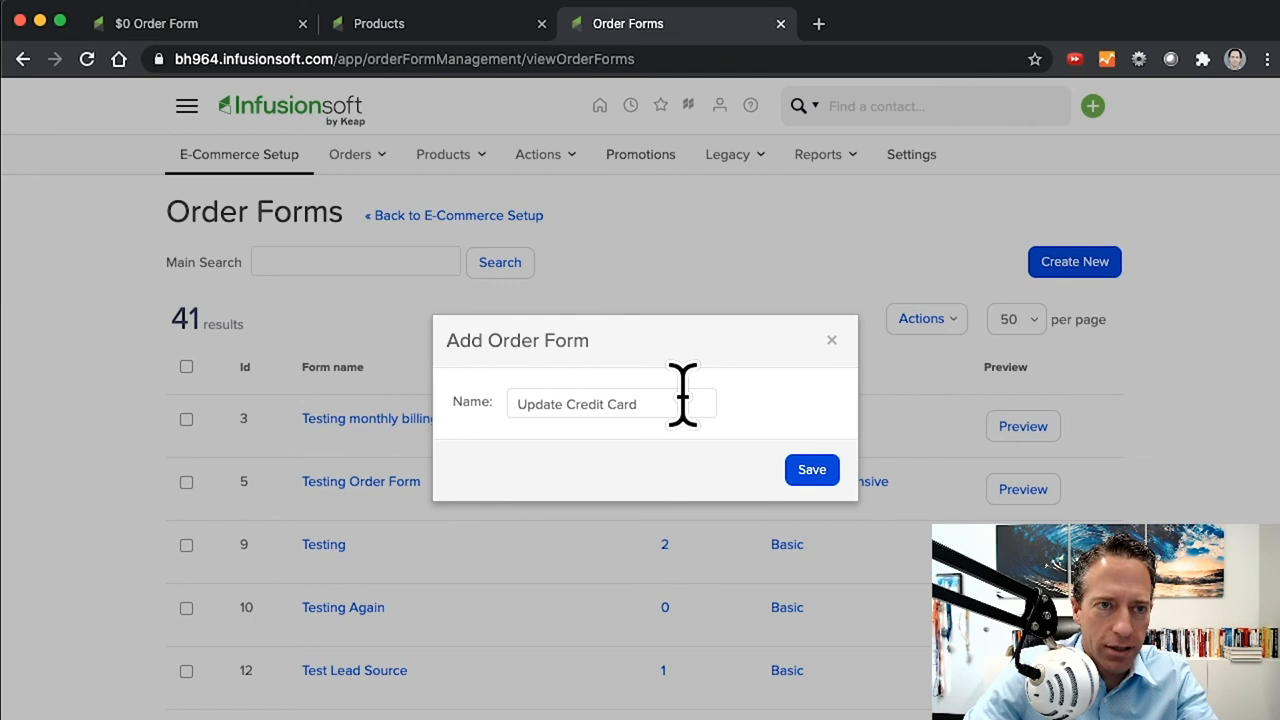
type("2")
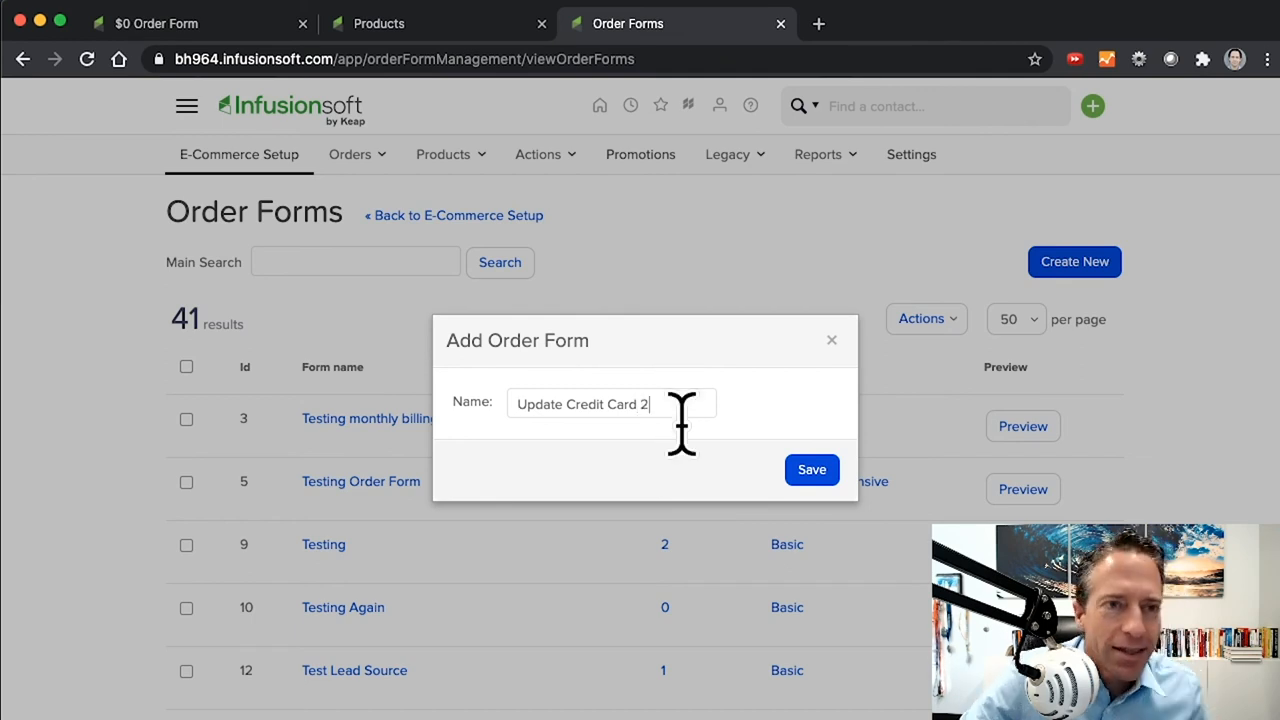
Create the Update Credit Card 2 form and add the Update Credit Card product at 0.00
left_click(812, 468)
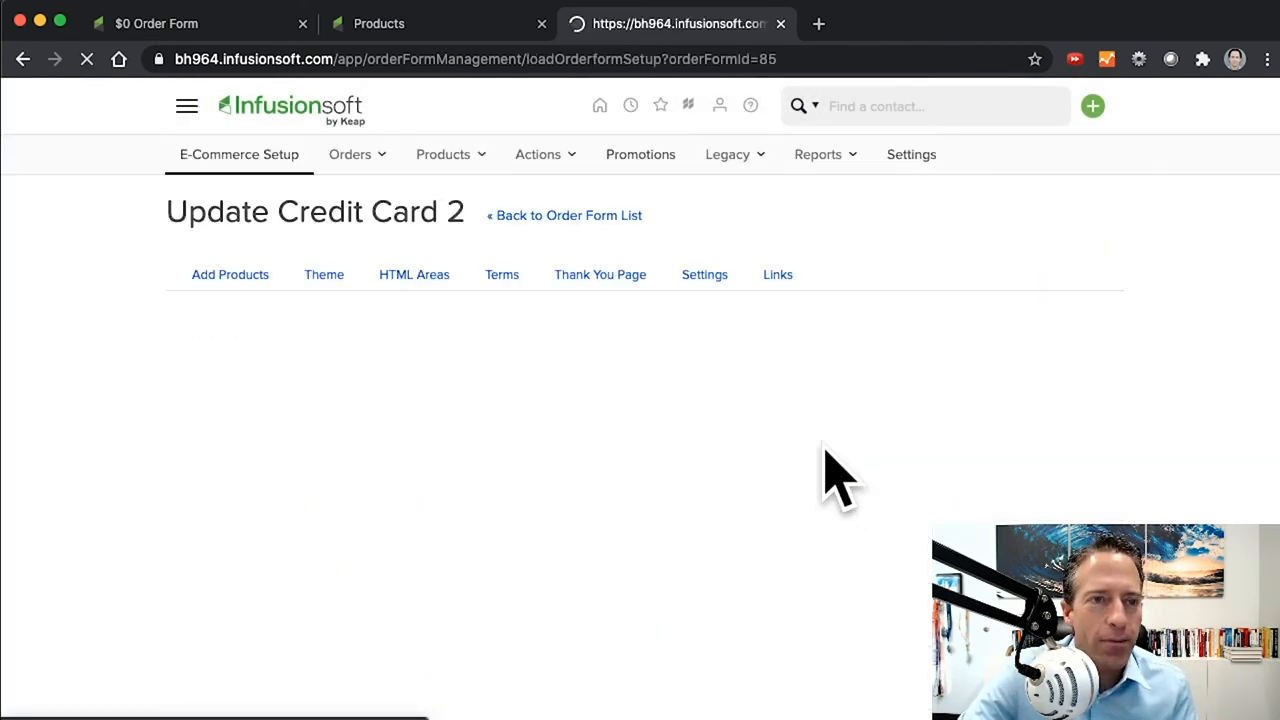
left_click(230, 274)
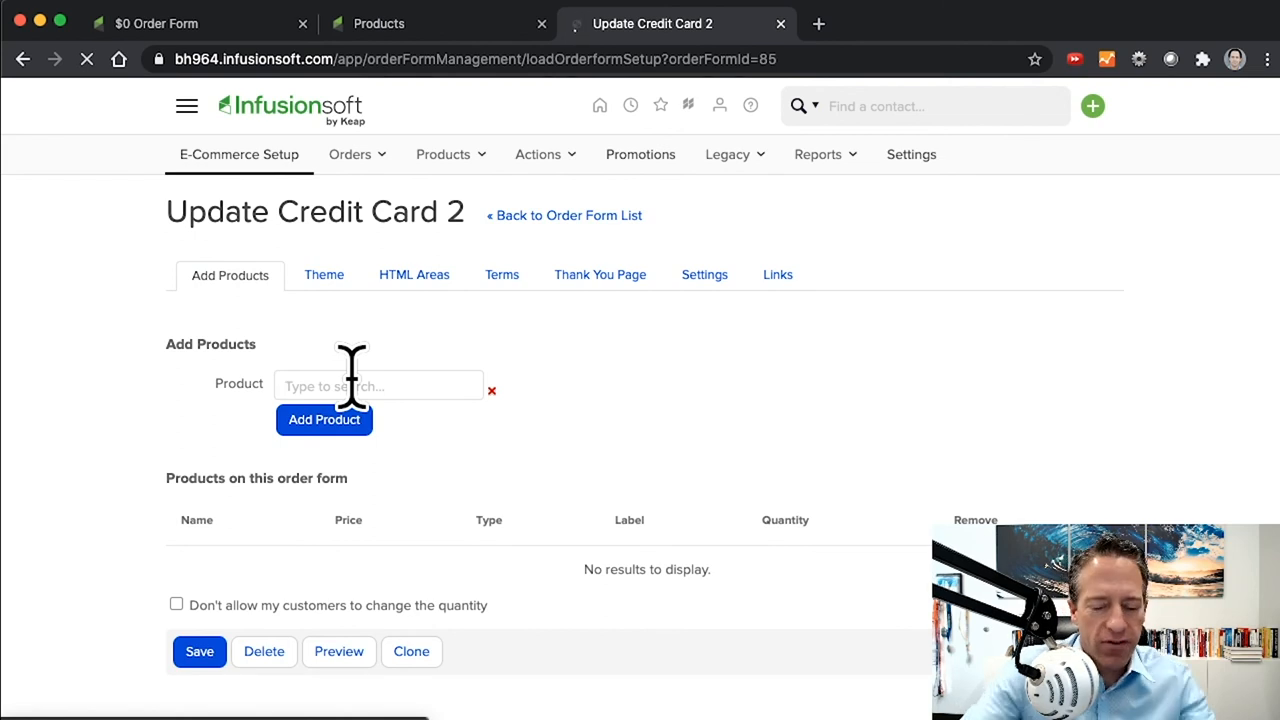
type("u[da")
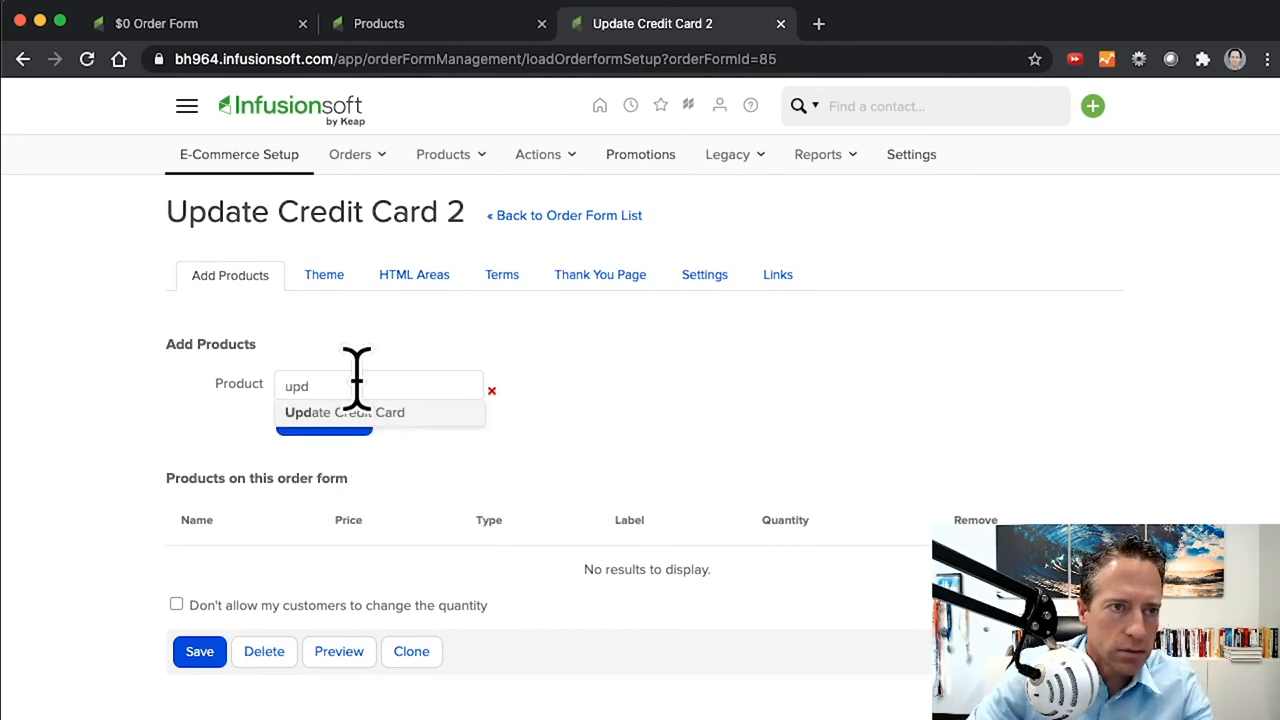
left_click(344, 412)
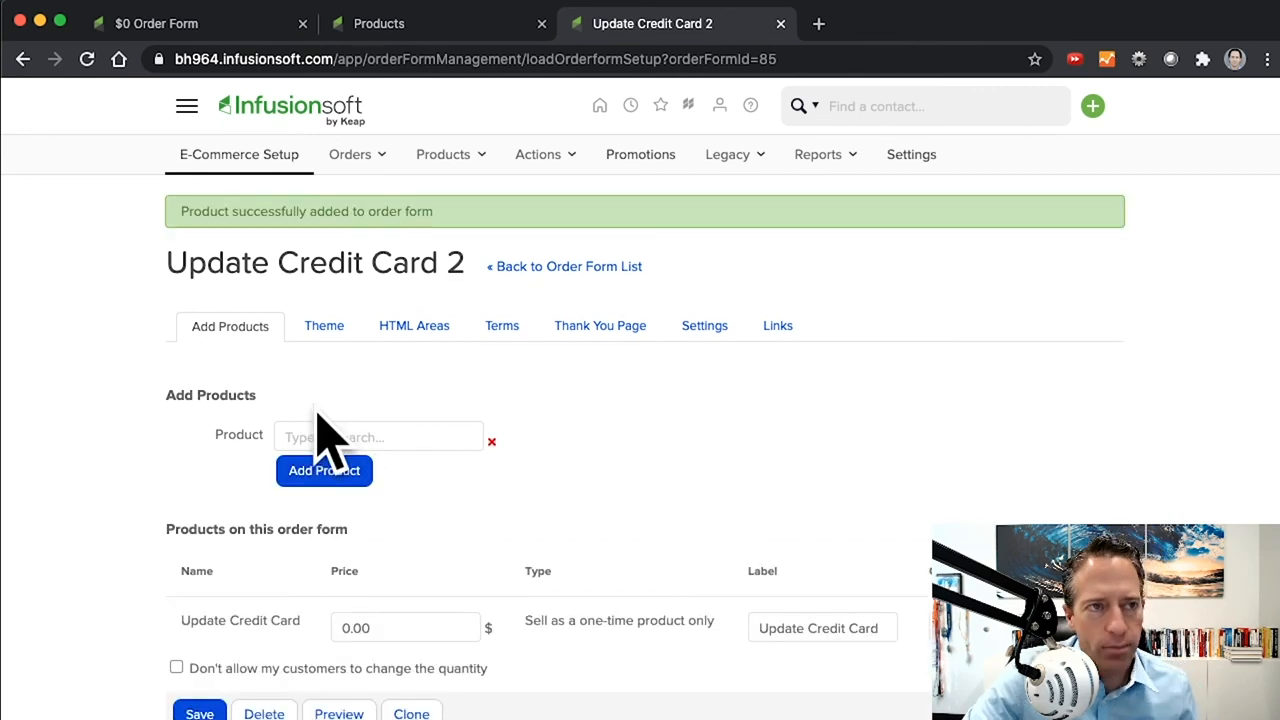
scroll("down", 3)
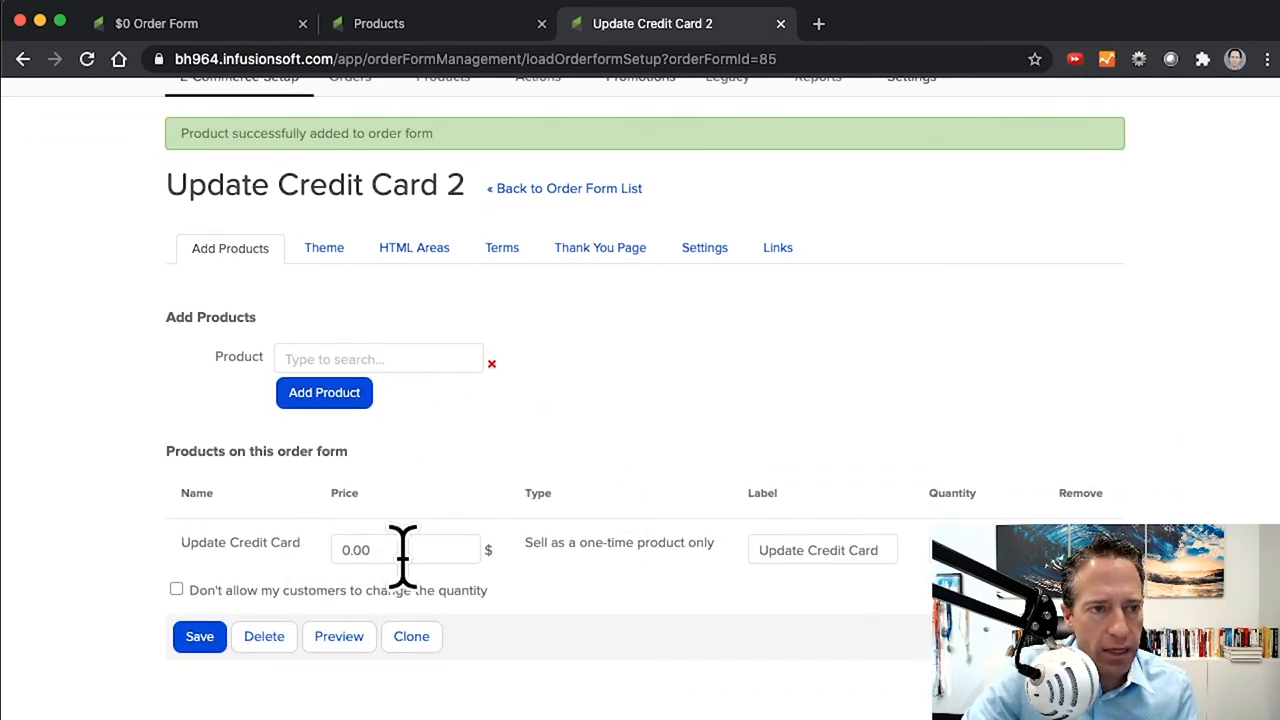
mouse_move(910, 630)
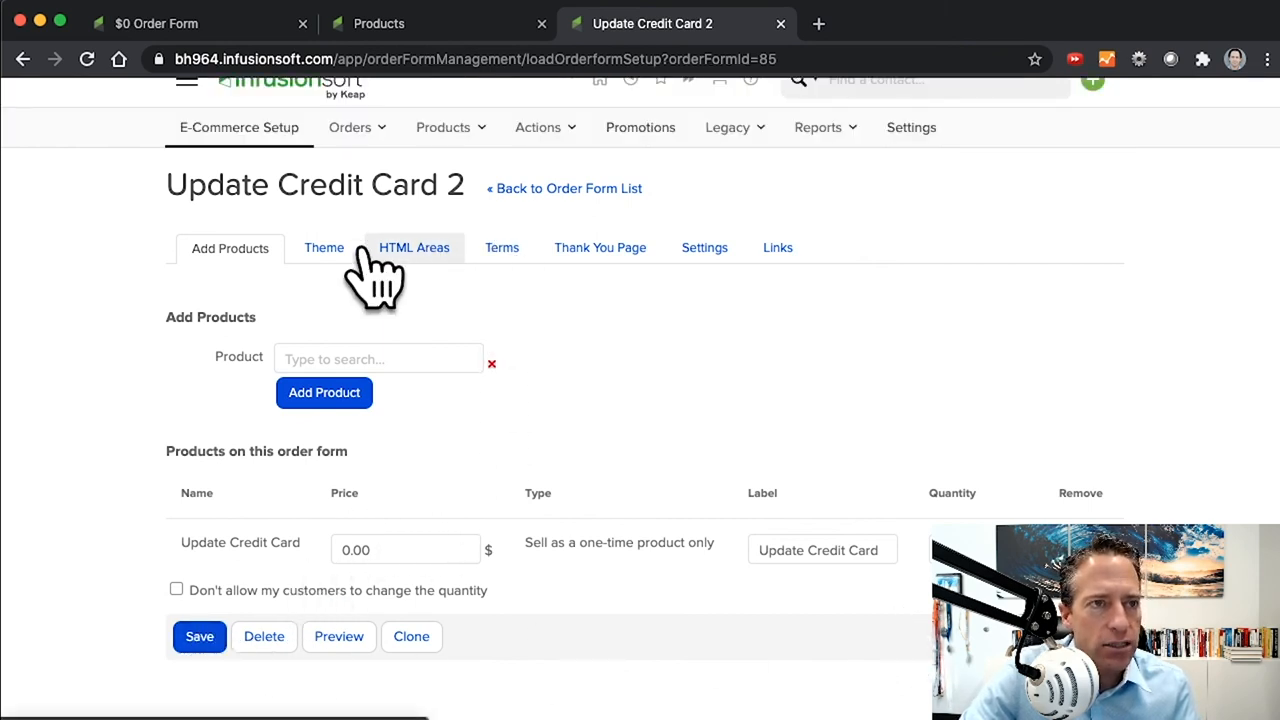
Activate the Surf Shack theme and save the form's $0.00 product list
left_click(324, 248)
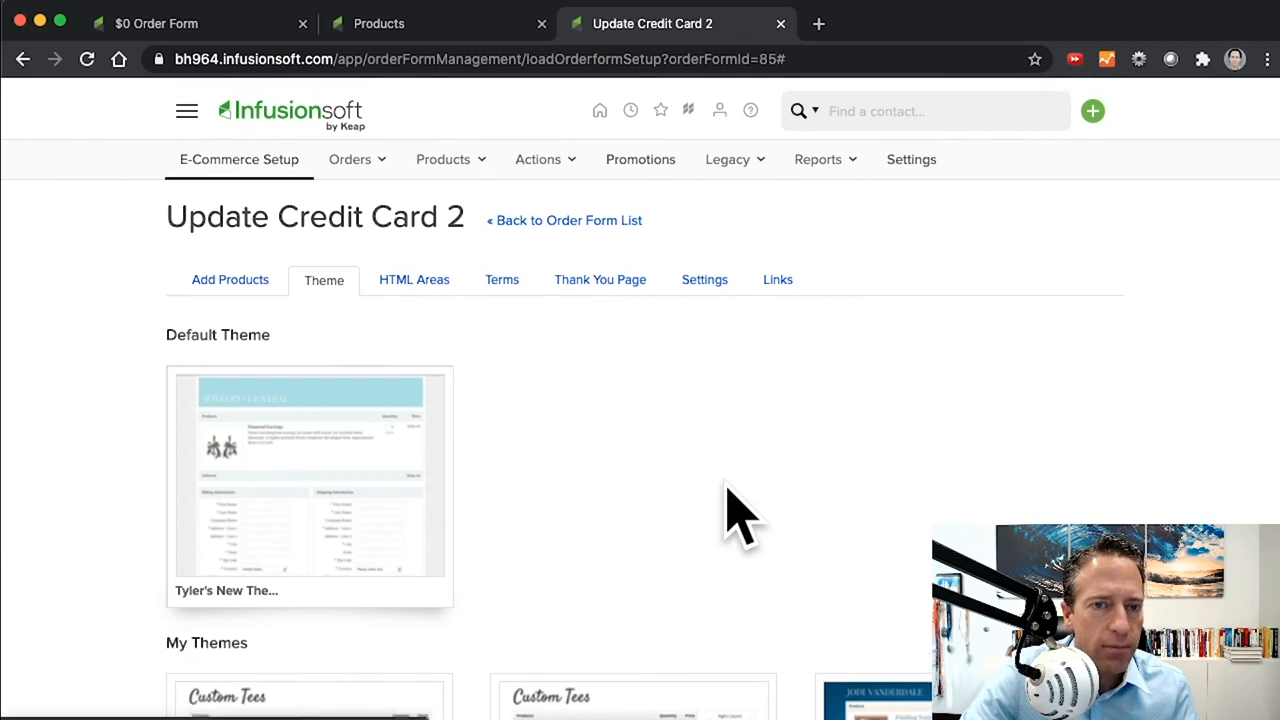
scroll("down", 3)
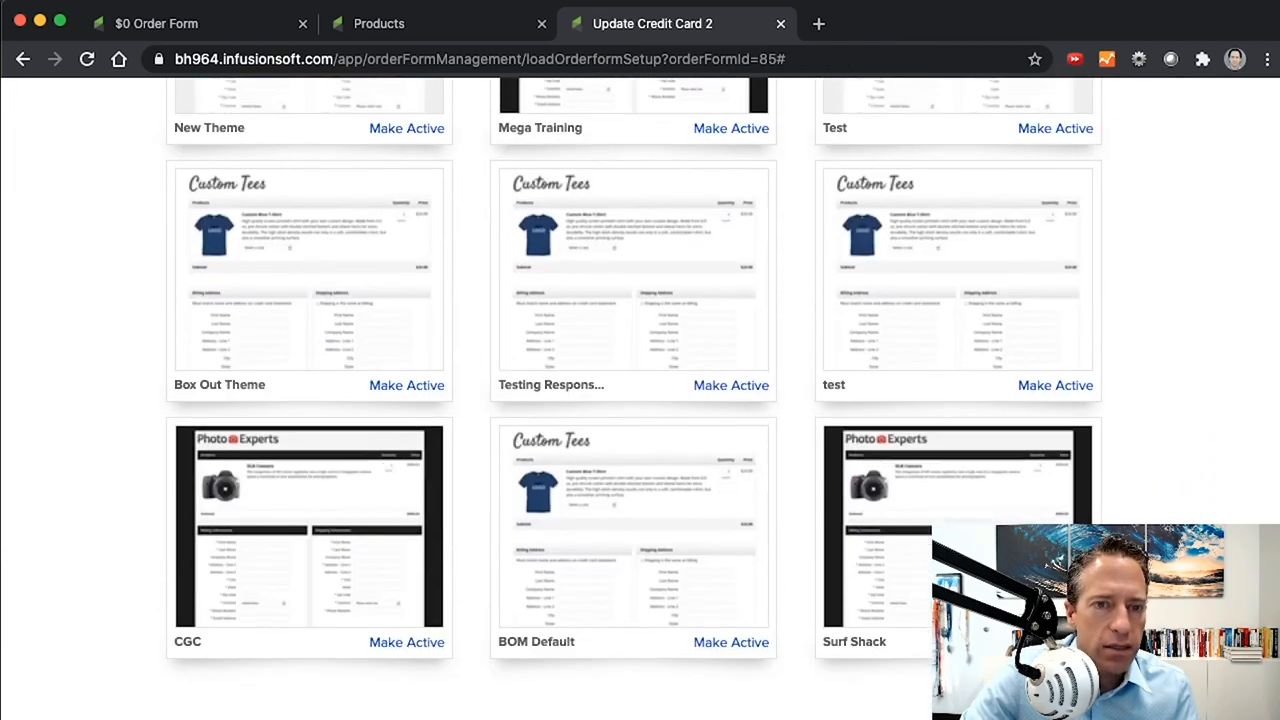
scroll("down", 3)
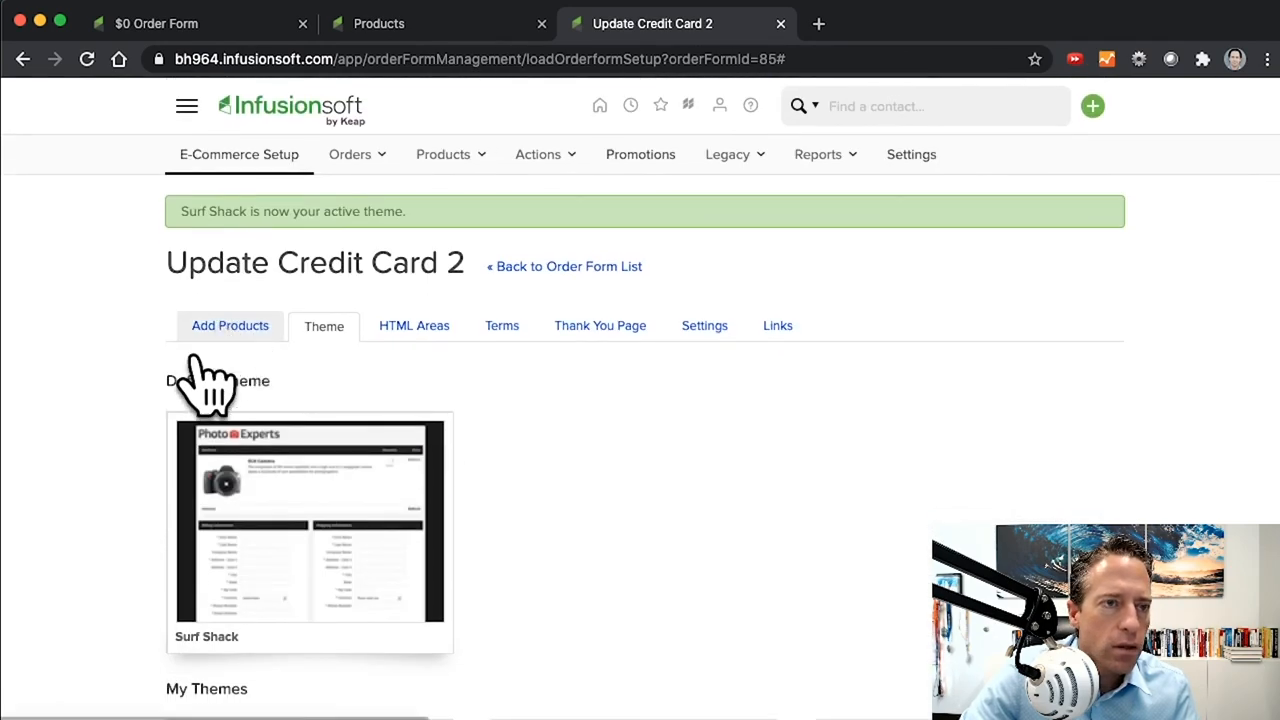
left_click(230, 324)
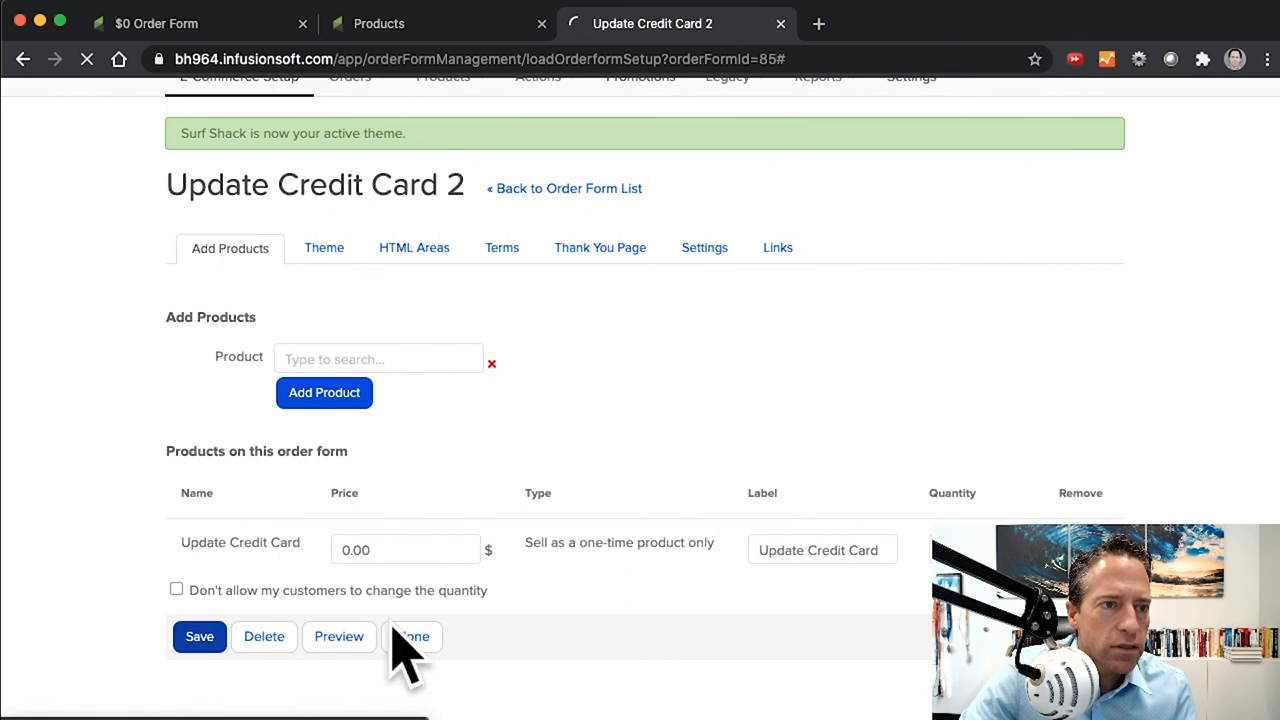
left_click(200, 636)
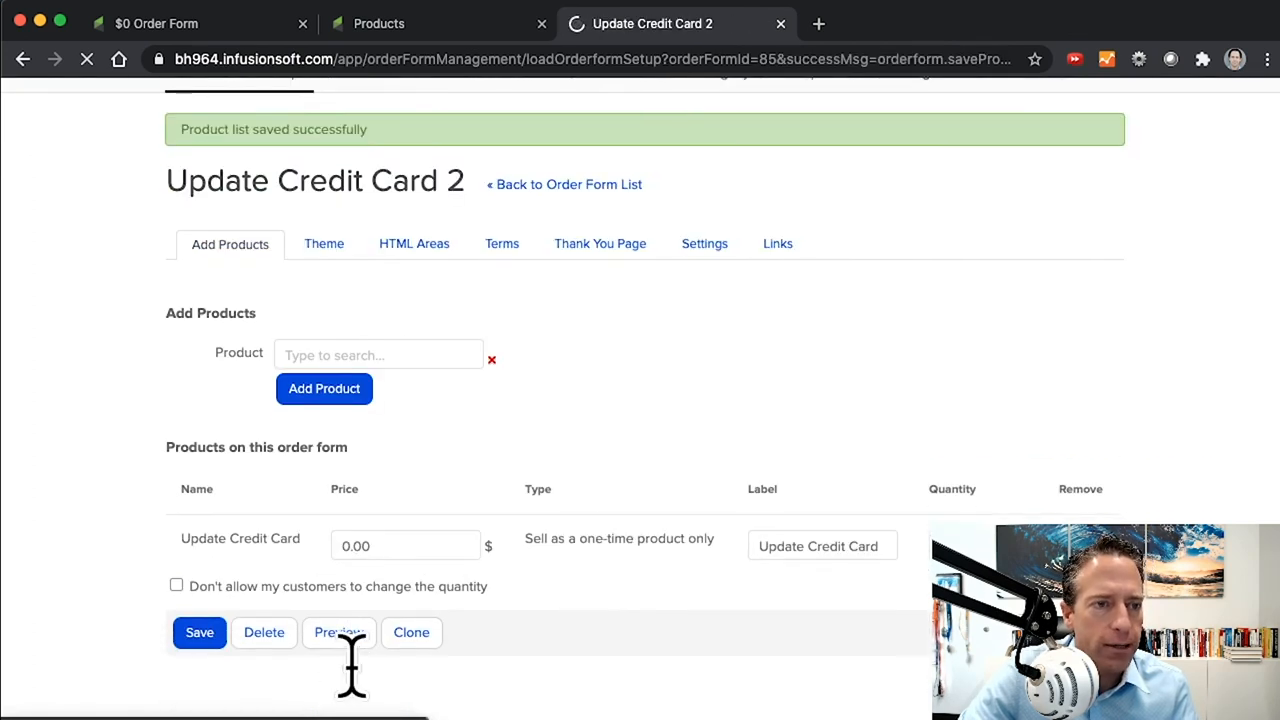
Preview the form showing Update Credit Card at $0.00 on the Surf Shack design
left_click(338, 632)
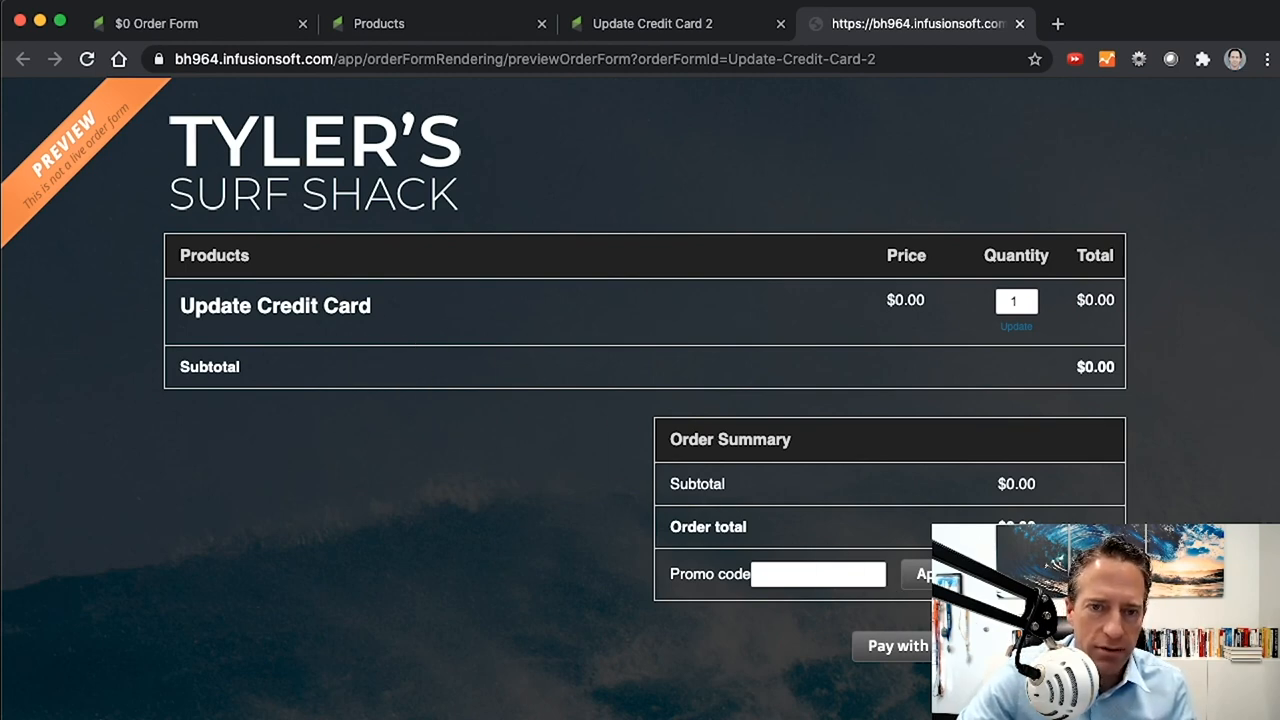
mouse_move(820, 510)
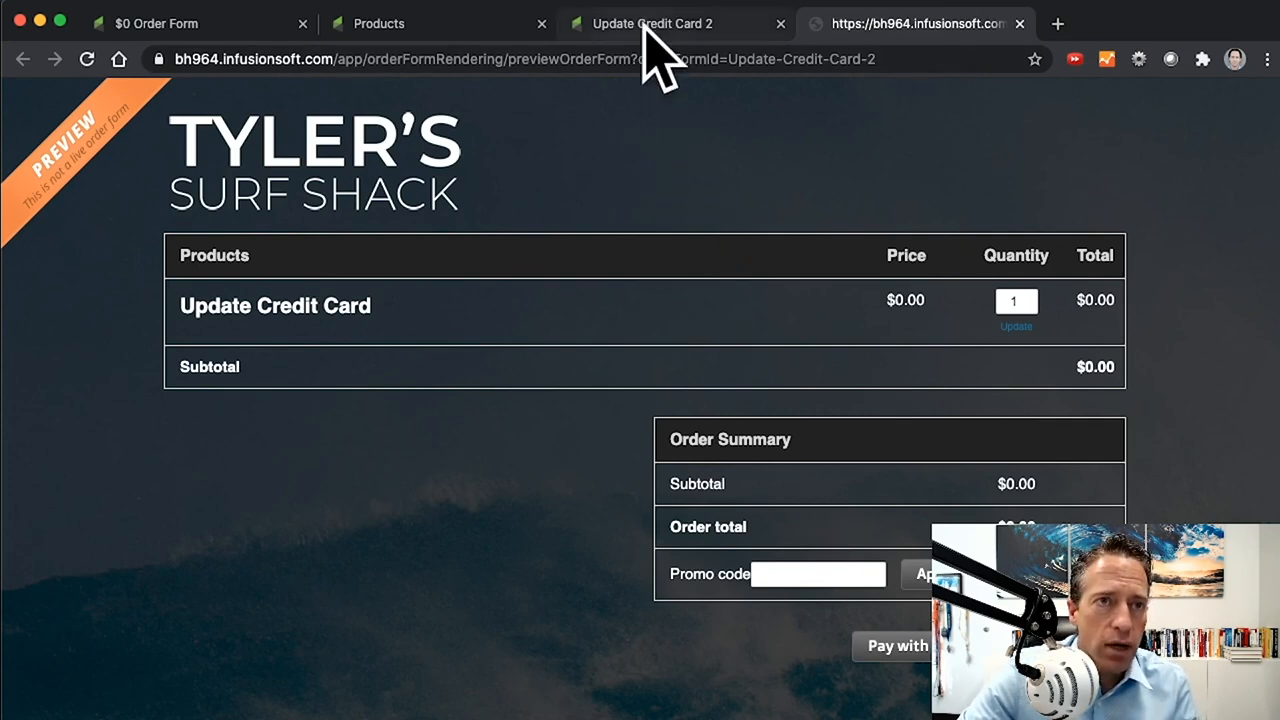
Enter a Custom Footer <style> rule setting #checkoutWithPayPalLinkPreview to display:none
left_click(652, 24)
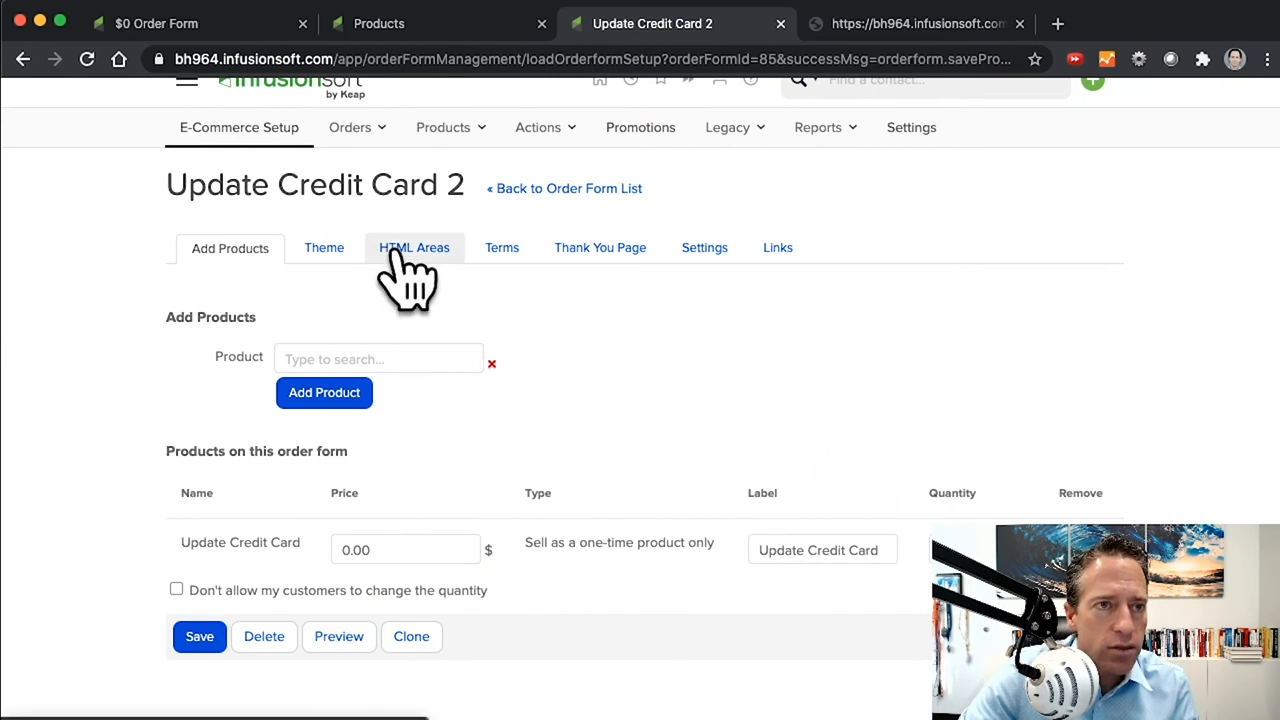
left_click(414, 248)
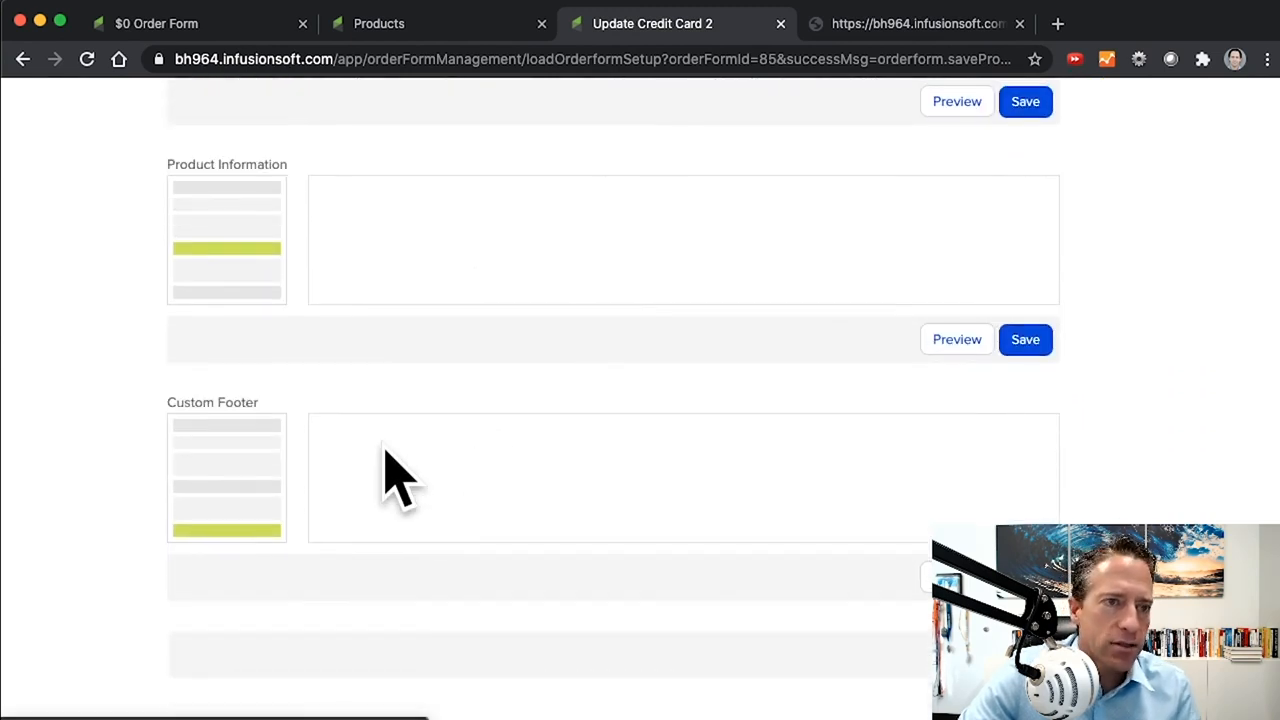
type("<style>")
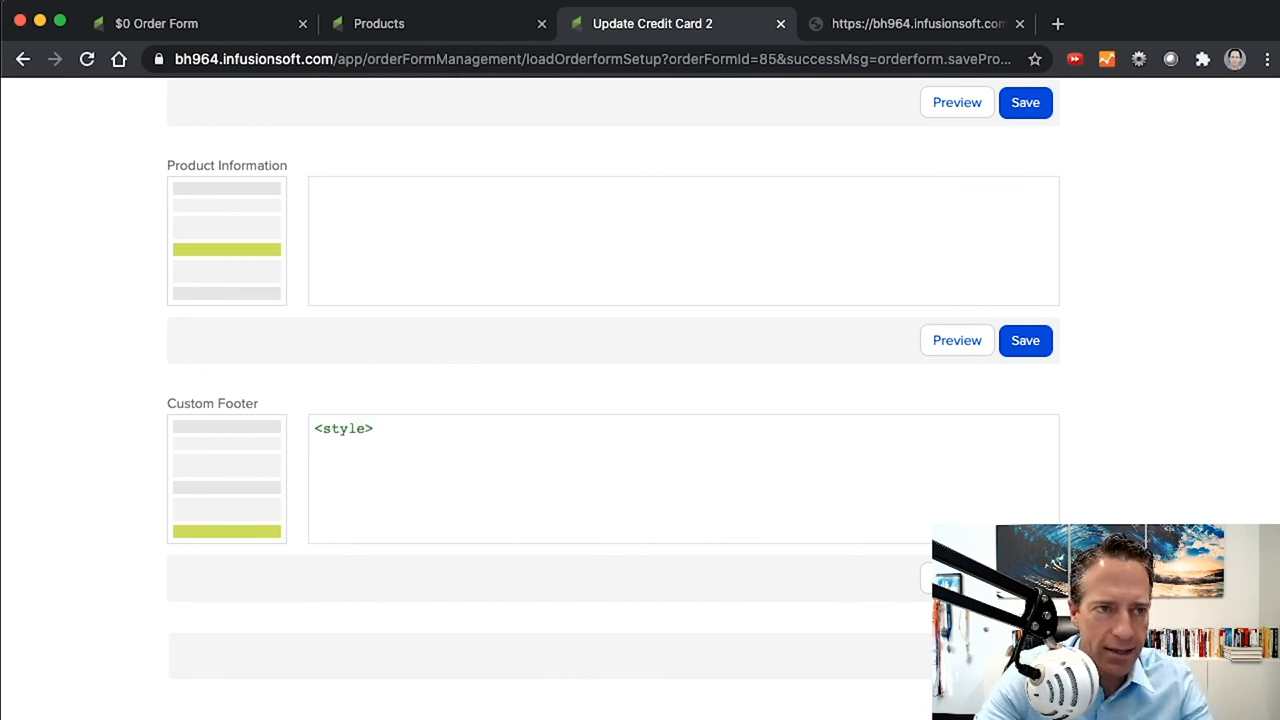
type("#")
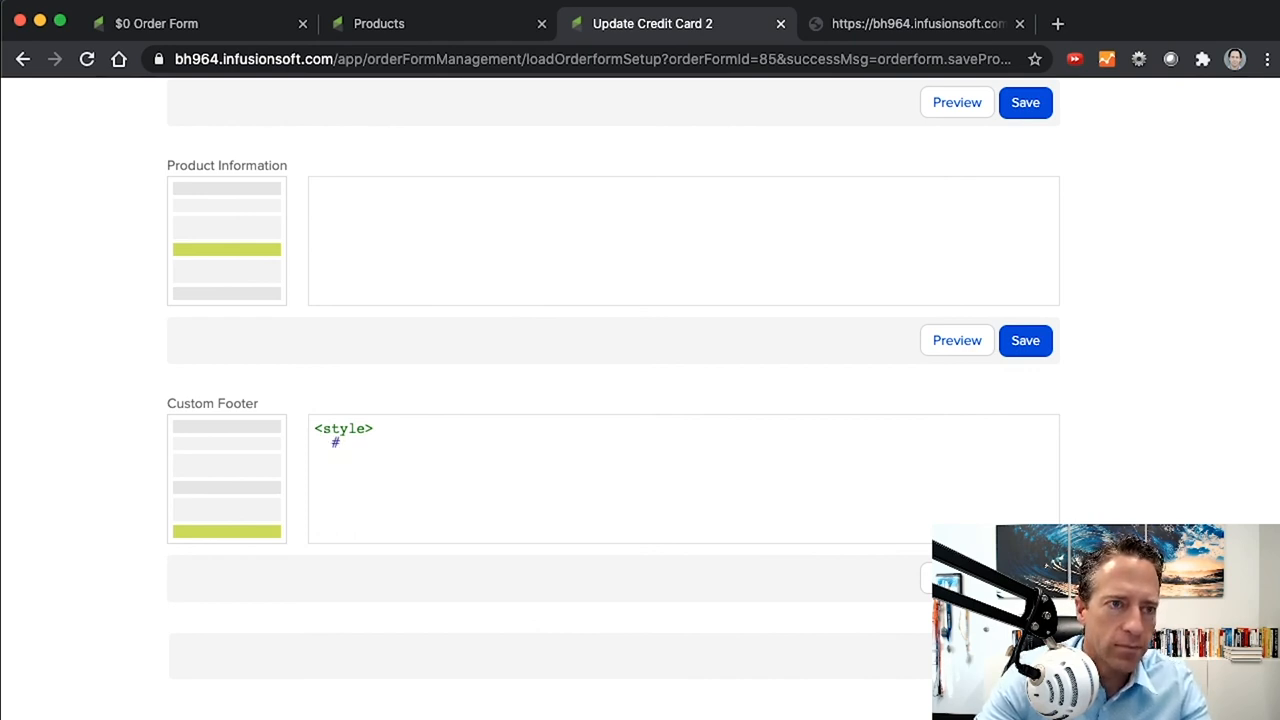
type("checkoutWithPayPalLinkPreview")
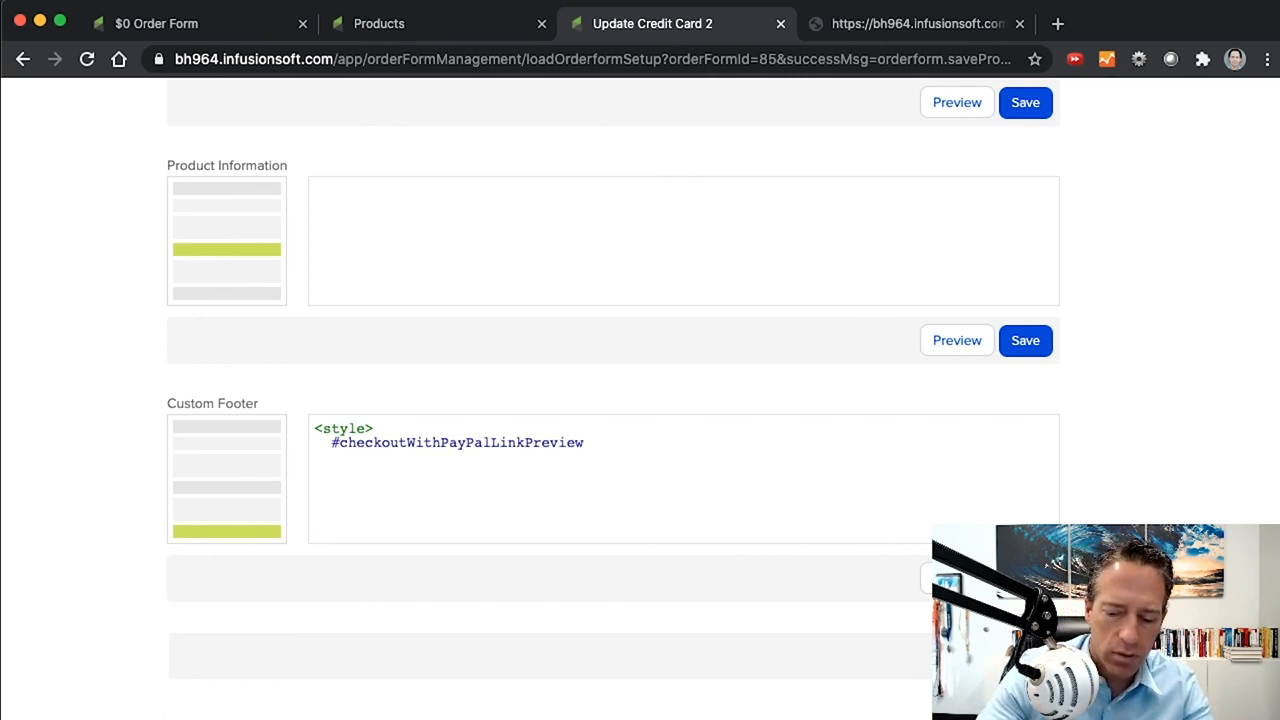
type("{")
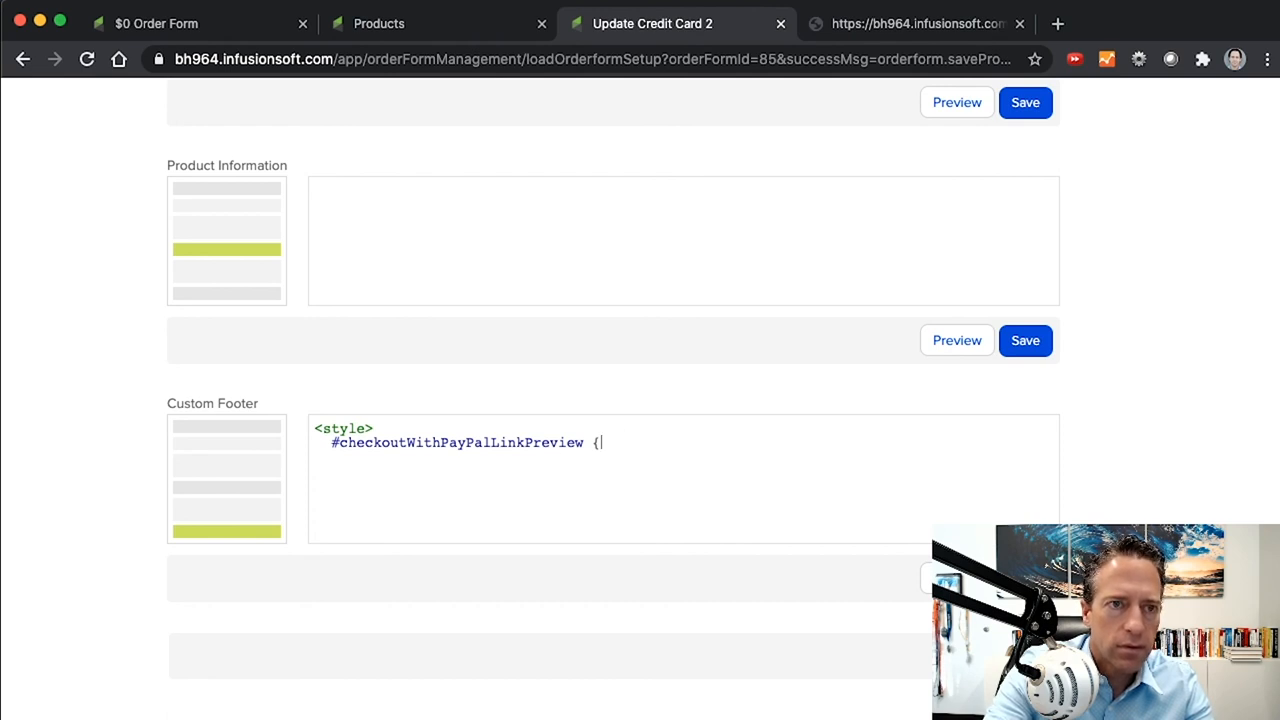
type("disp")
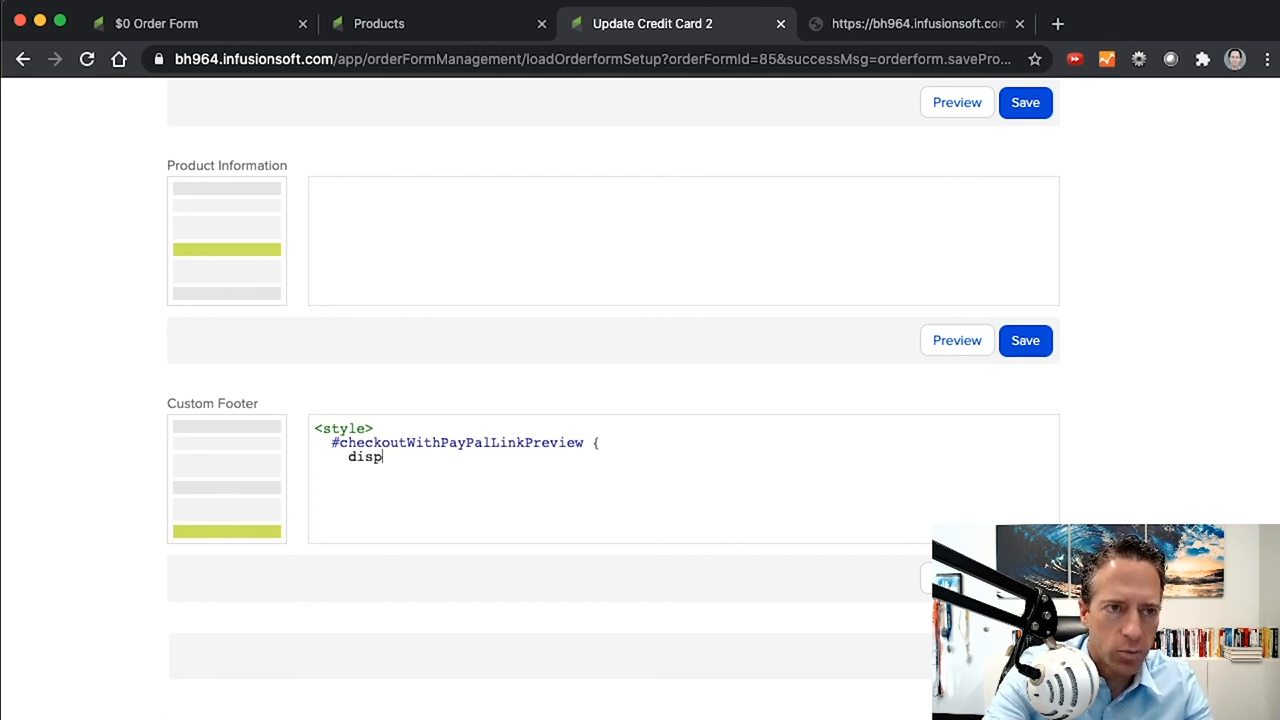
type("la")
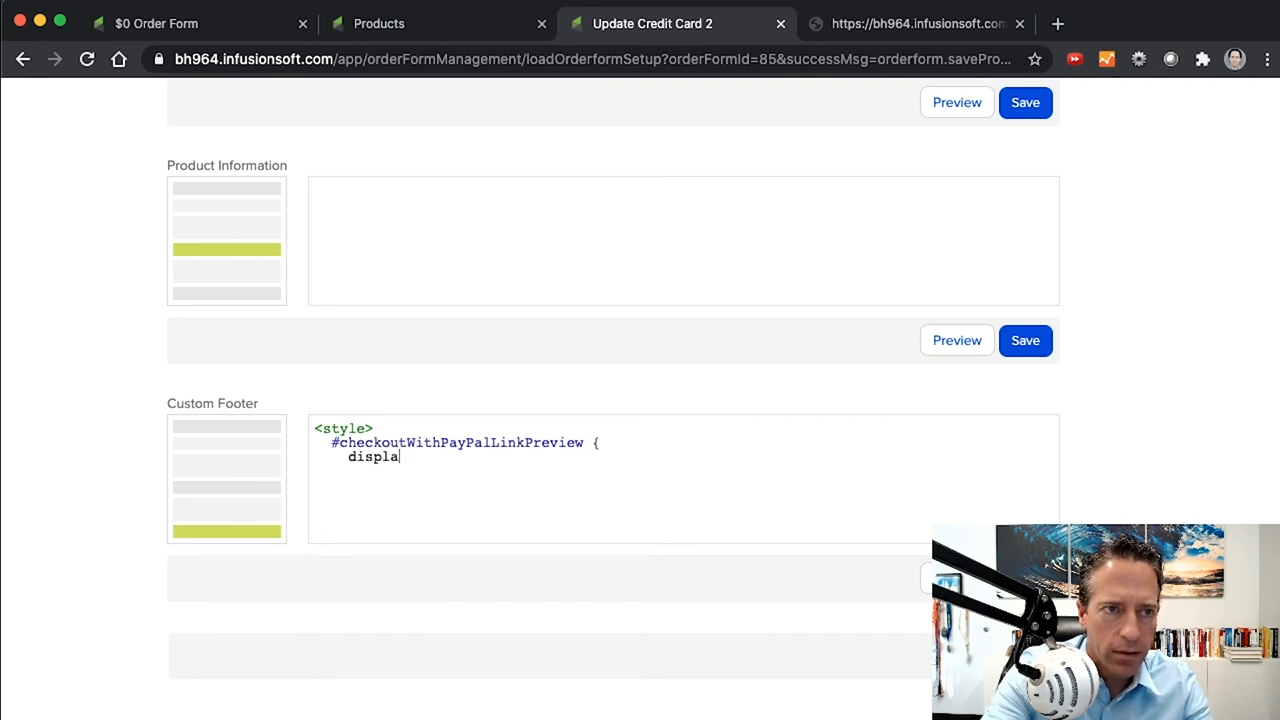
type("y")
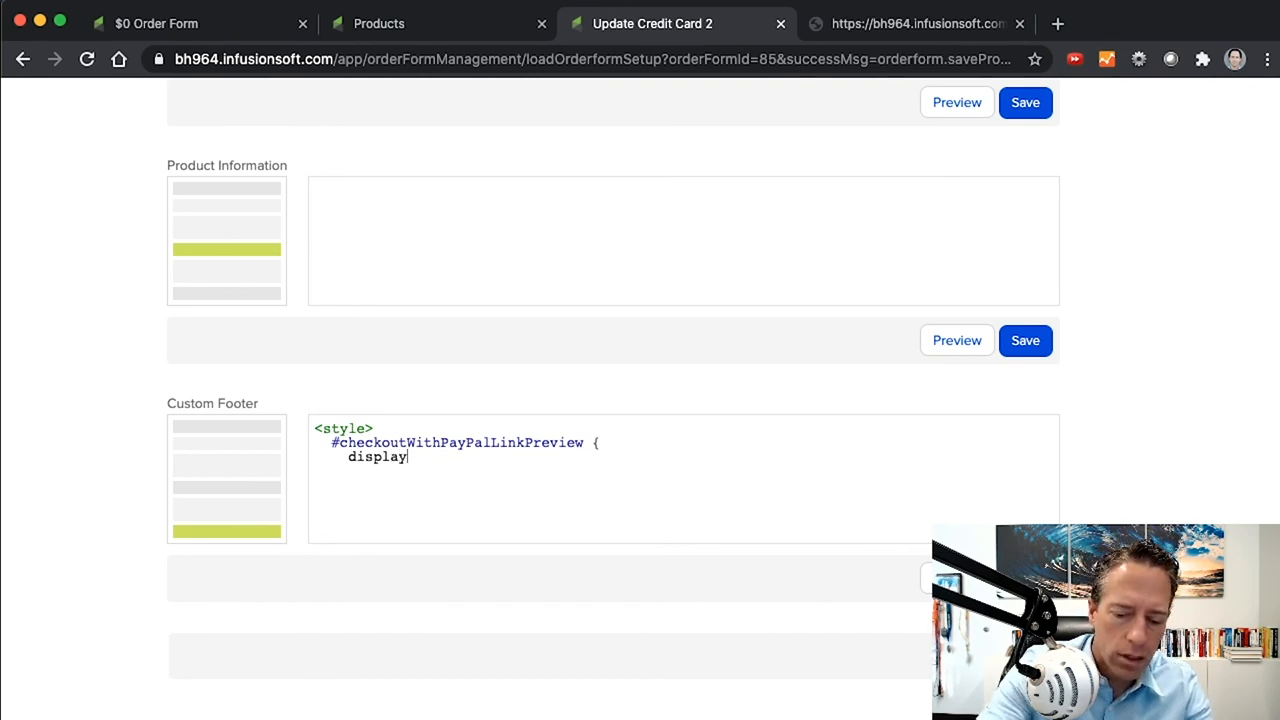
type(":none;")
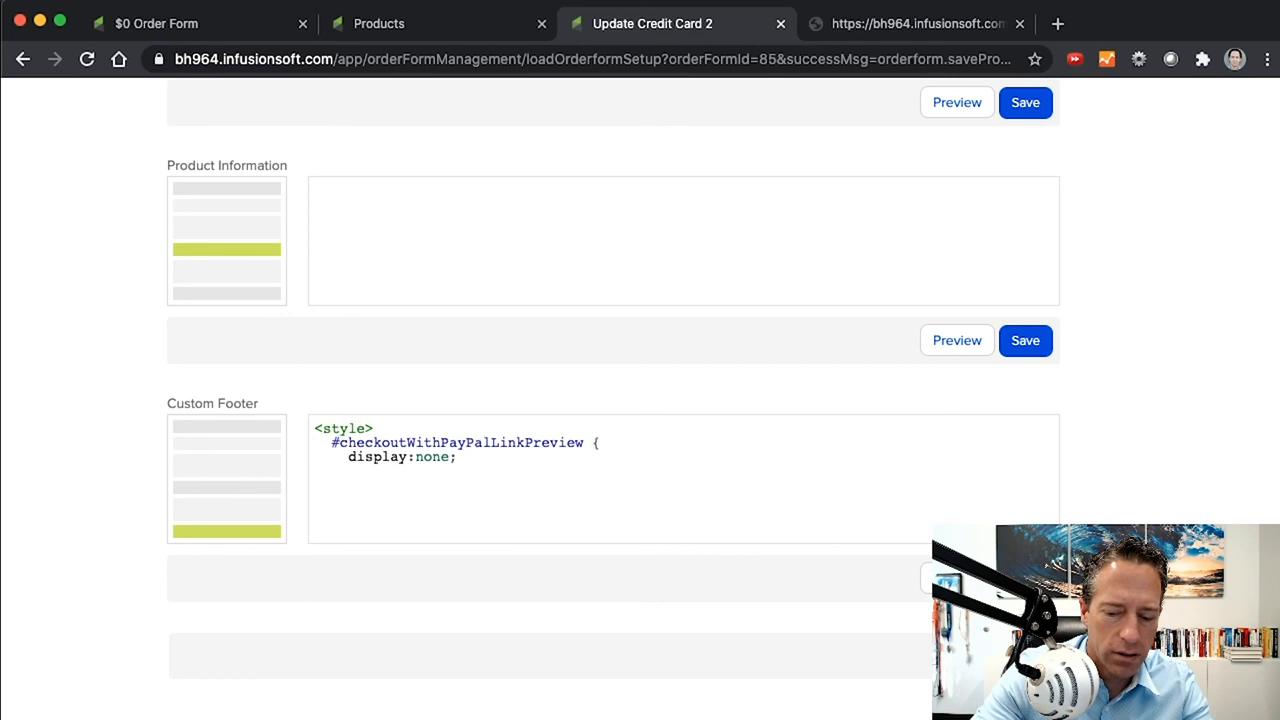
type("}")
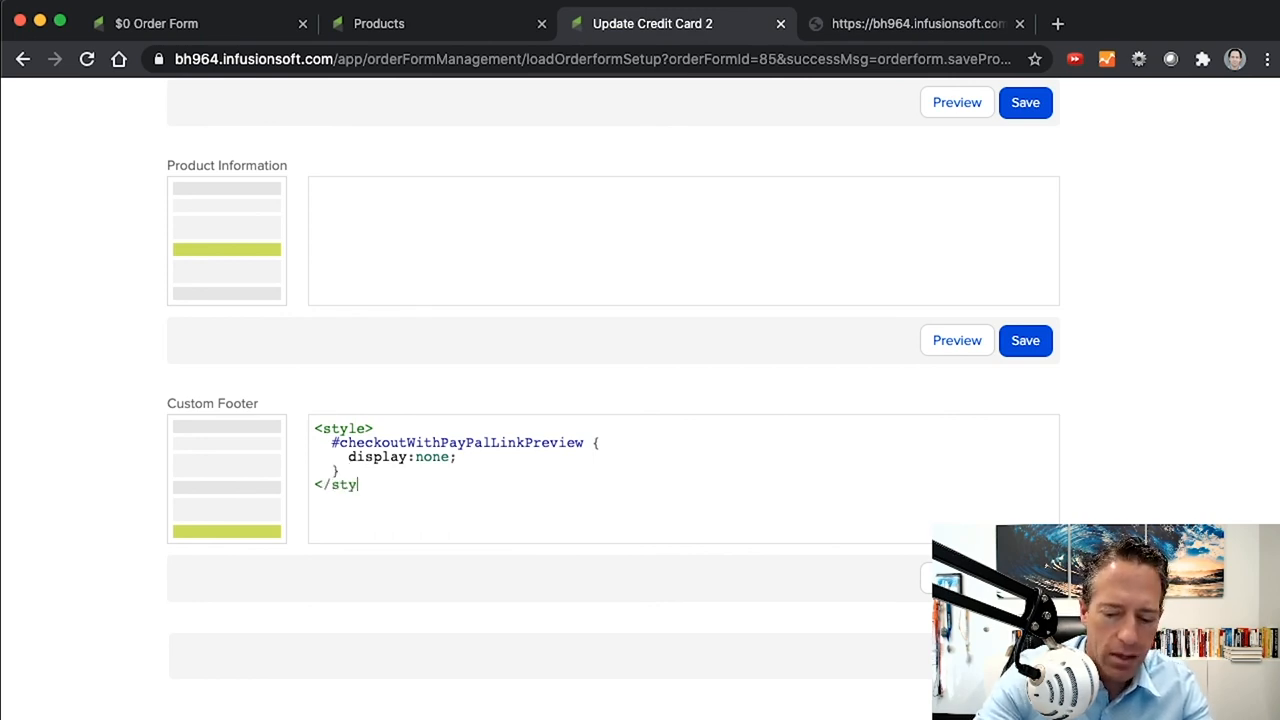
type("le>")
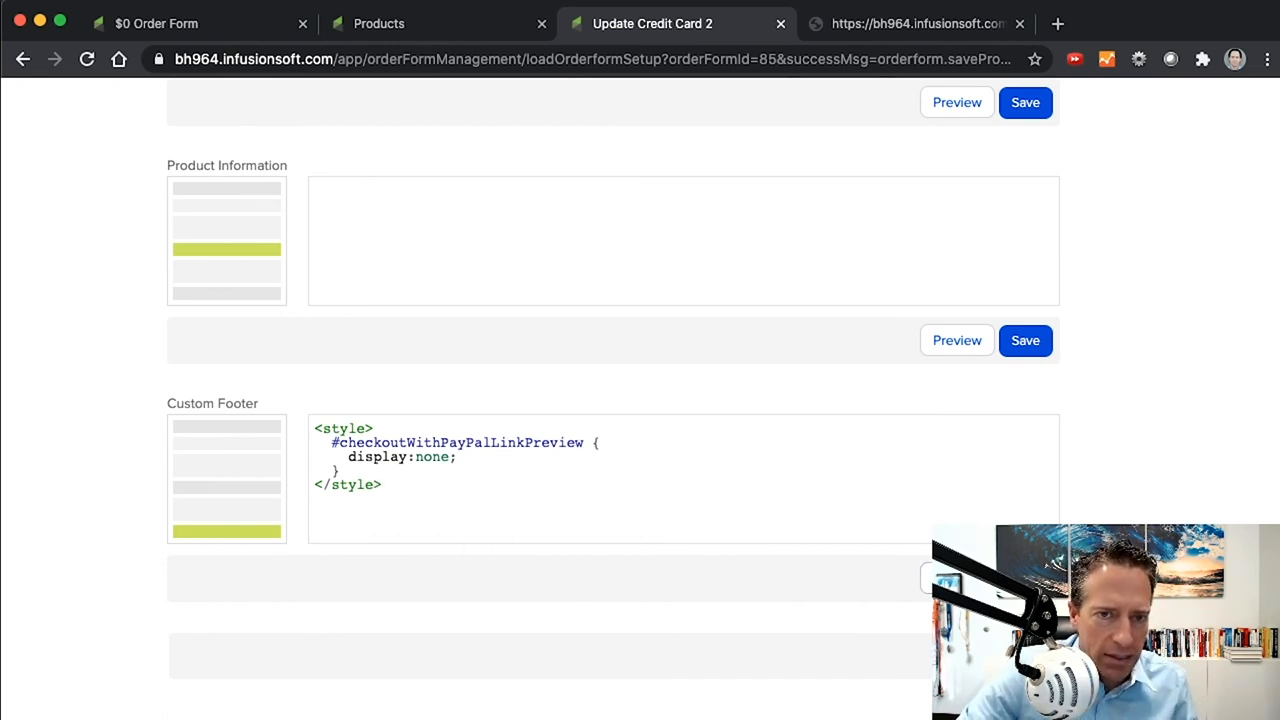
mouse_move(844, 684)
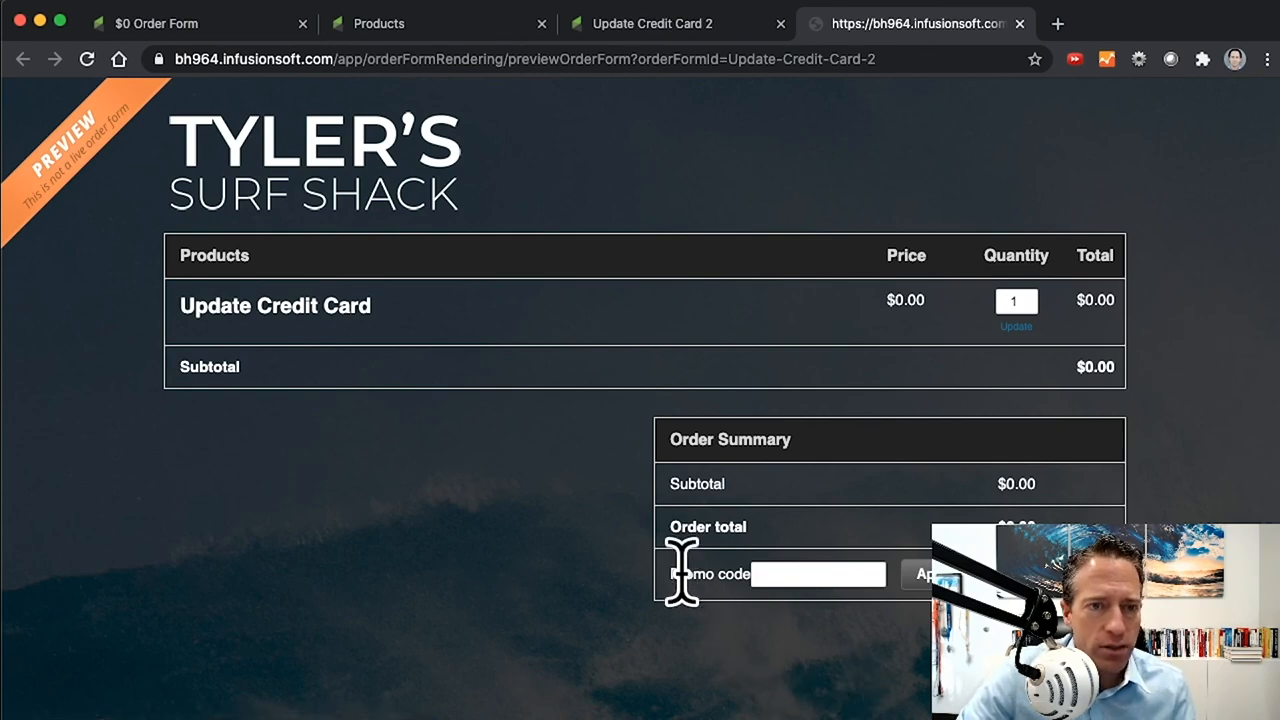
mouse_move(700, 580)
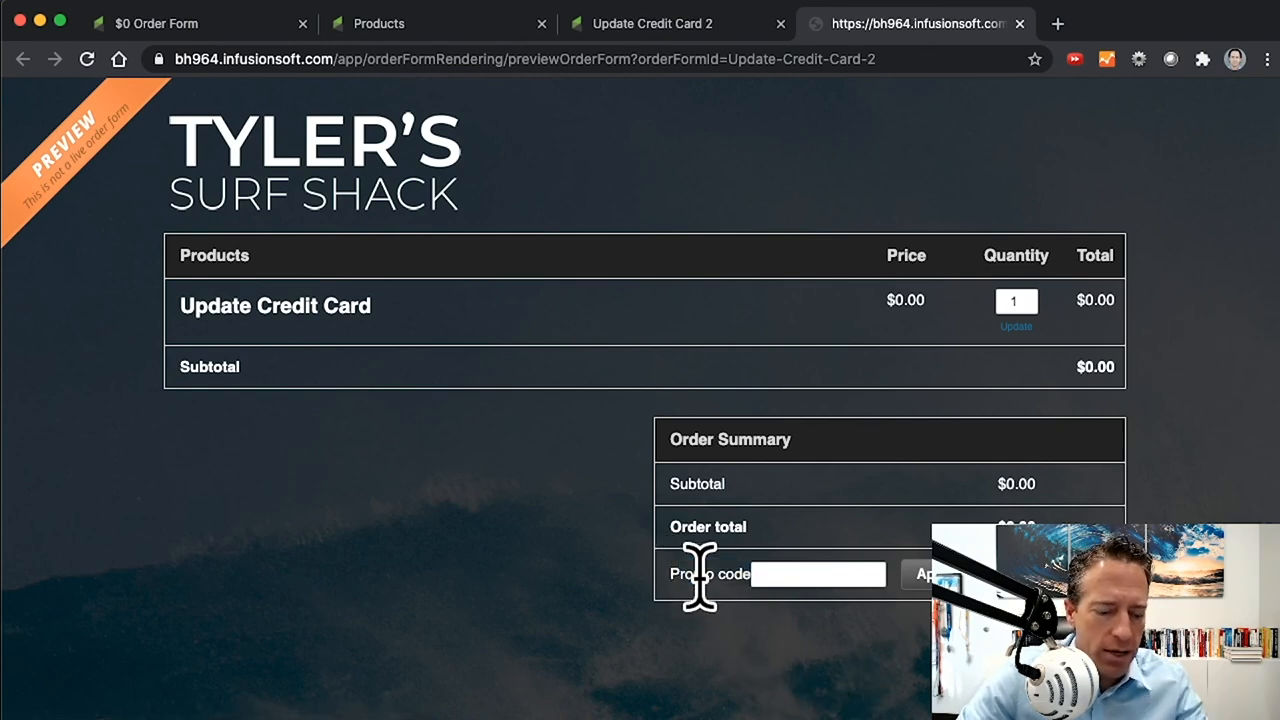
Inspect the Promo code row's td markup in developer tools, then close them
right_click(696, 572)
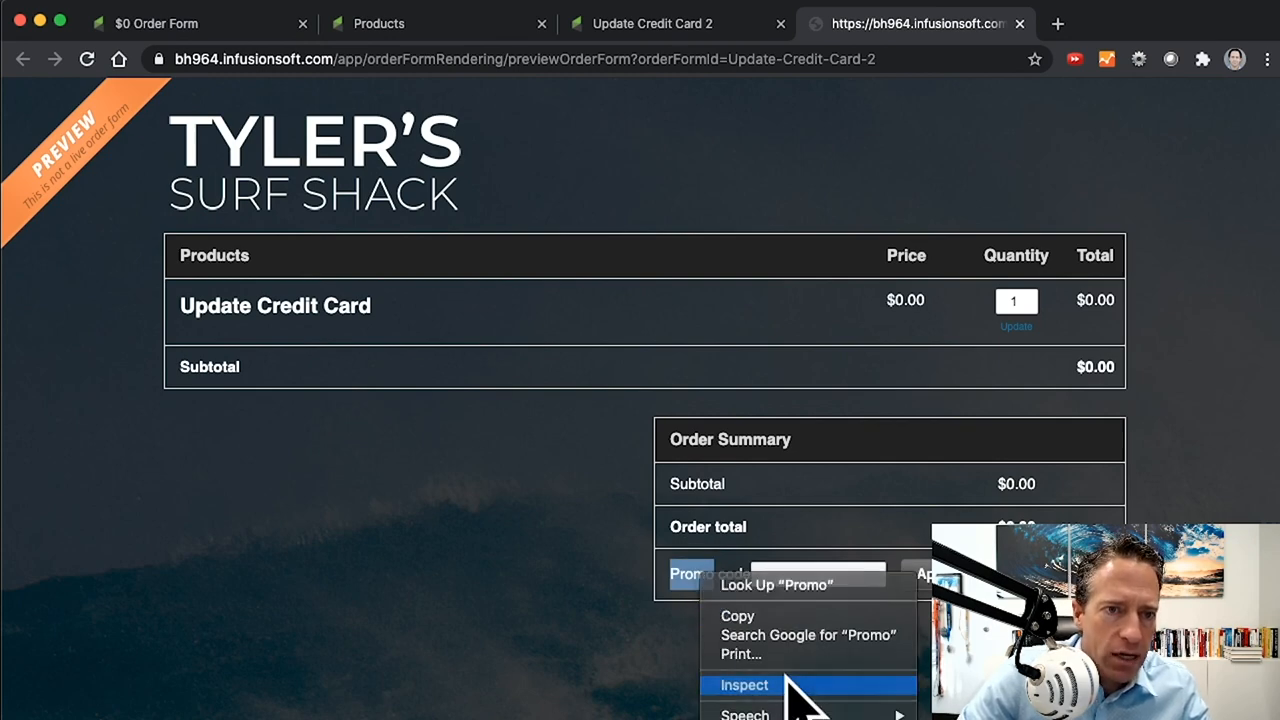
left_click(744, 684)
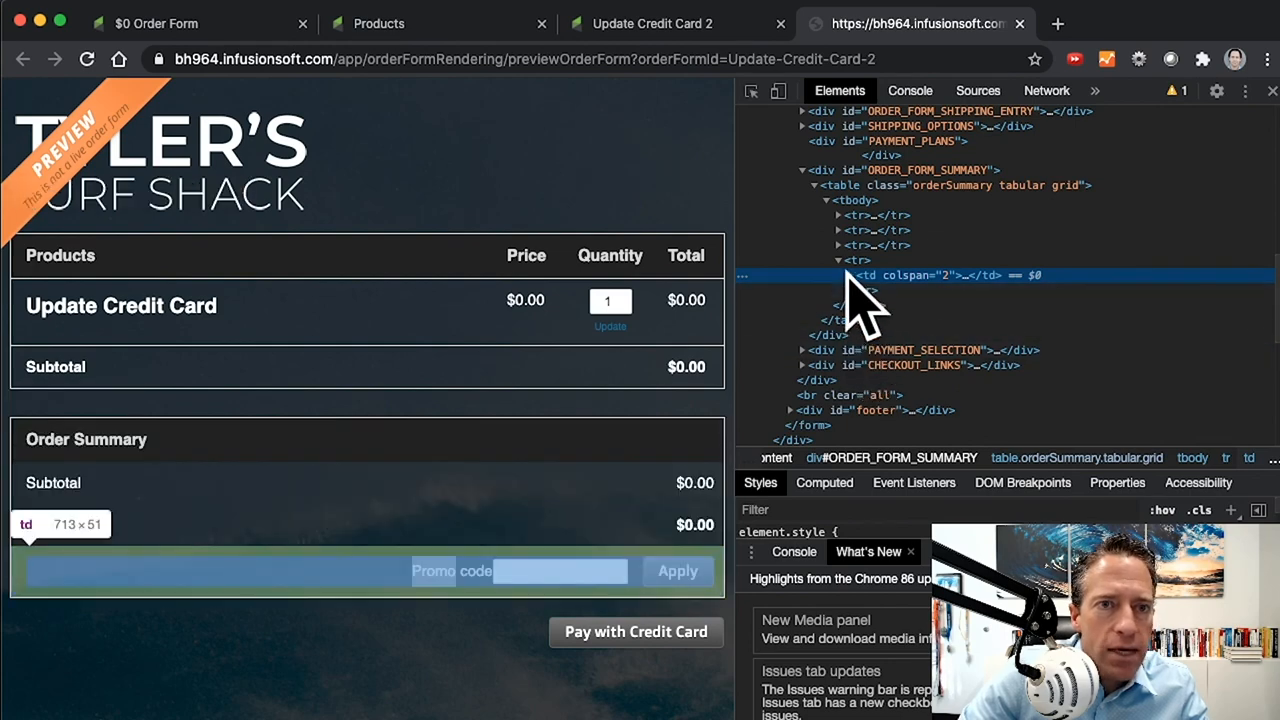
left_click(848, 276)
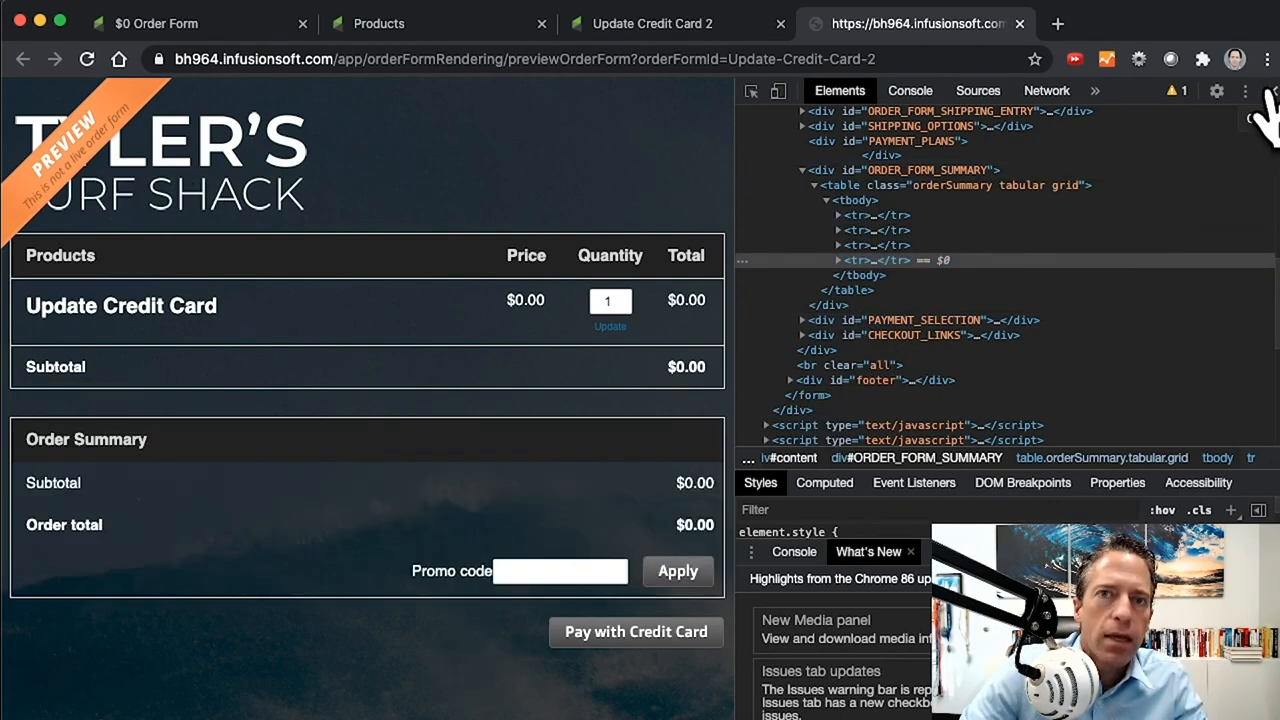
left_click(1244, 92)
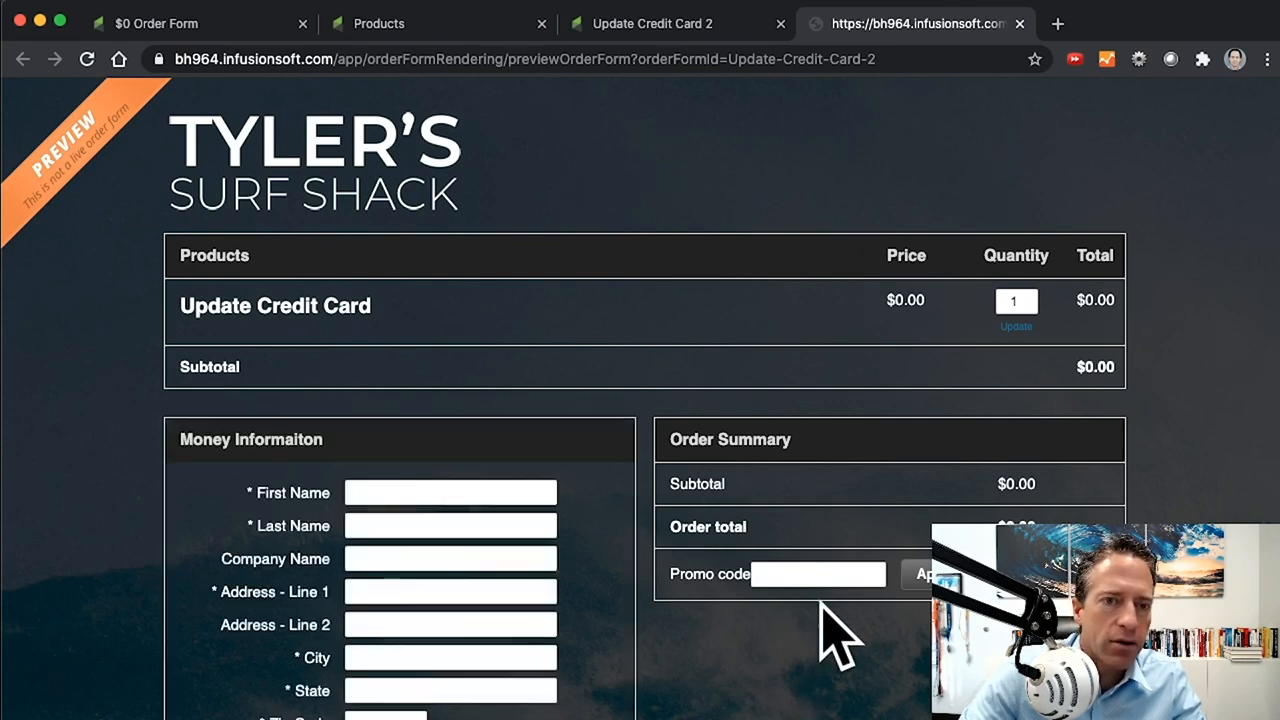
Scroll through the preview and return to the Update Credit Card 2 form settings
scroll("down", 3)
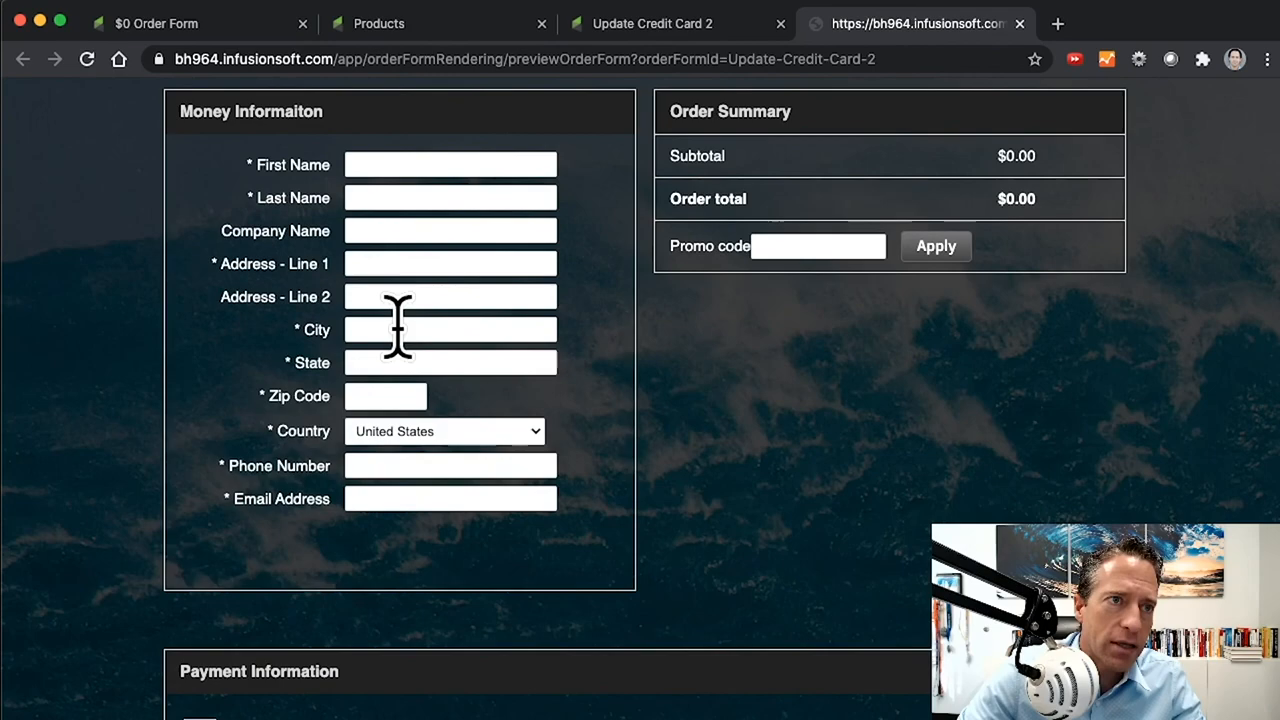
scroll("down", 3)
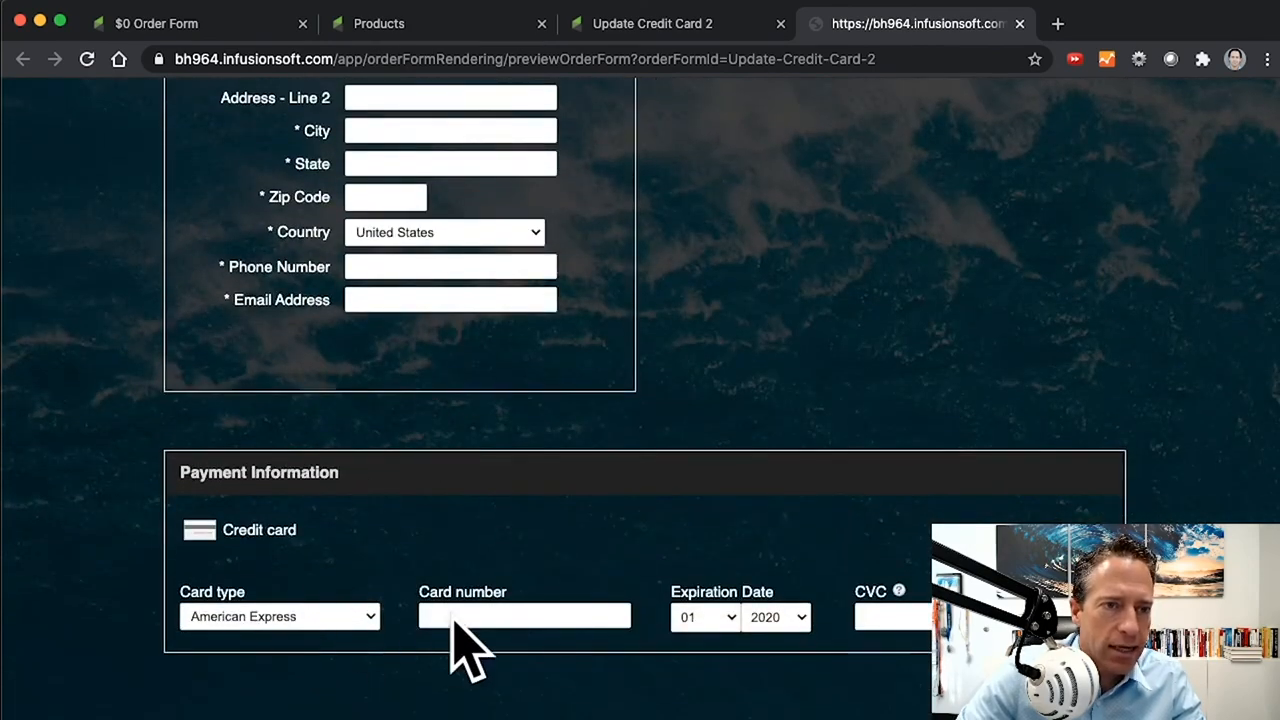
scroll("up", 3)
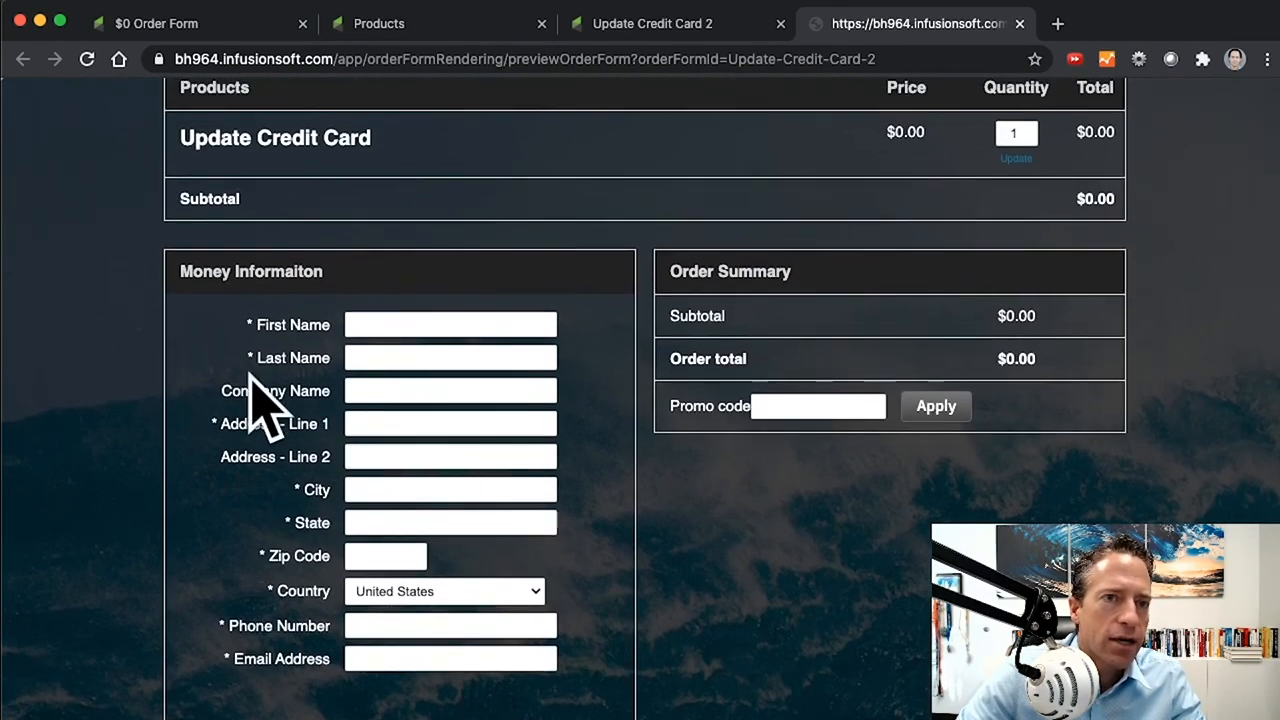
scroll("up", 3)
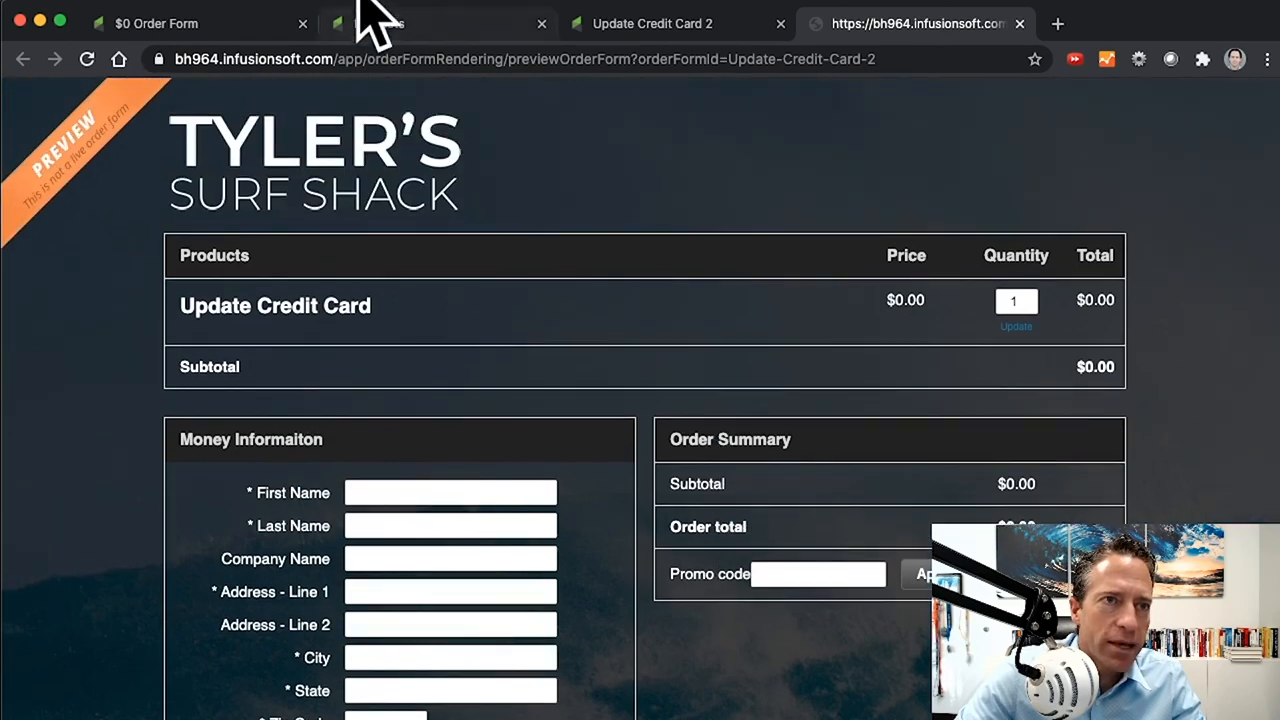
left_click(430, 24)
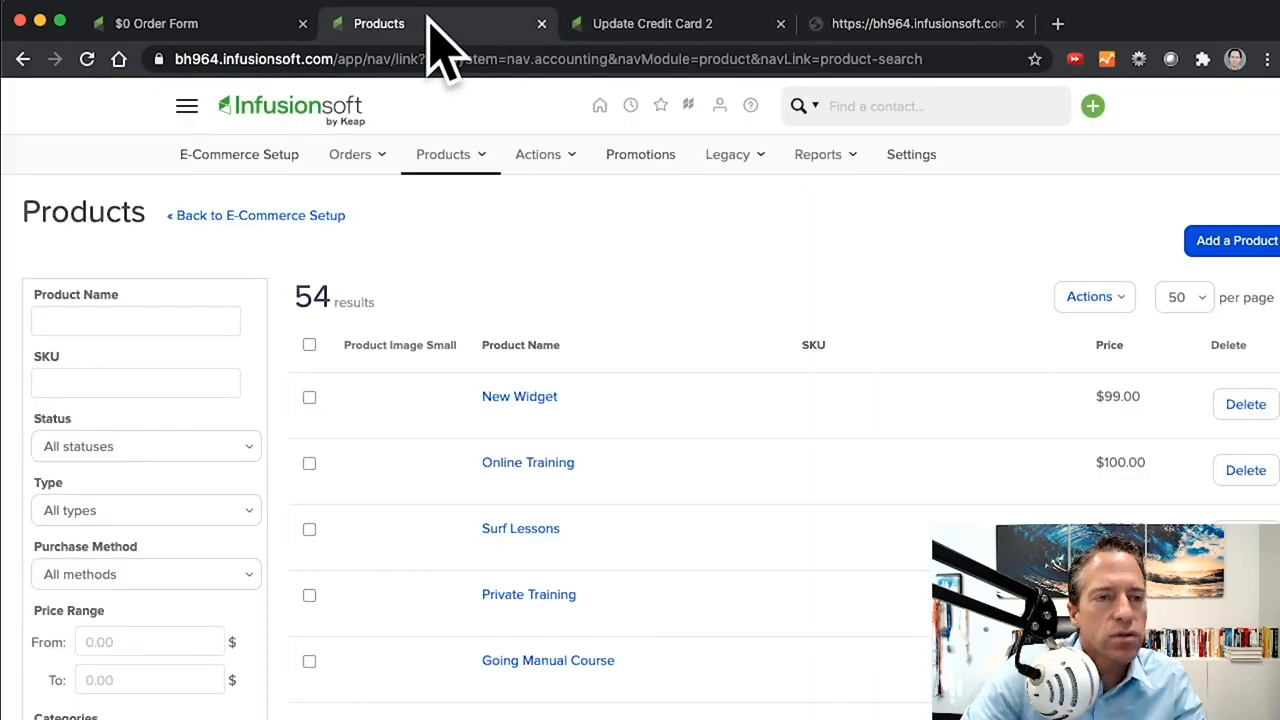
left_click(652, 24)
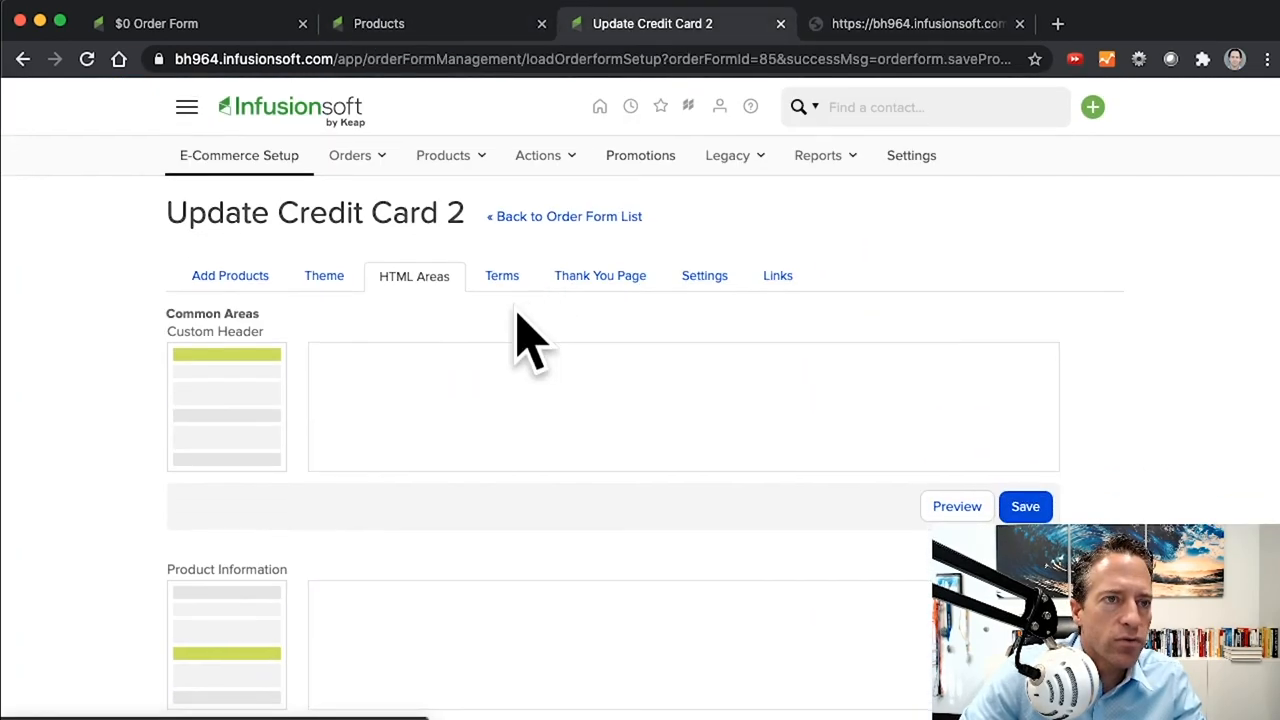
mouse_move(500, 276)
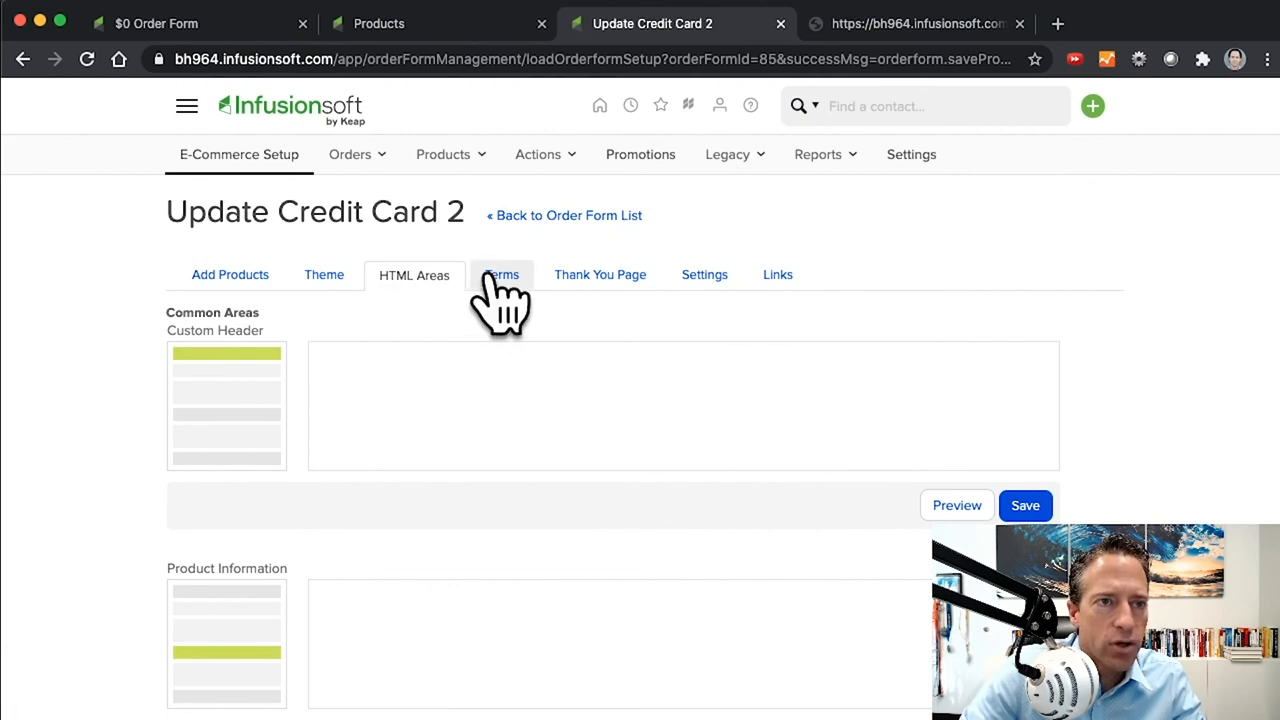
View the form's Terms settings and go back to the order form list
left_click(502, 276)
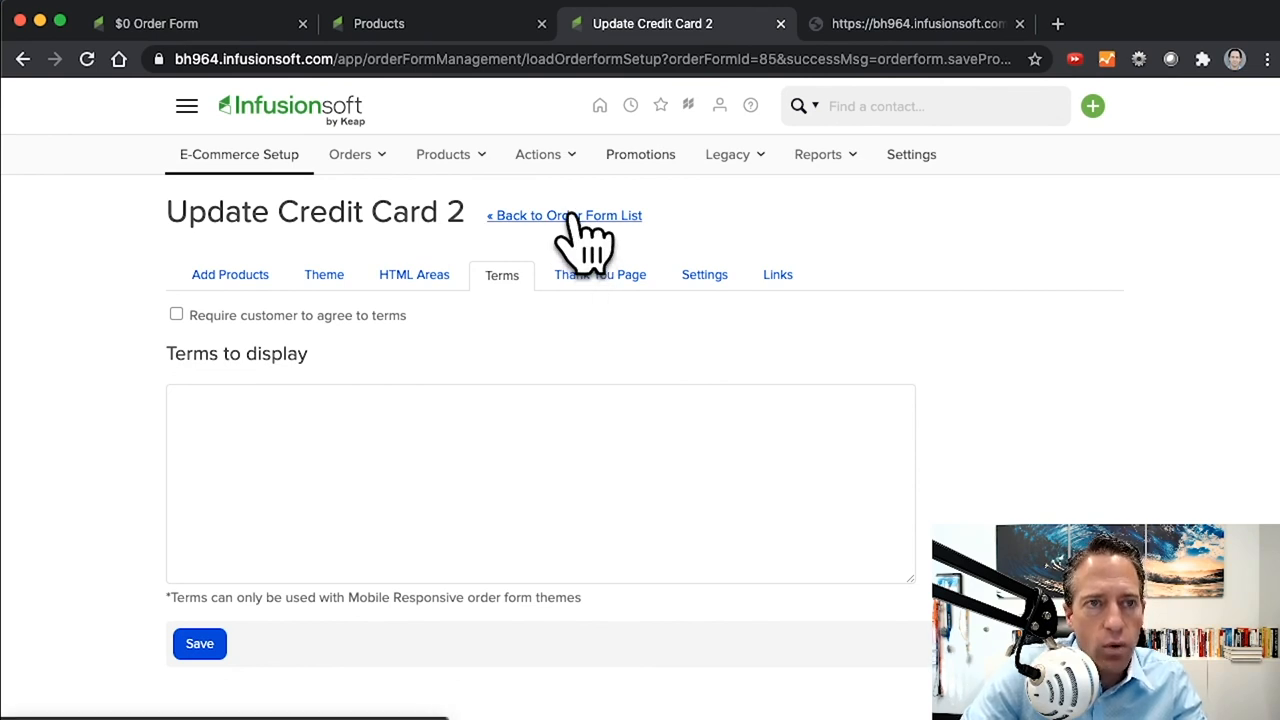
left_click(564, 216)
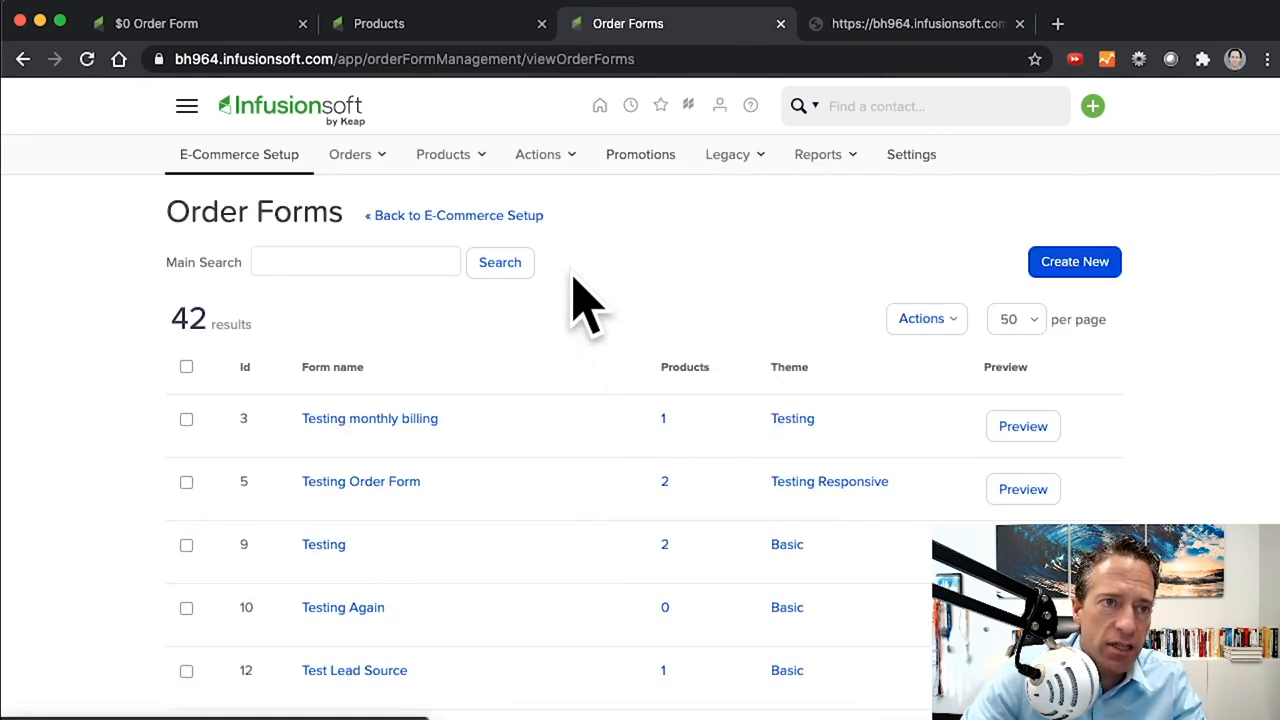
left_click(186, 106)
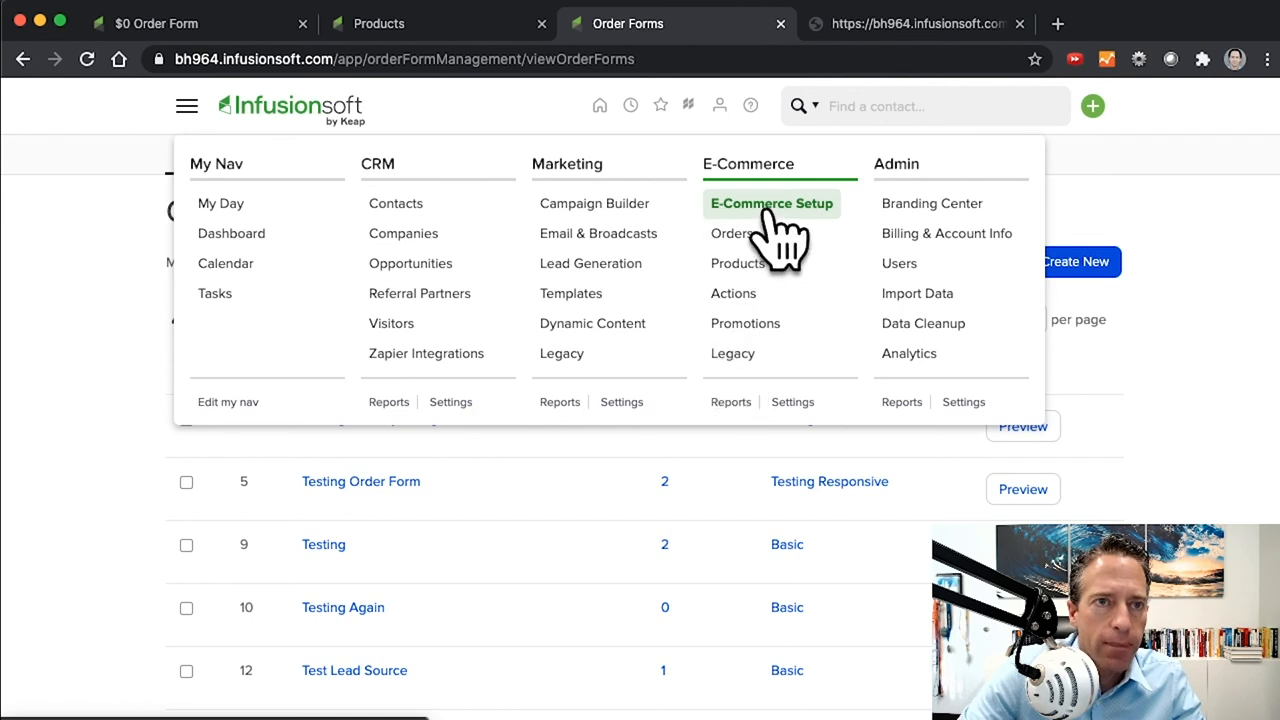
In the Surf Shack theme's Labels, rename Money Information to Credit Card Billing Address
left_click(772, 204)
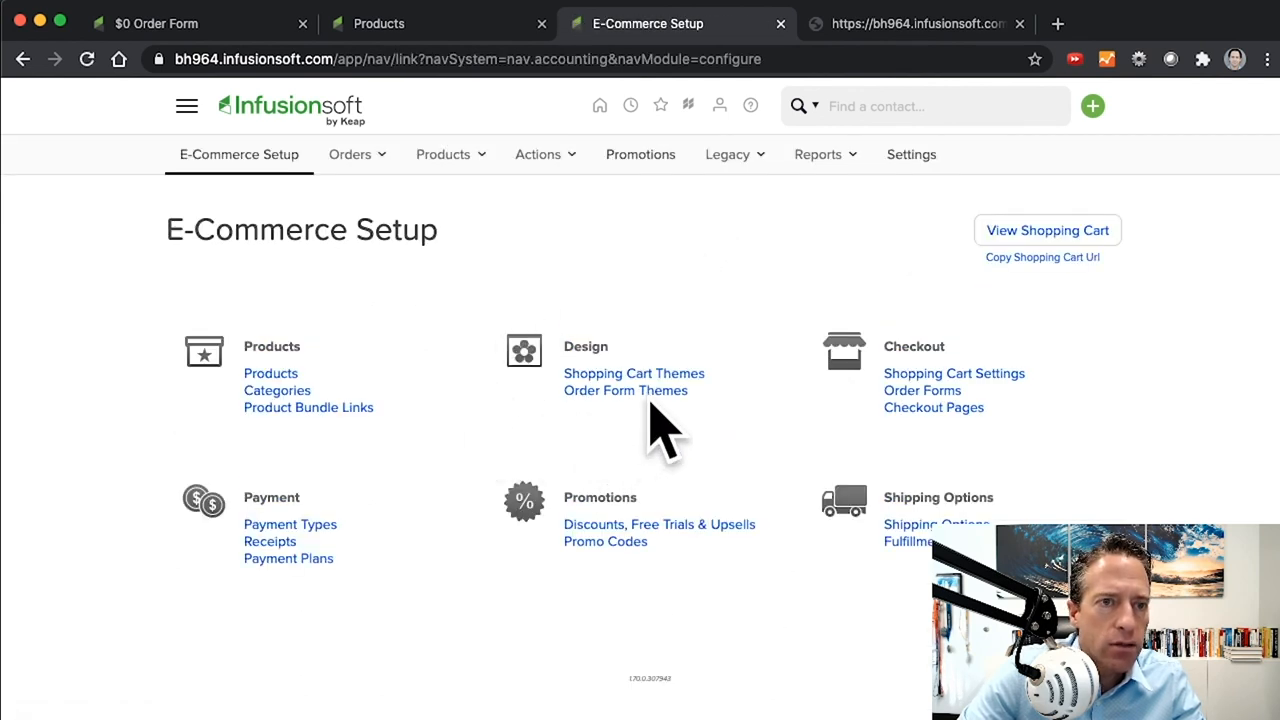
left_click(624, 390)
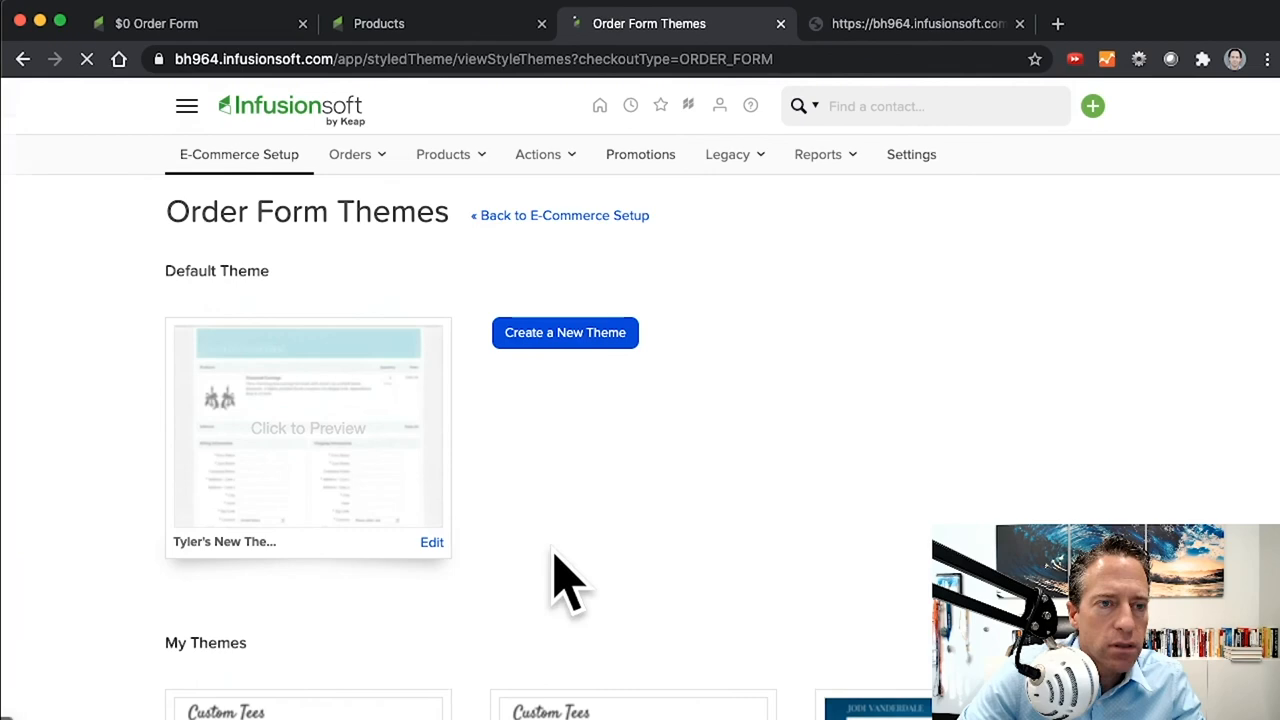
scroll("down", 3)
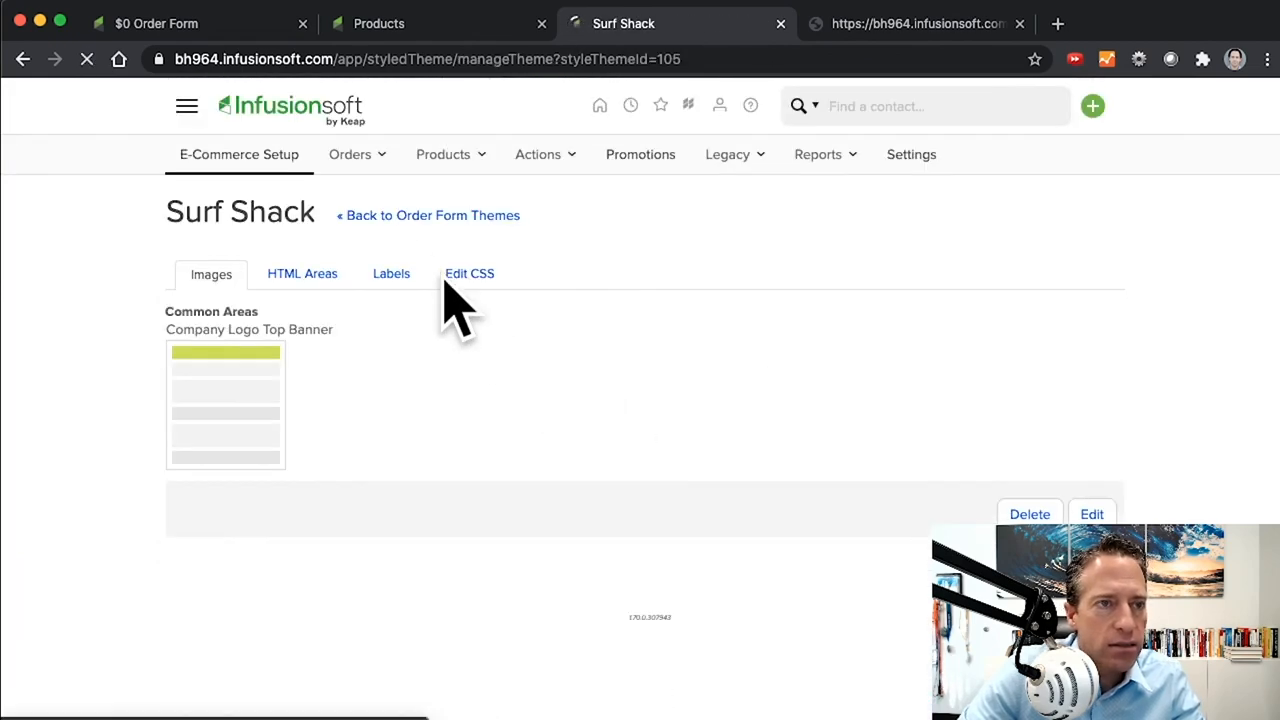
left_click(392, 272)
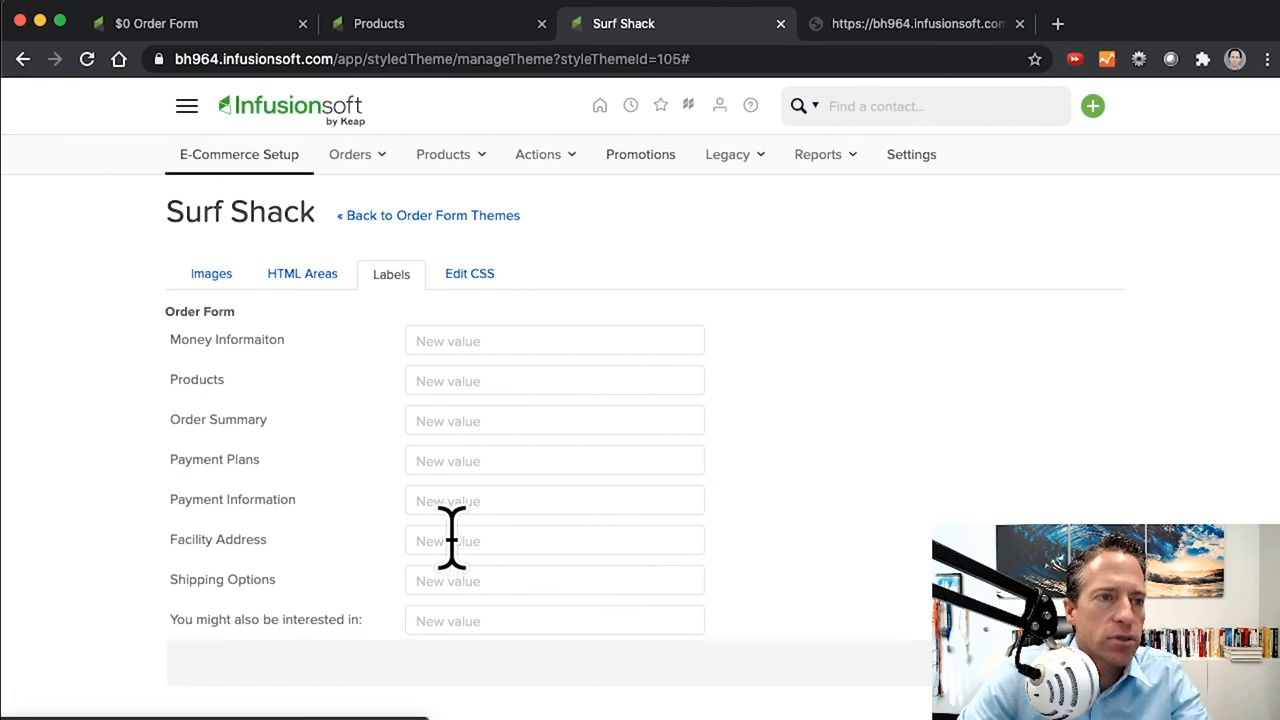
mouse_move(470, 340)
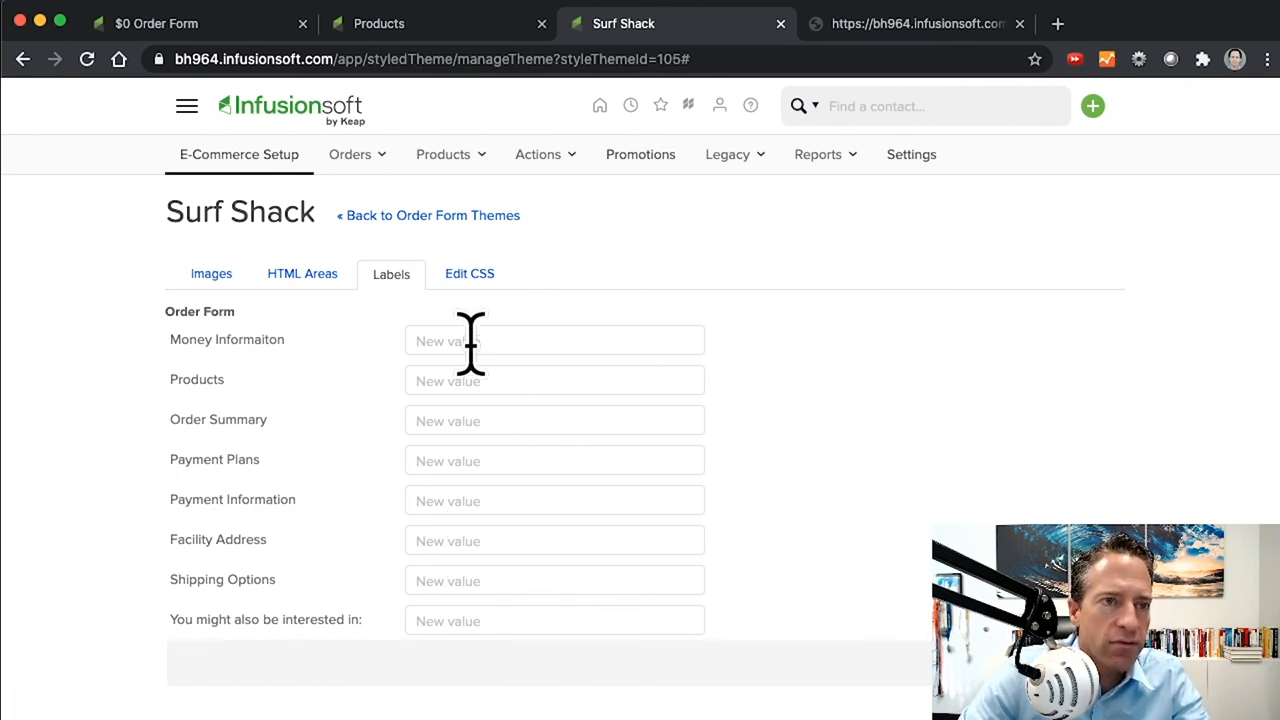
type("Crea")
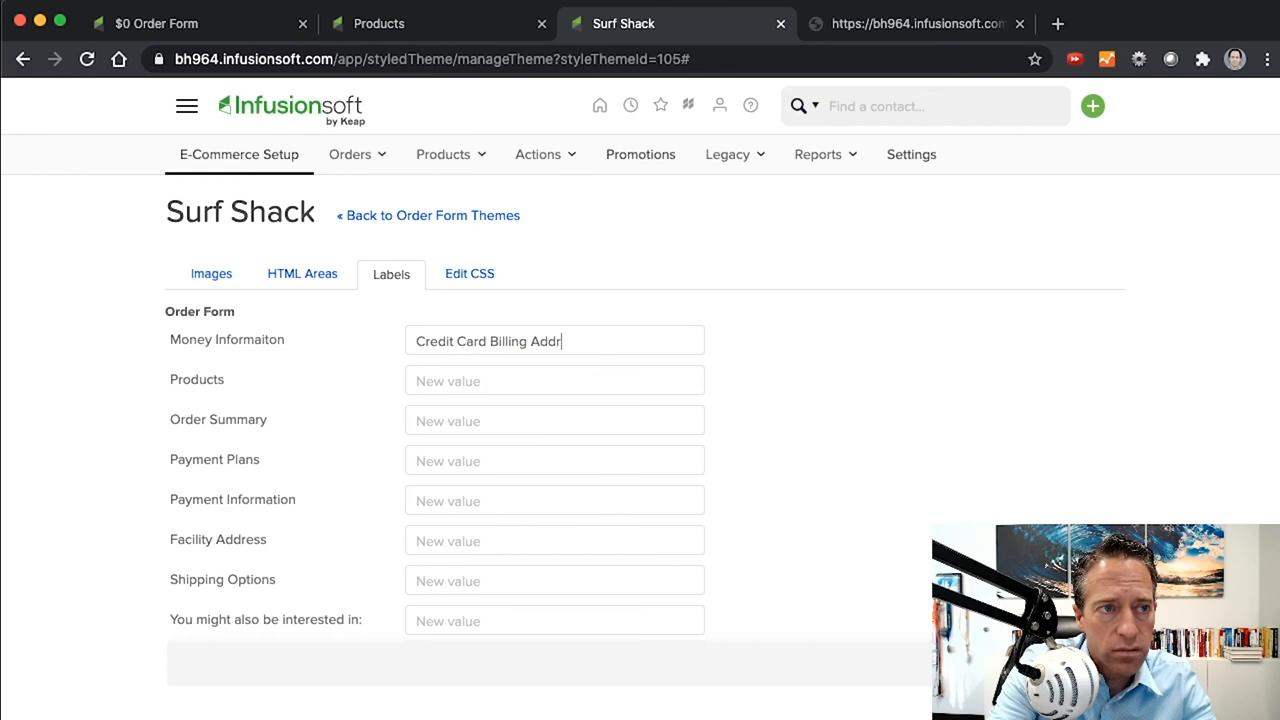
type("ess")
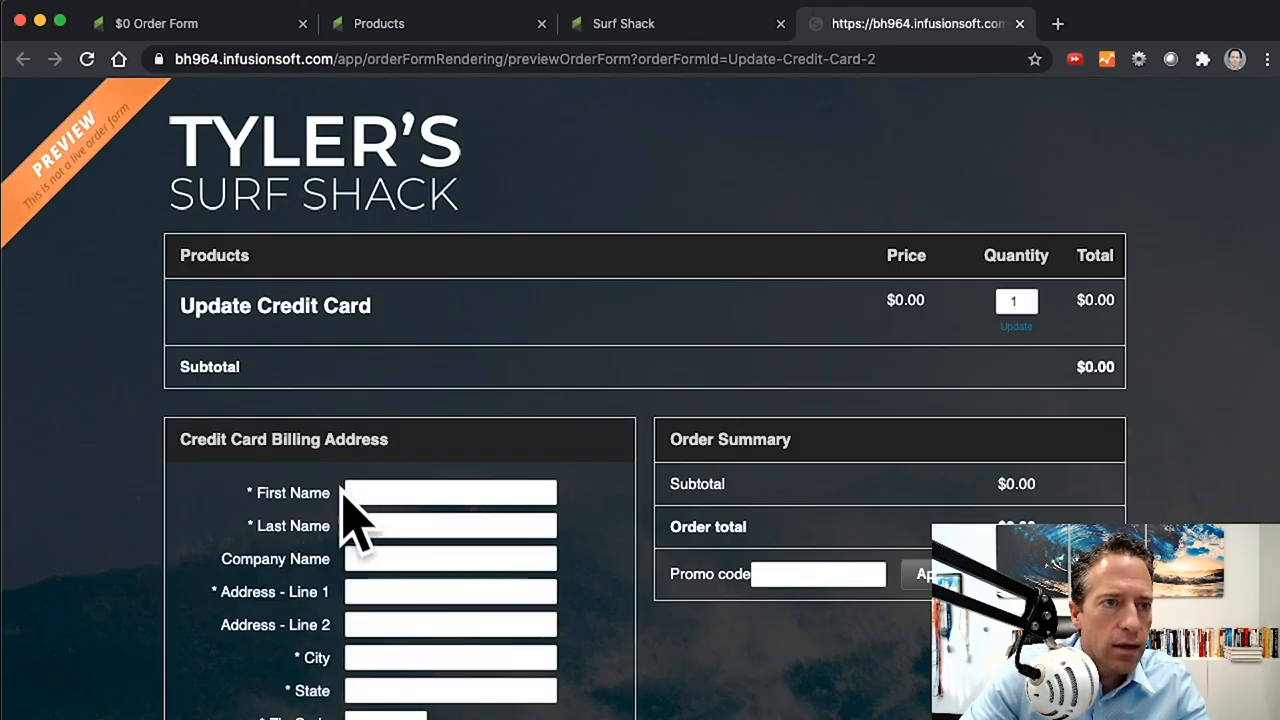
Scroll the refreshed preview to check the Credit Card Billing Address section
scroll("down", 3)
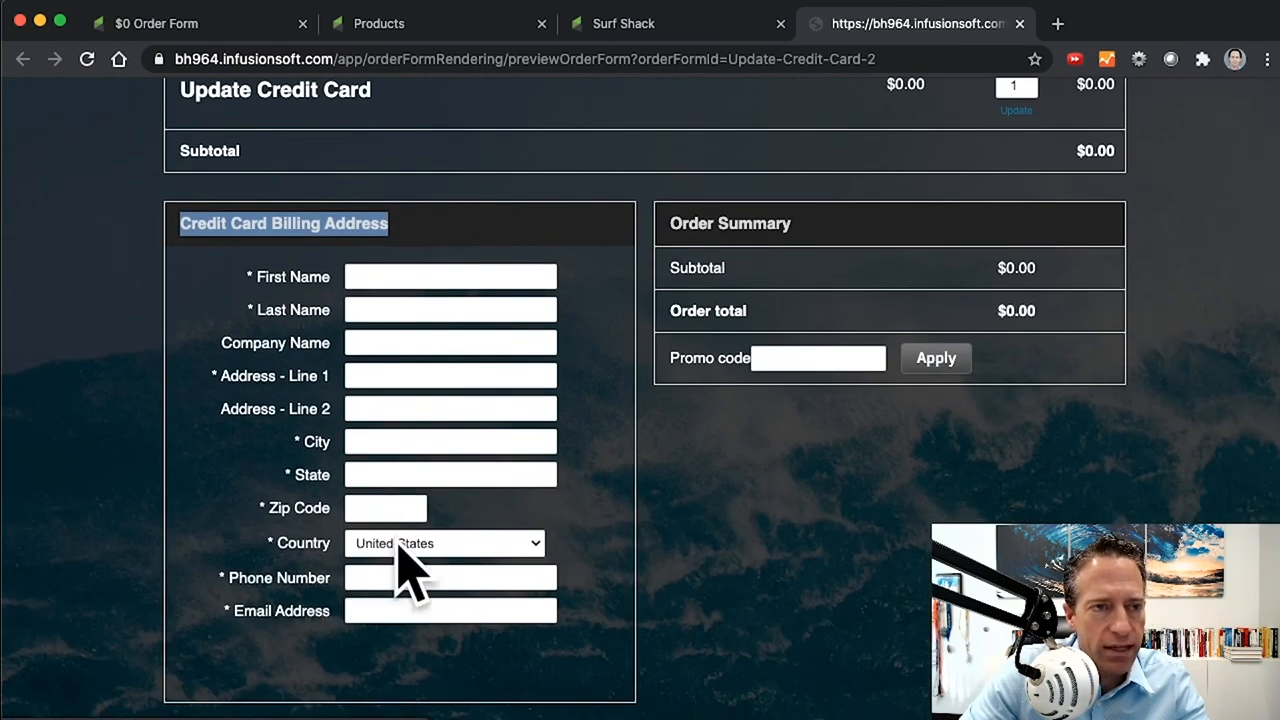
mouse_move(424, 684)
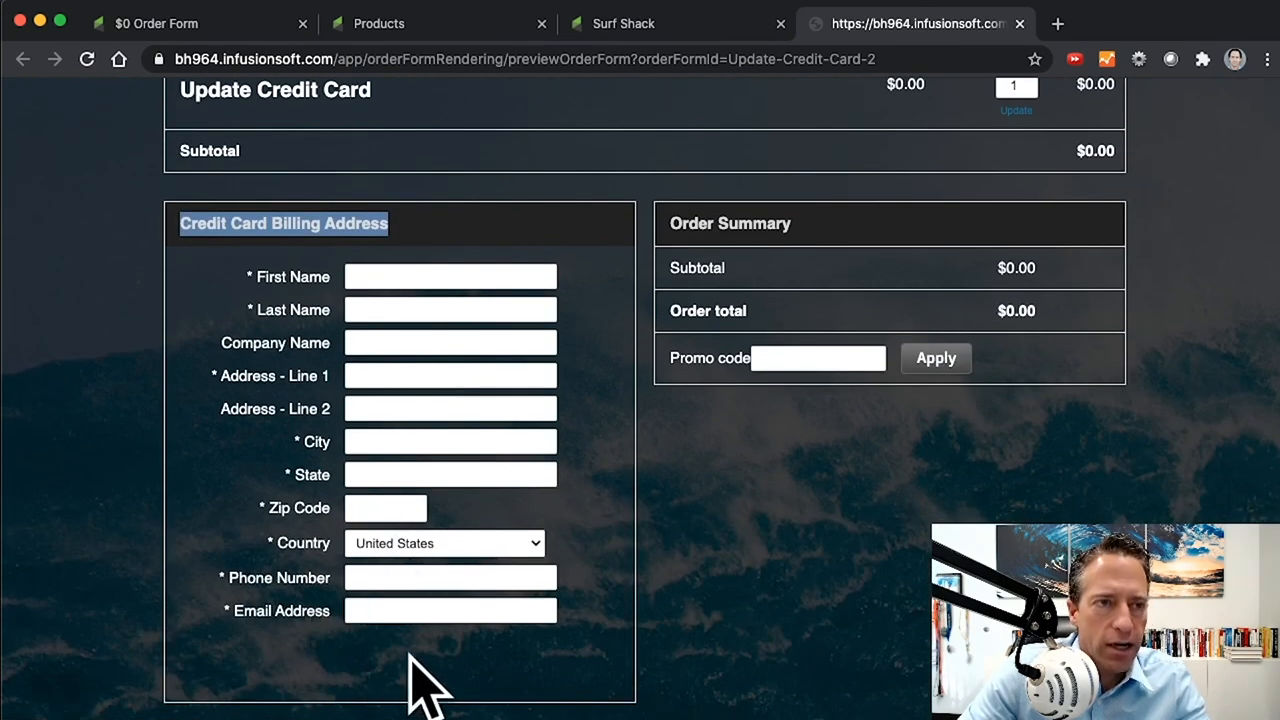
mouse_move(604, 490)
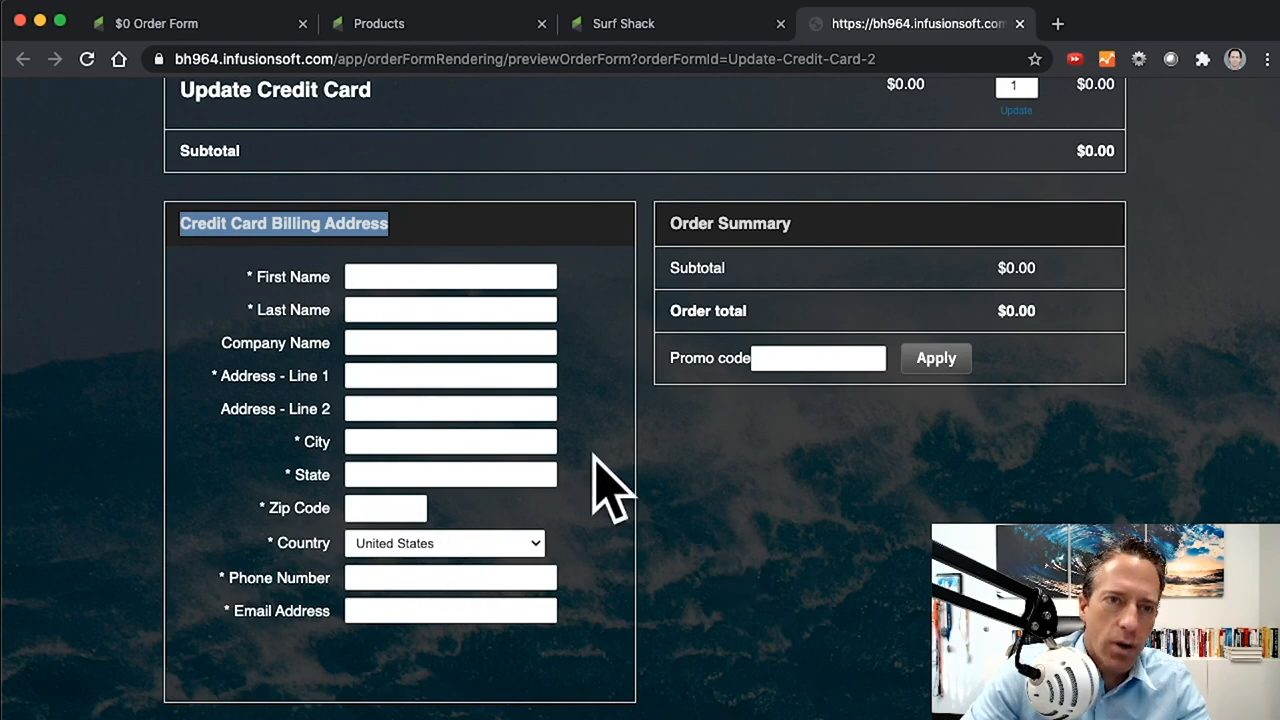
scroll("up", 3)
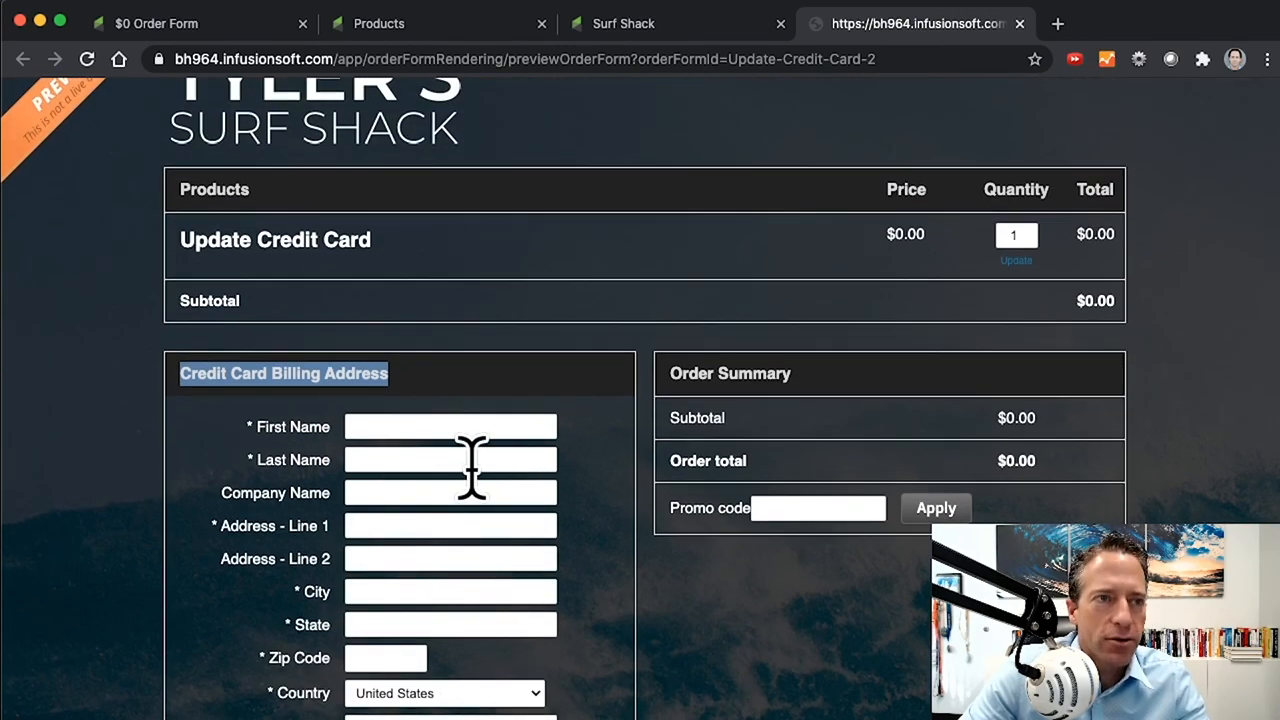
scroll("down", 3)
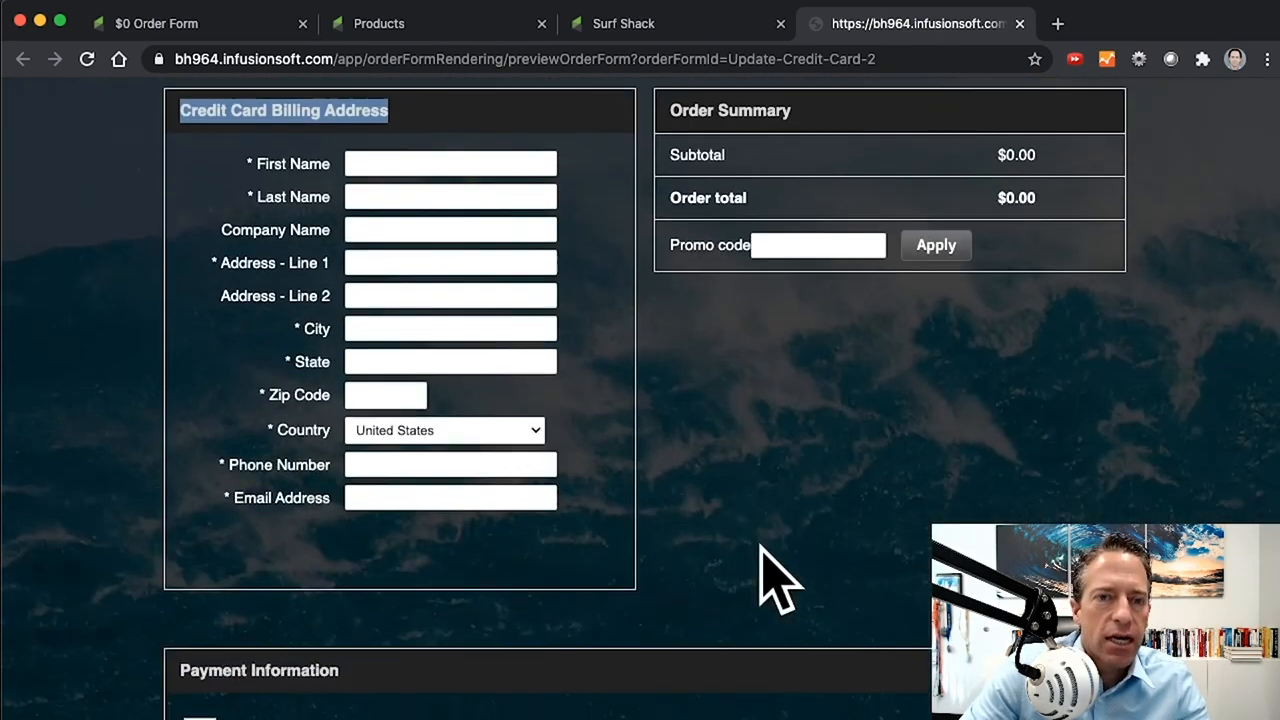
scroll("down", 3)
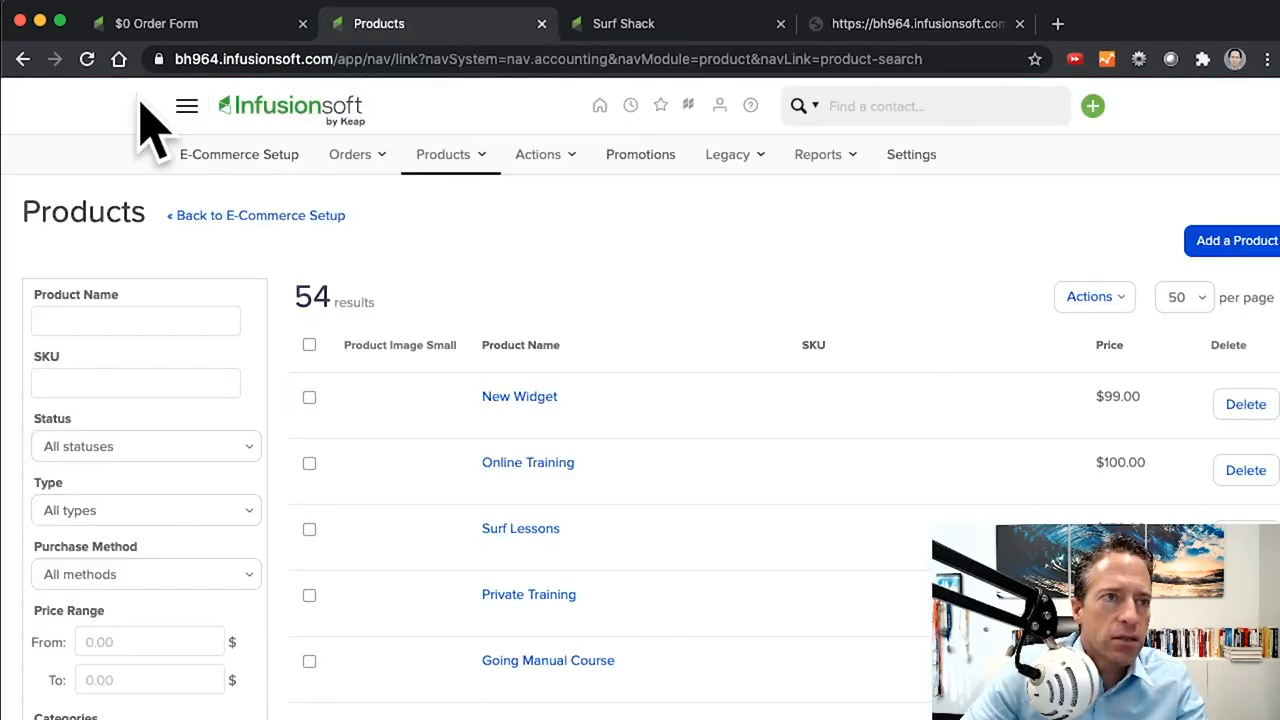
Create a new campaign named Billing Automation in the campaign builder
left_click(186, 106)
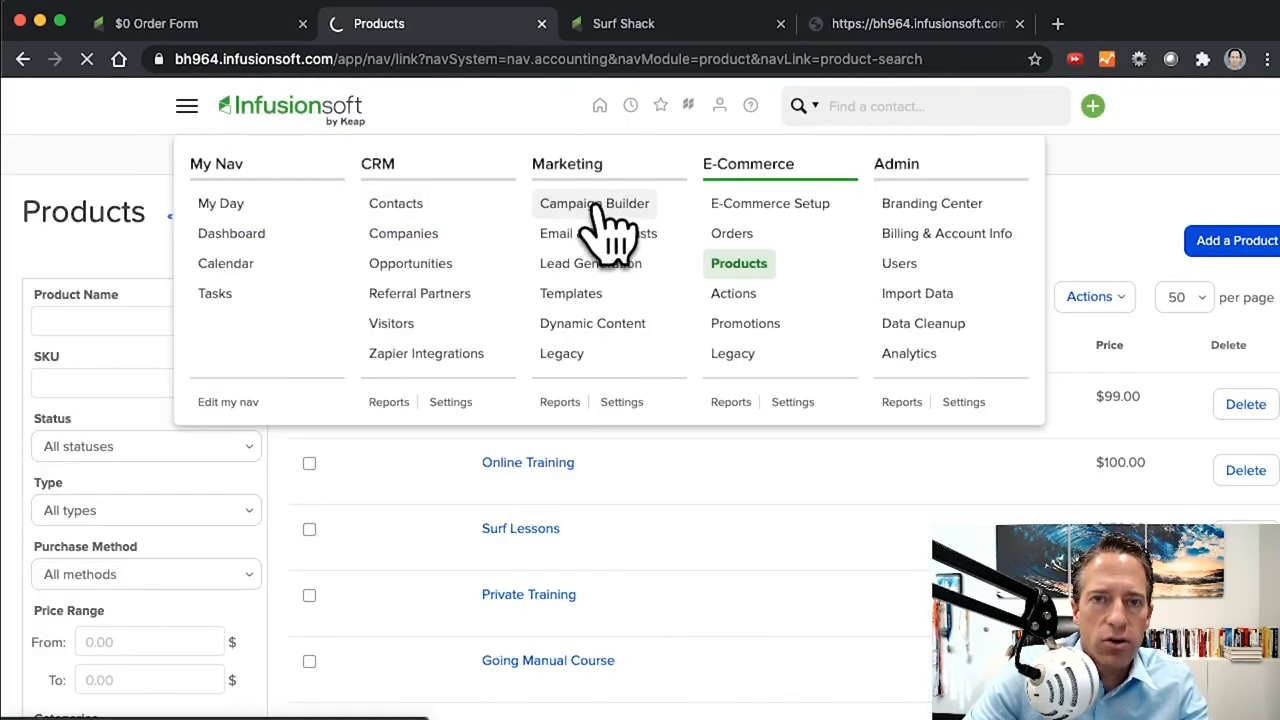
left_click(594, 204)
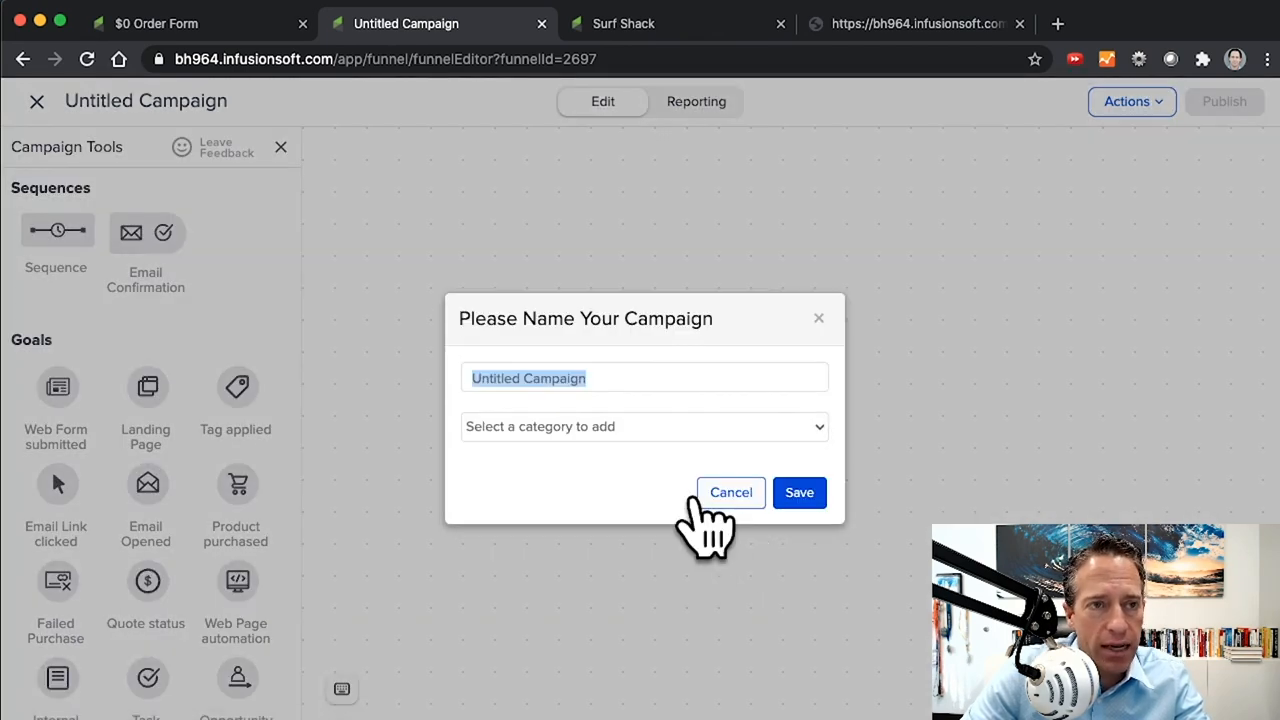
type("Billing Automation")
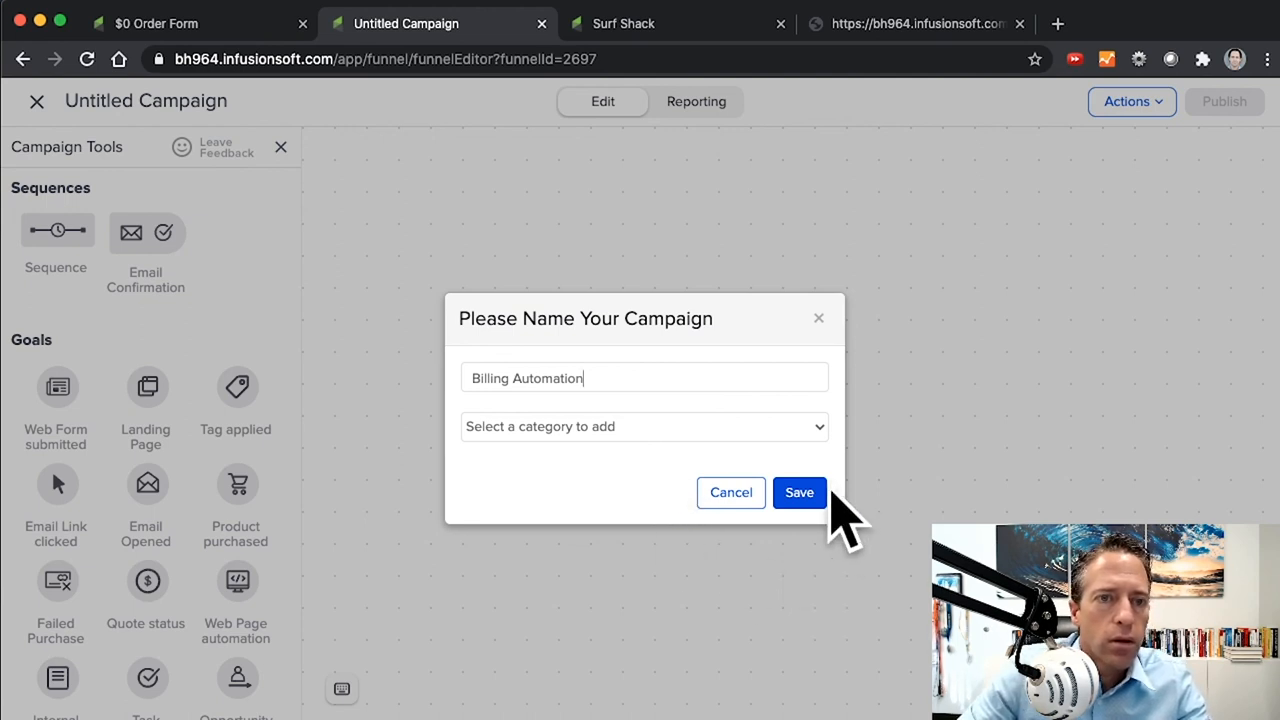
left_click(800, 492)
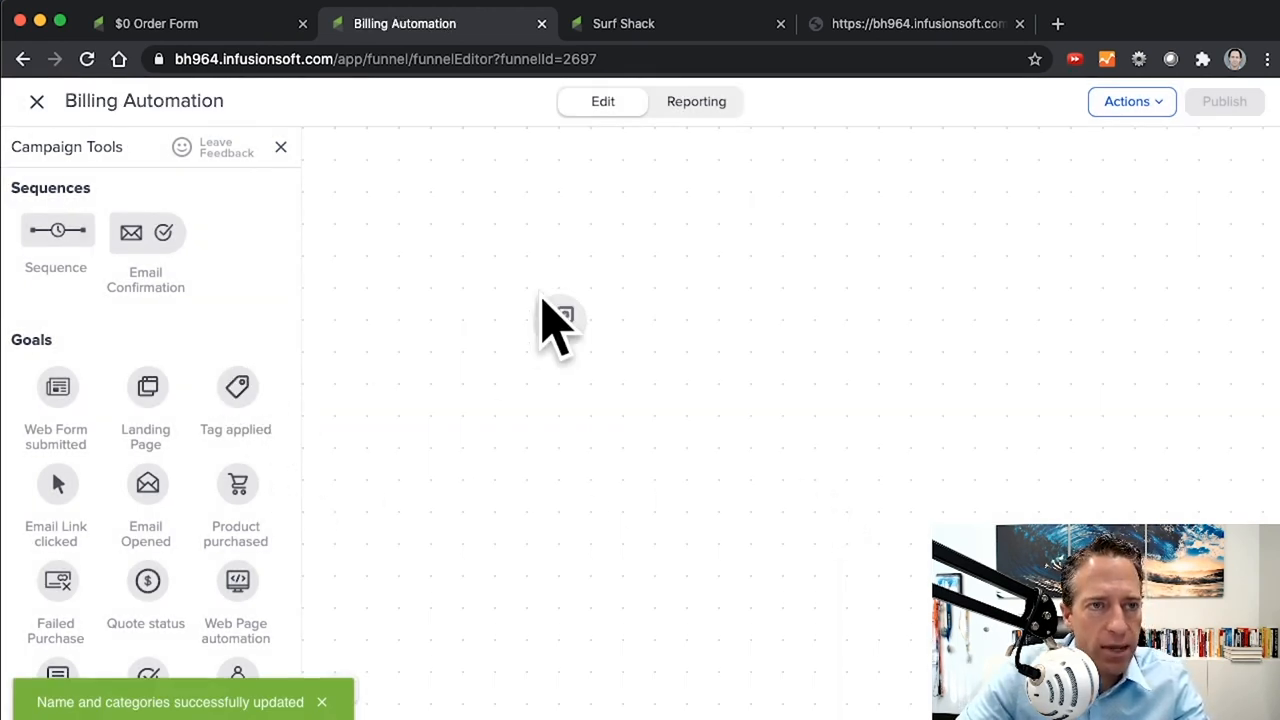
Add an Expired or Failed Credit Card tag goal followed by an Update Credit Card sequence
left_click_drag(236, 388, 556, 320)
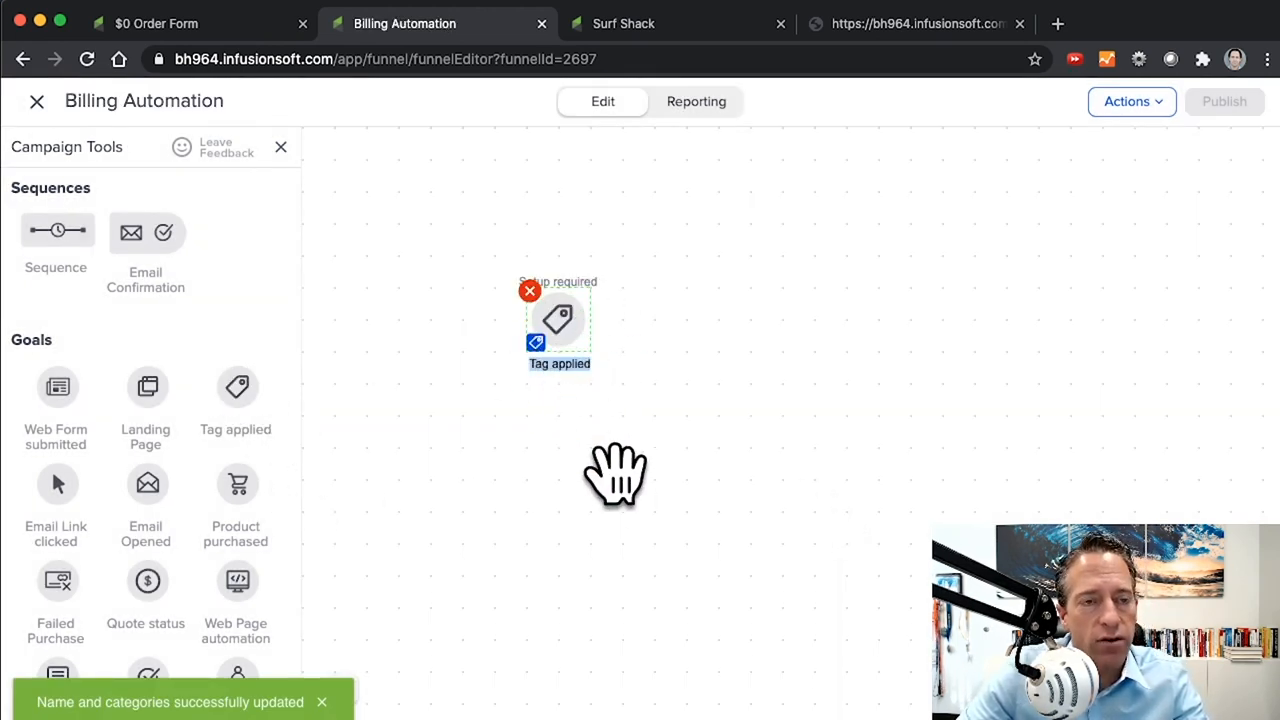
mouse_move(596, 478)
type("Expired or Failed F")
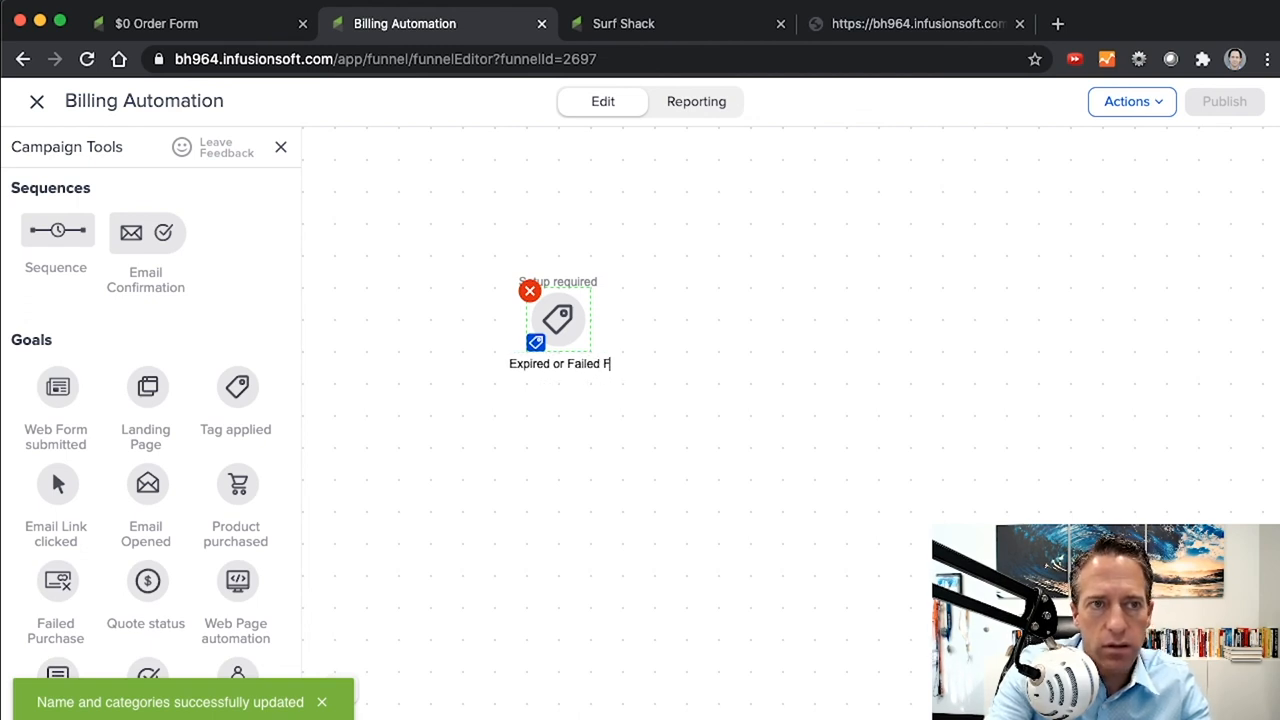
type("Credit Card")
type("U")
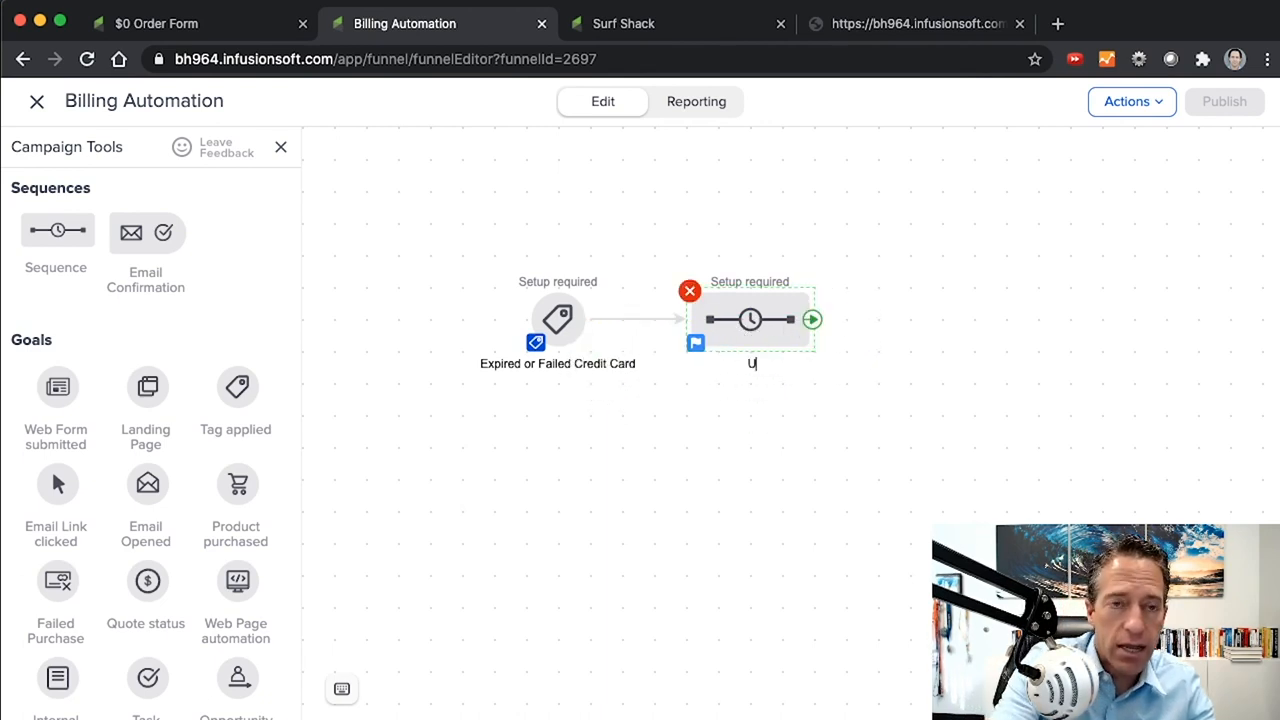
type("pdate Credit")
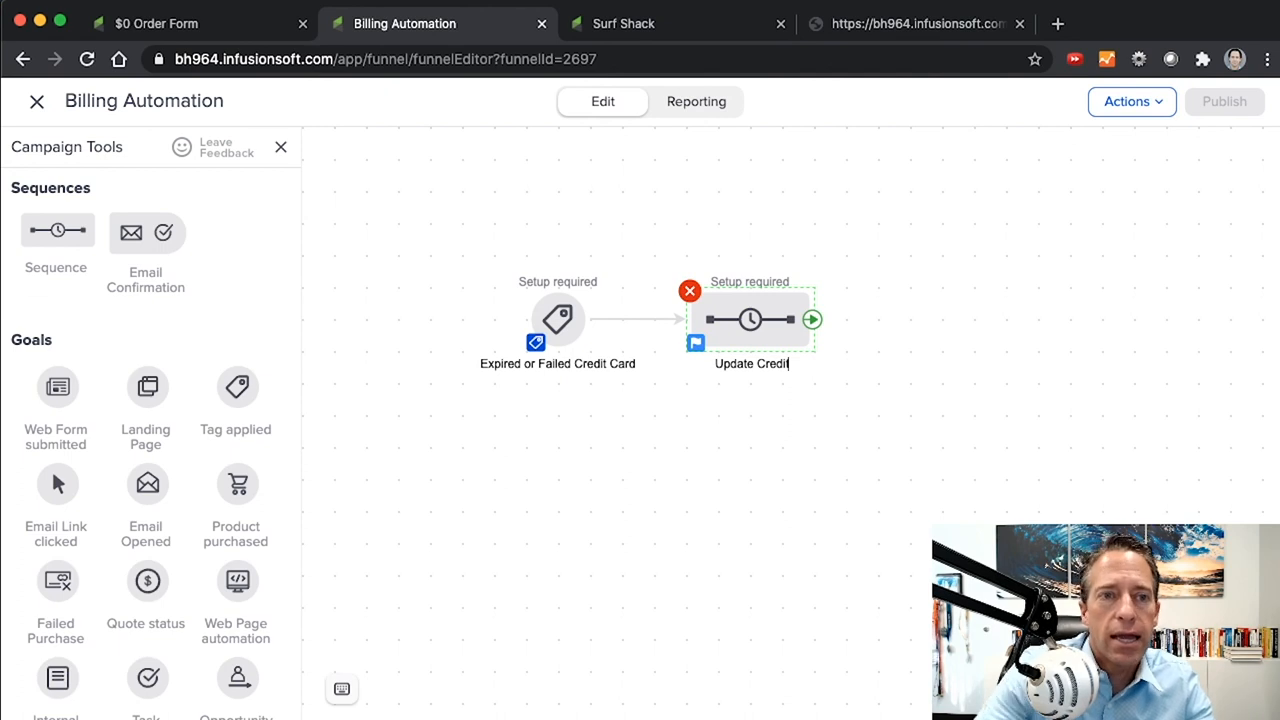
mouse_move(770, 376)
type("t Card")
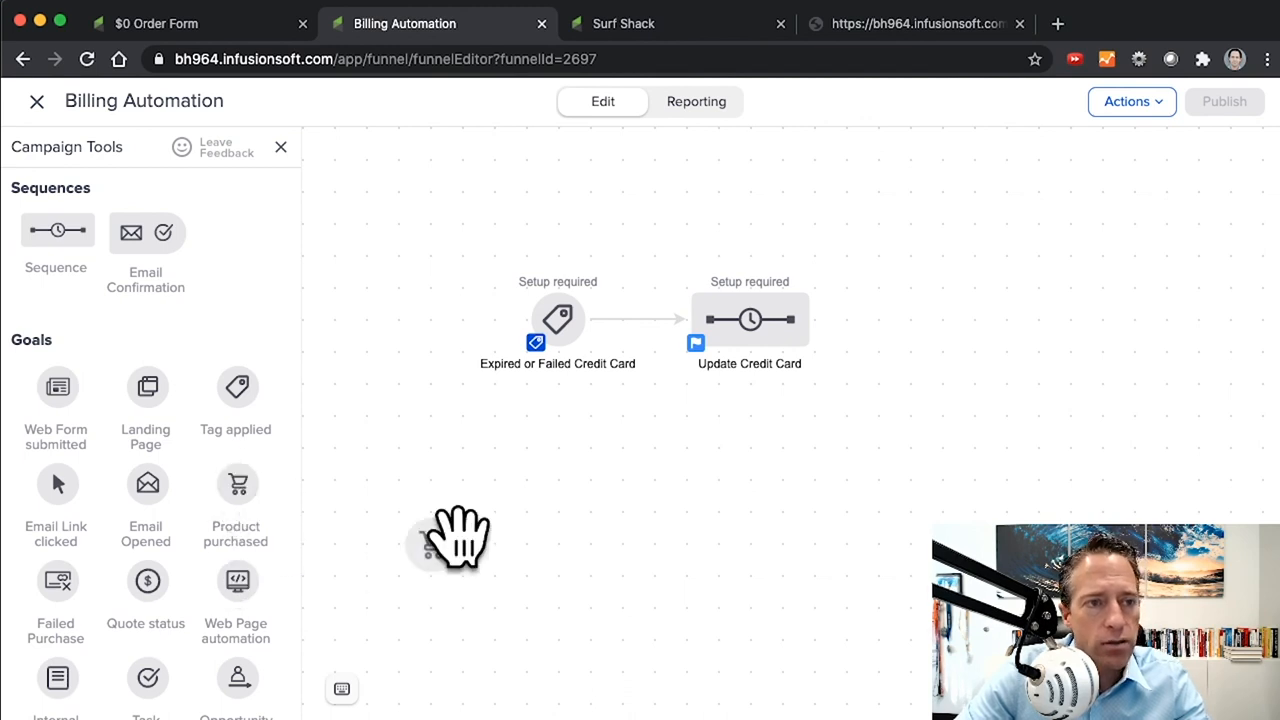
Place a Product purchased goal after the Update Credit Card sequence and begin configuring it
left_click_drag(236, 482, 910, 320)
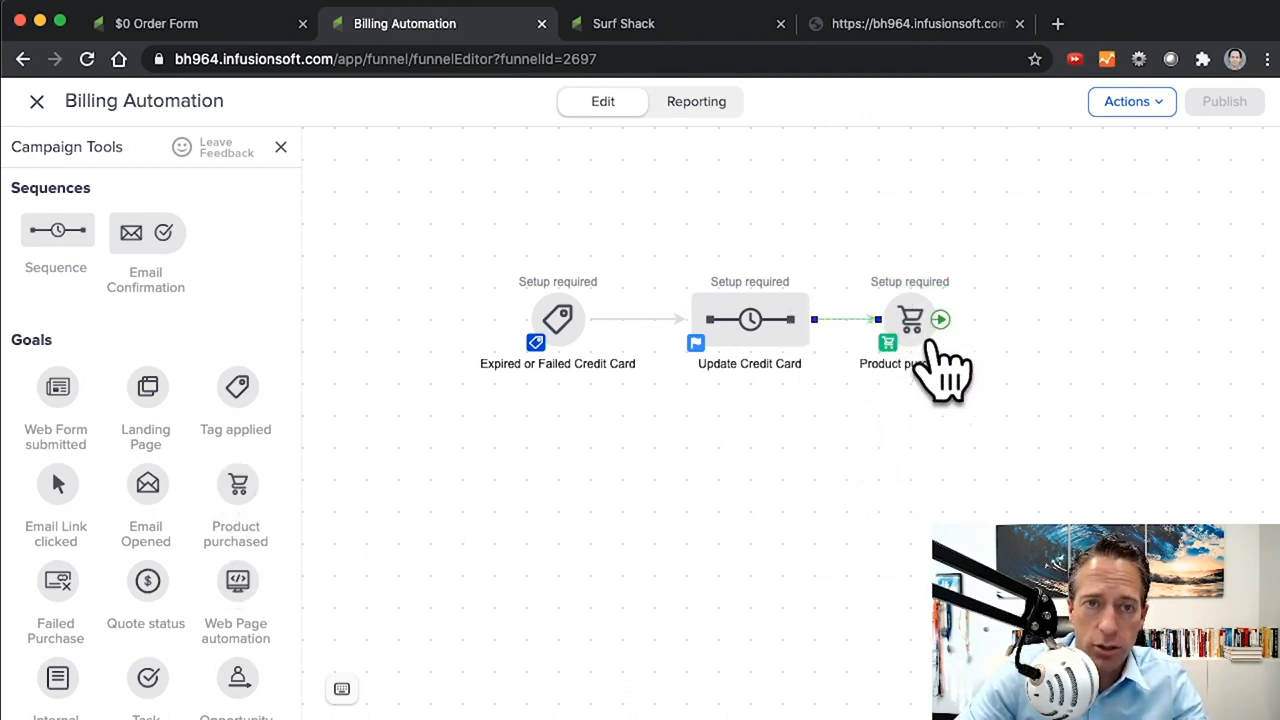
left_click(910, 320)
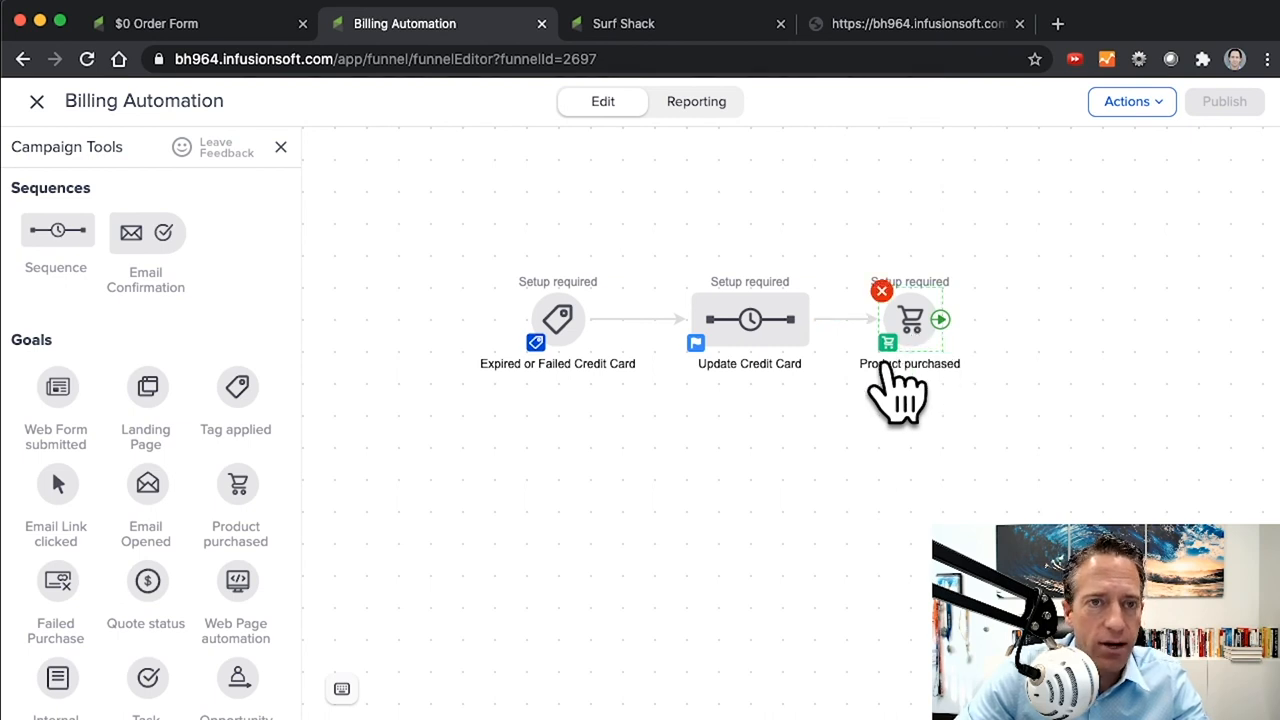
left_click(910, 318)
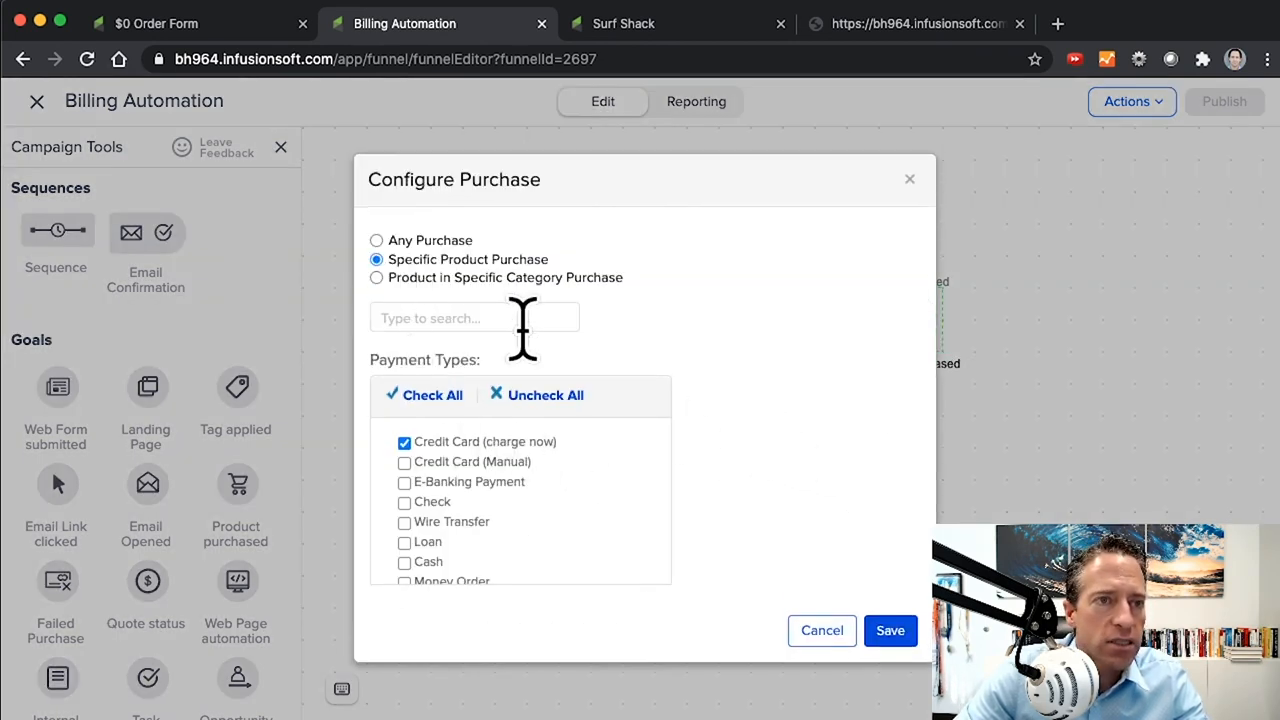
Set it to a specific purchase of the Update Credit Card product, counting $0 invoices, and save
type("up")
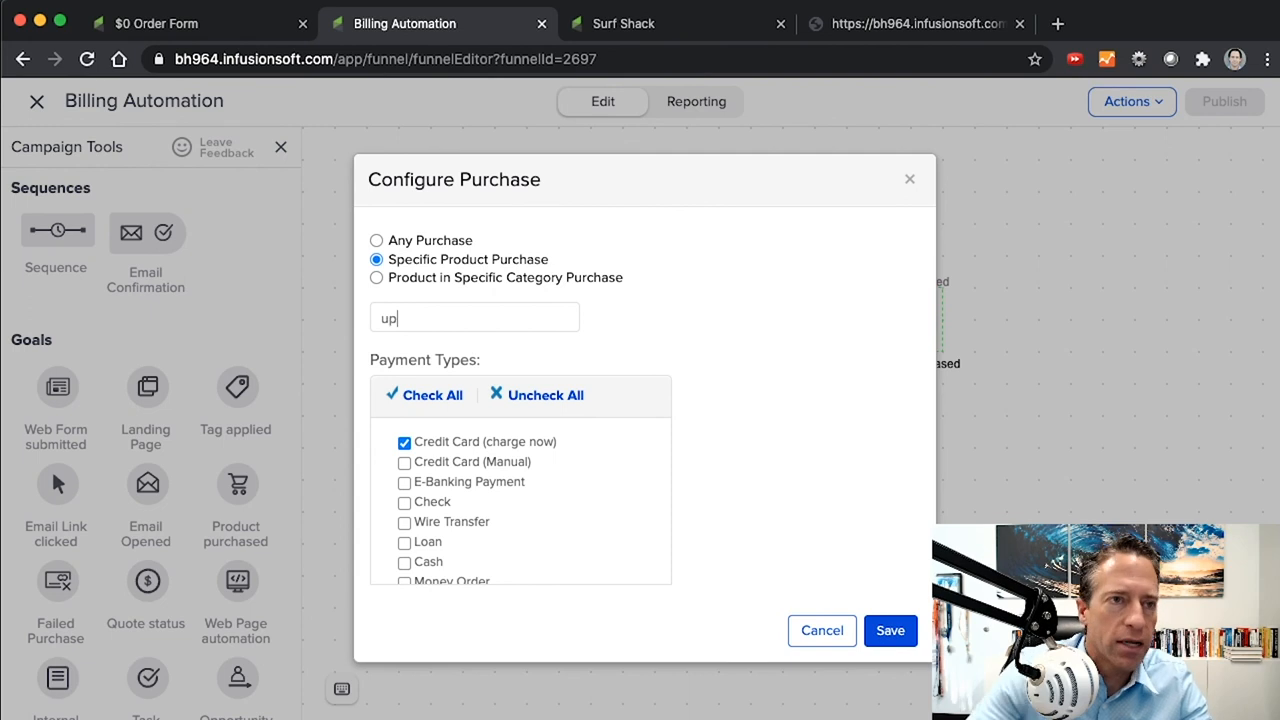
type("Update Credit Card")
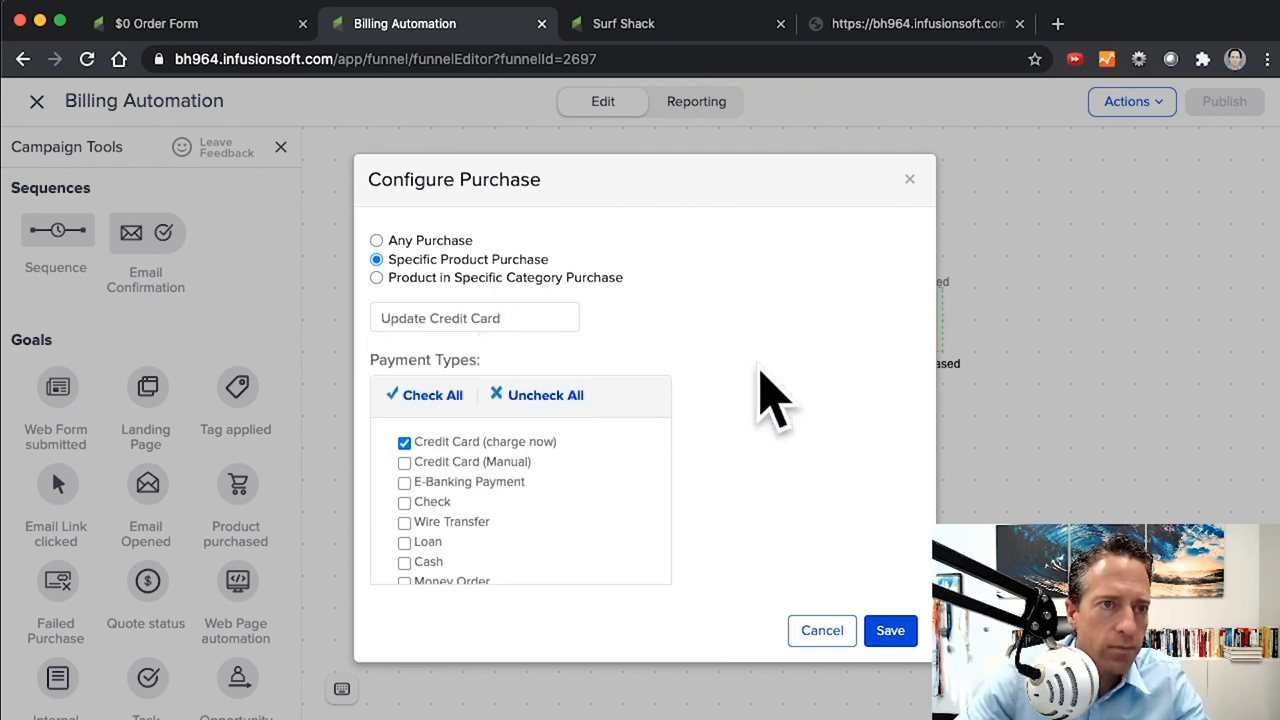
scroll("down", 3)
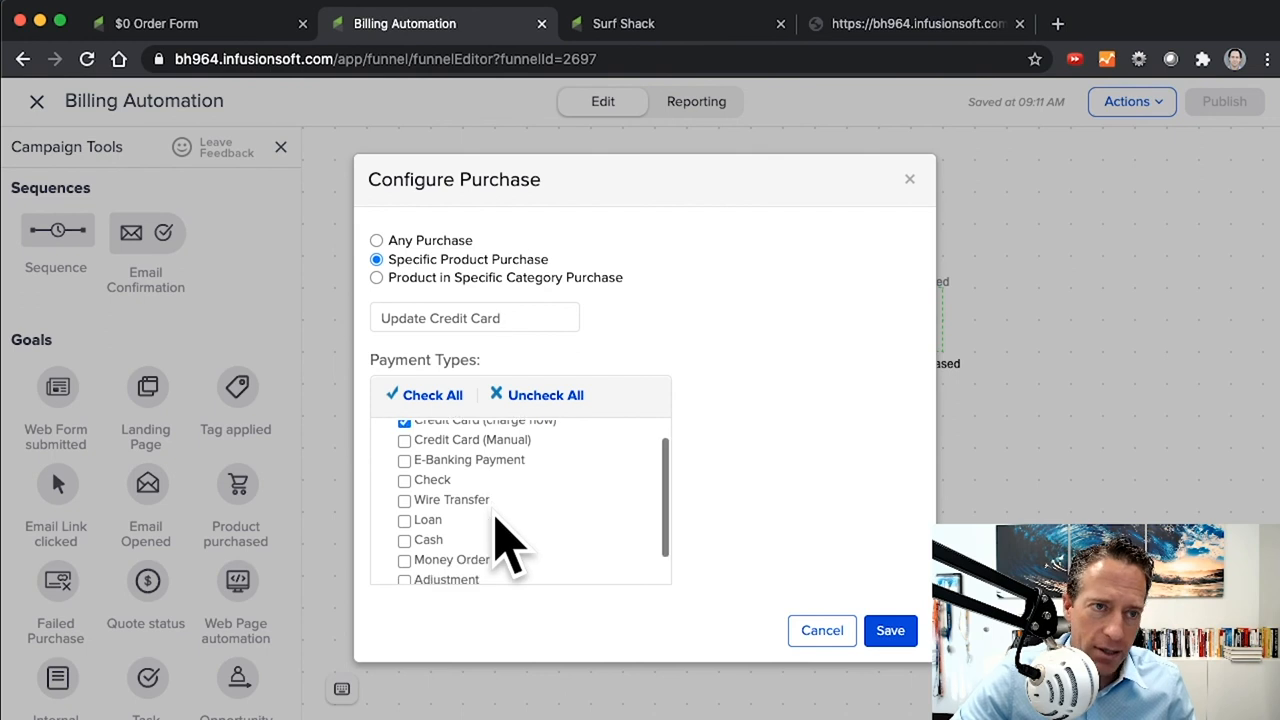
left_click(404, 568)
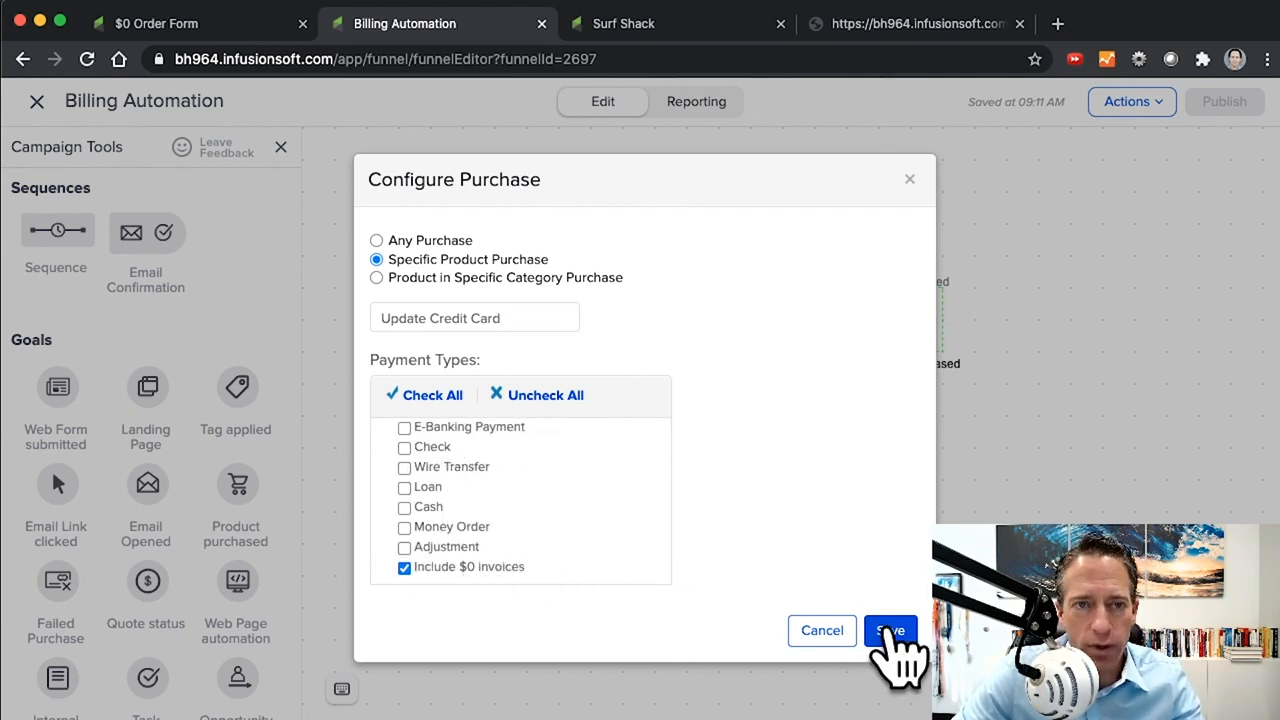
left_click(888, 630)
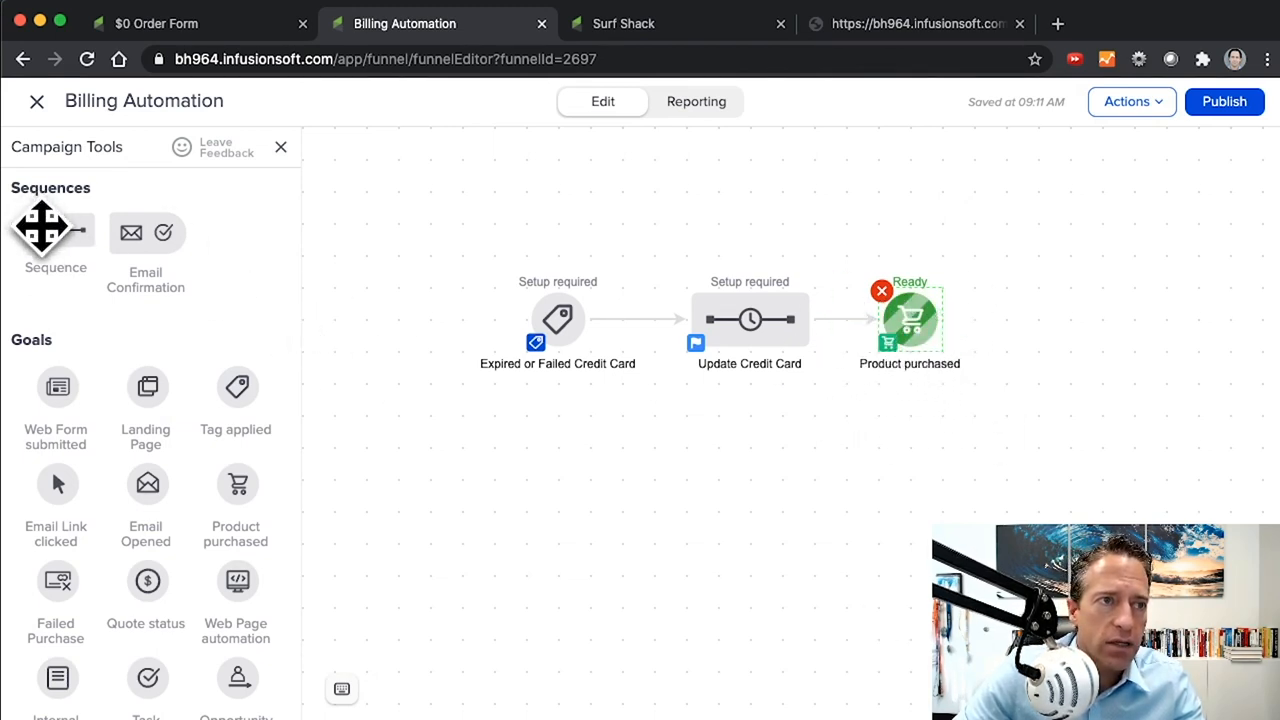
Add a new untitled sequence to the right of the Product purchased goal
left_click_drag(56, 230, 1100, 320)
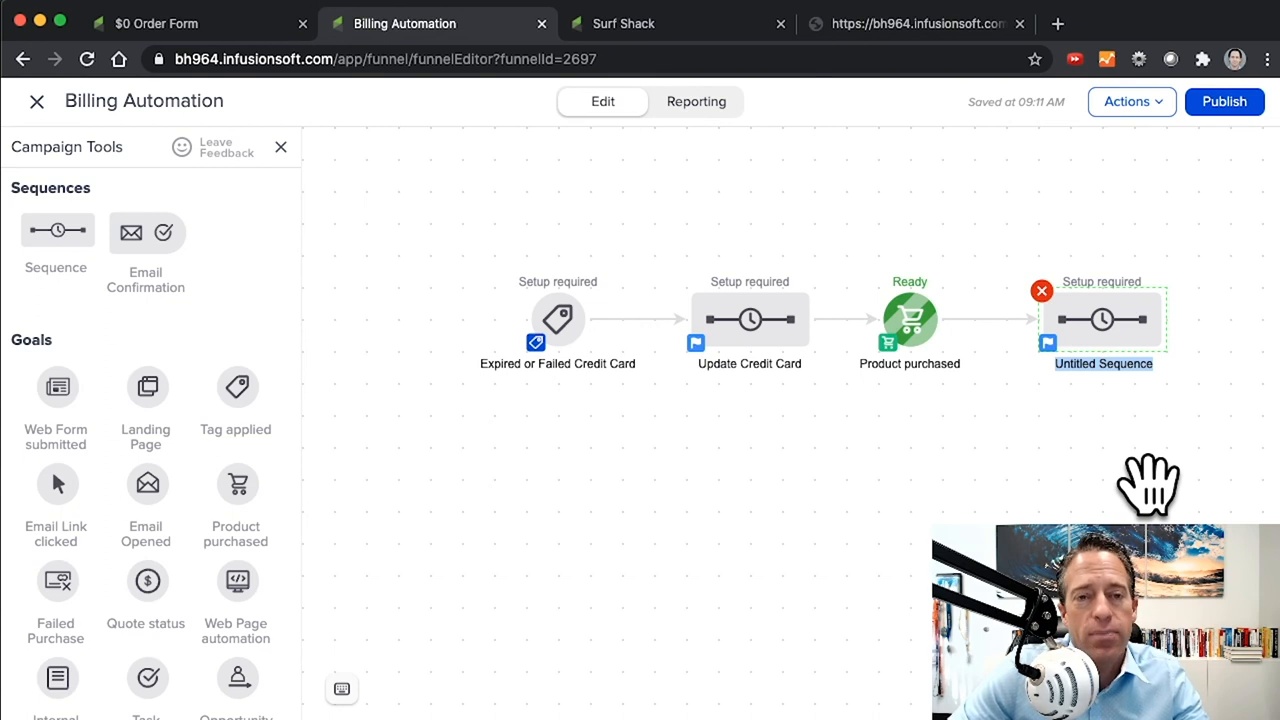
mouse_move(976, 476)
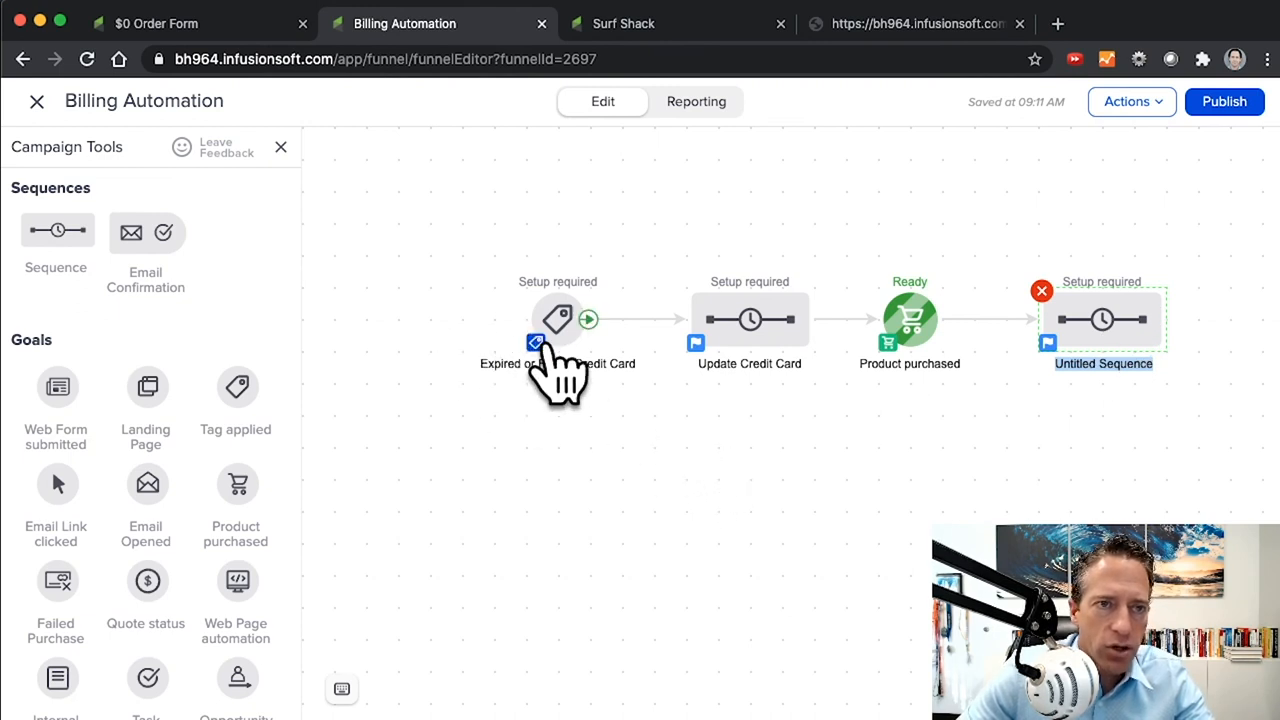
mouse_move(38, 104)
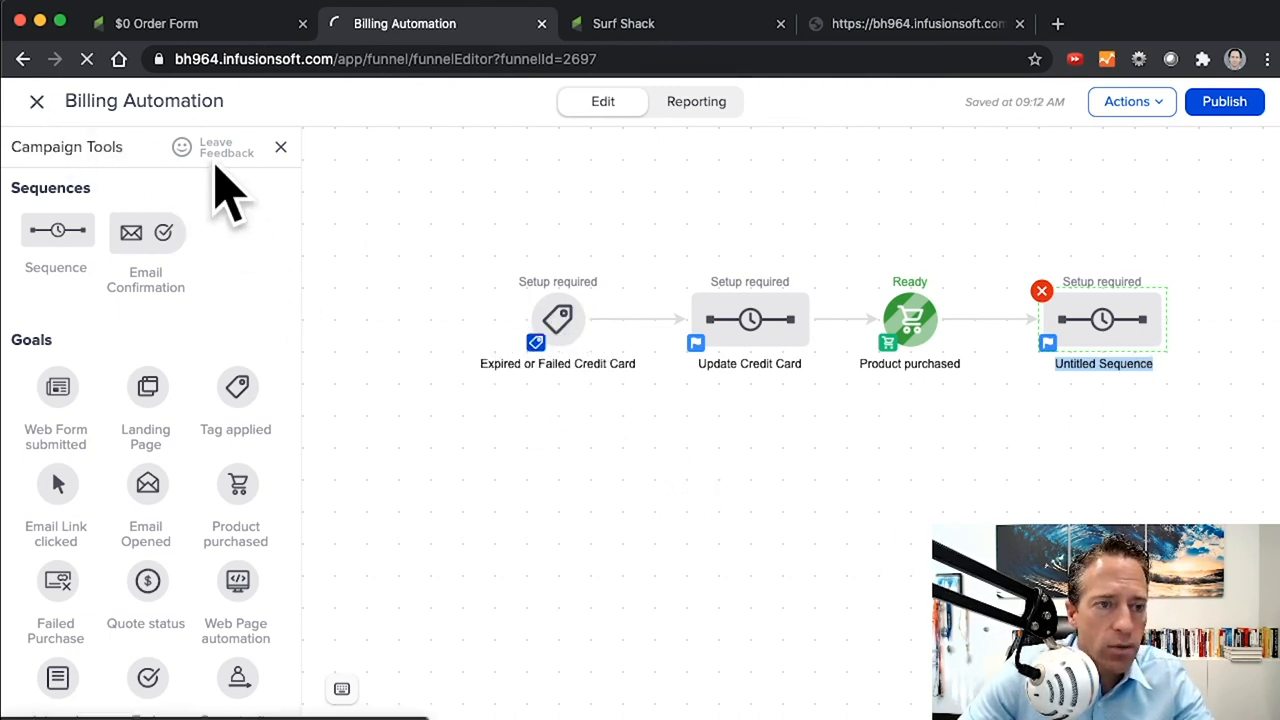
Leave the campaign for E-Commerce settings and start a legacy trigger for credit card autocharge attempts
left_click(696, 100)
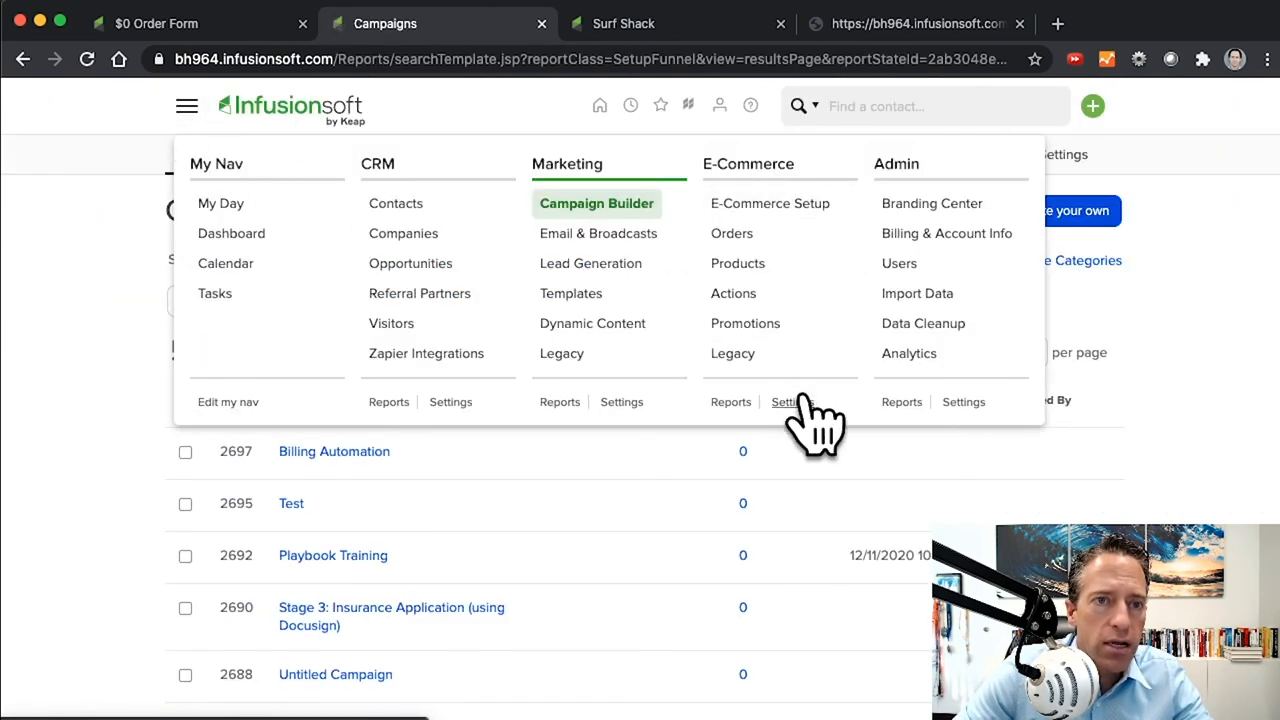
left_click(790, 400)
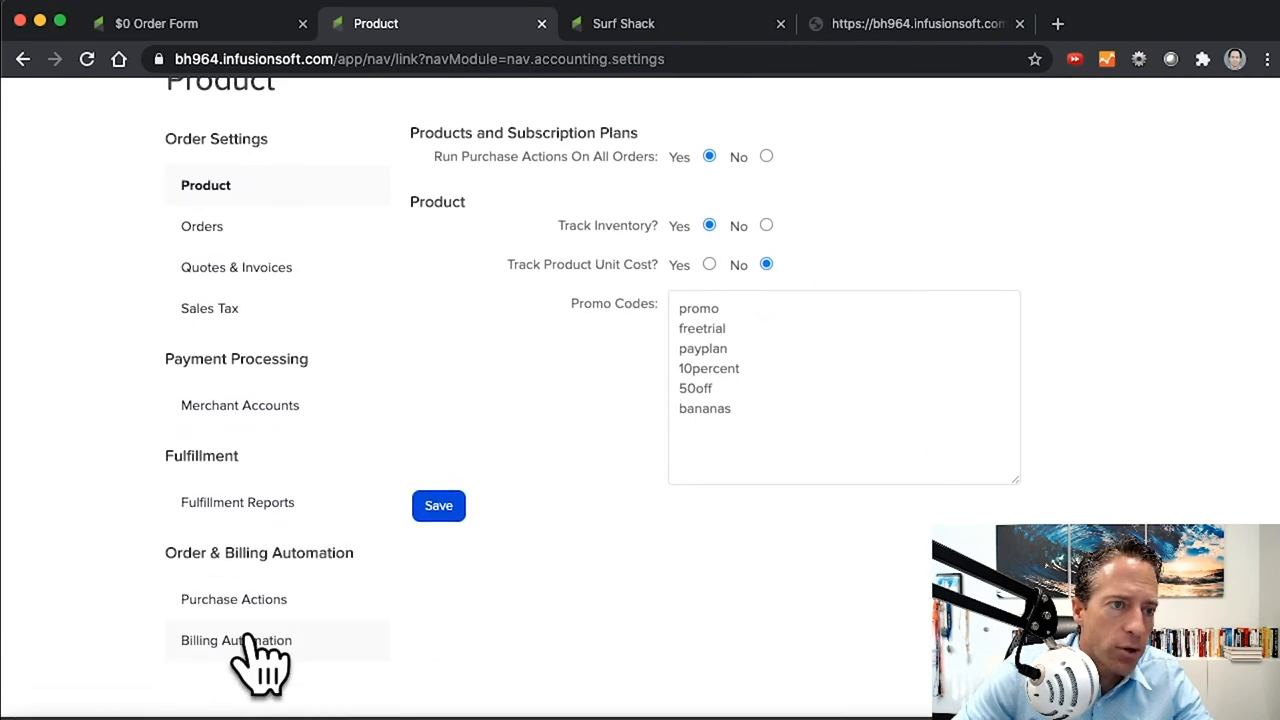
left_click(236, 640)
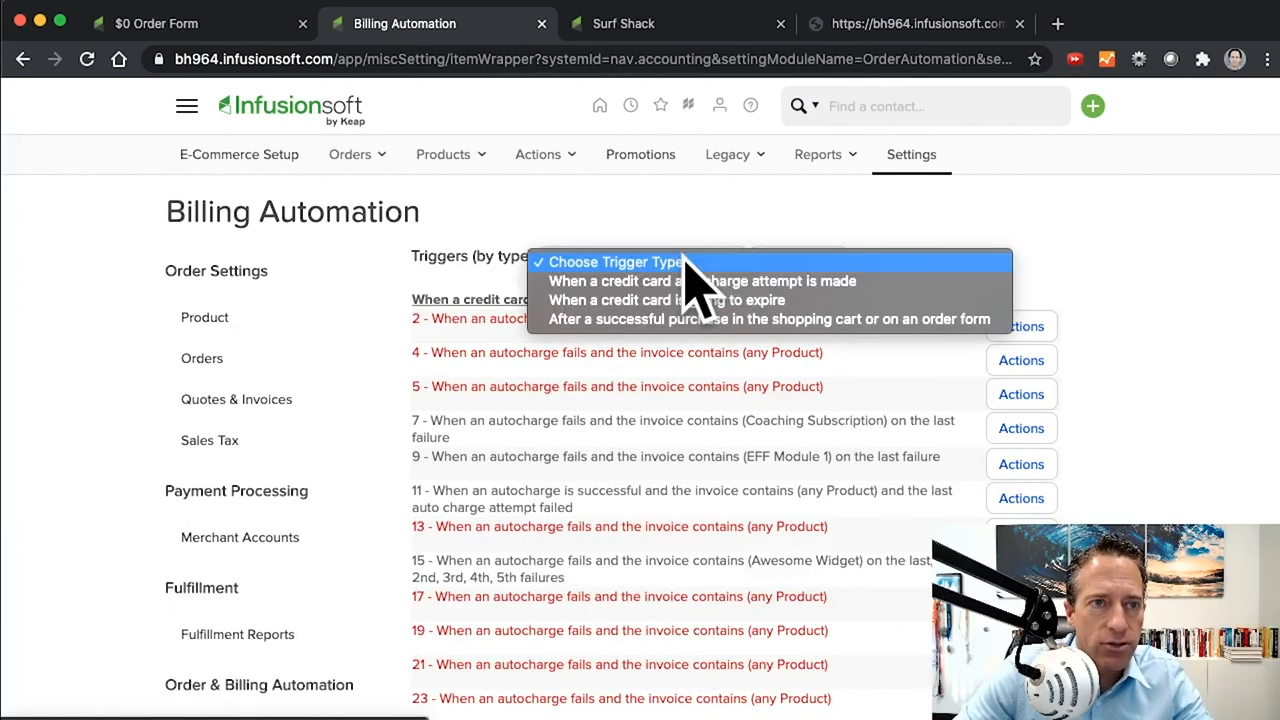
mouse_move(730, 300)
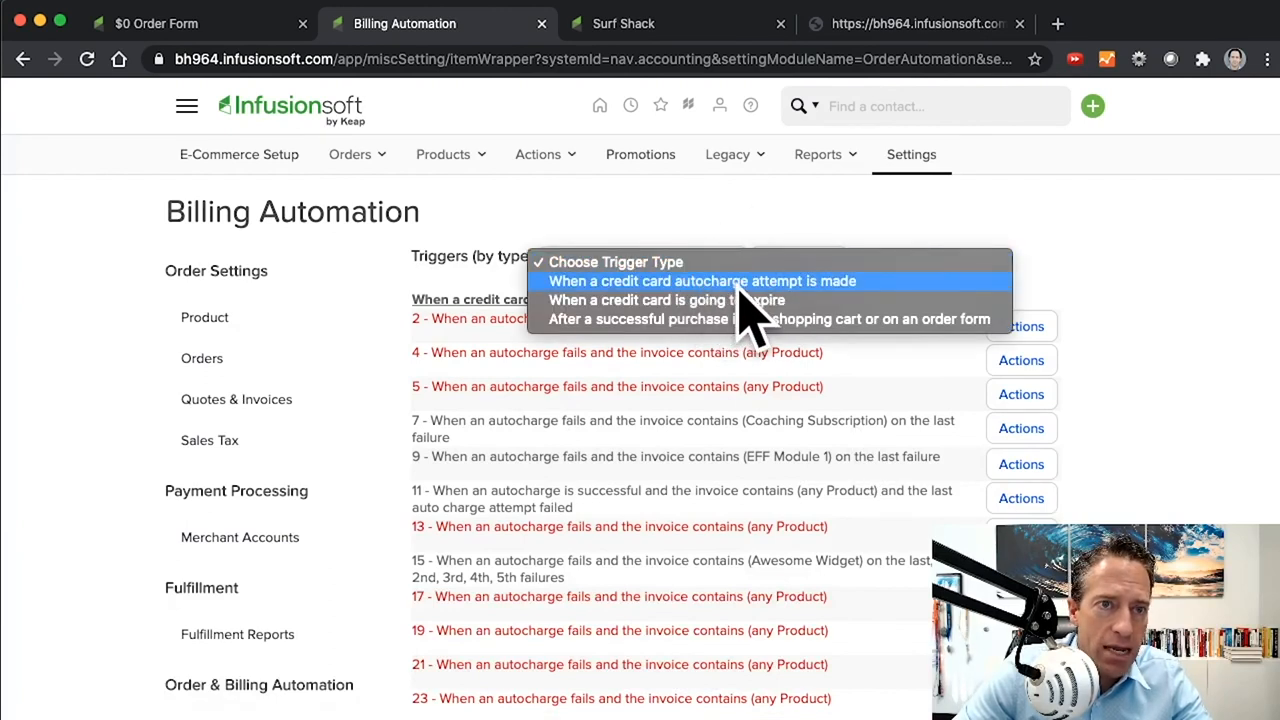
left_click(700, 280)
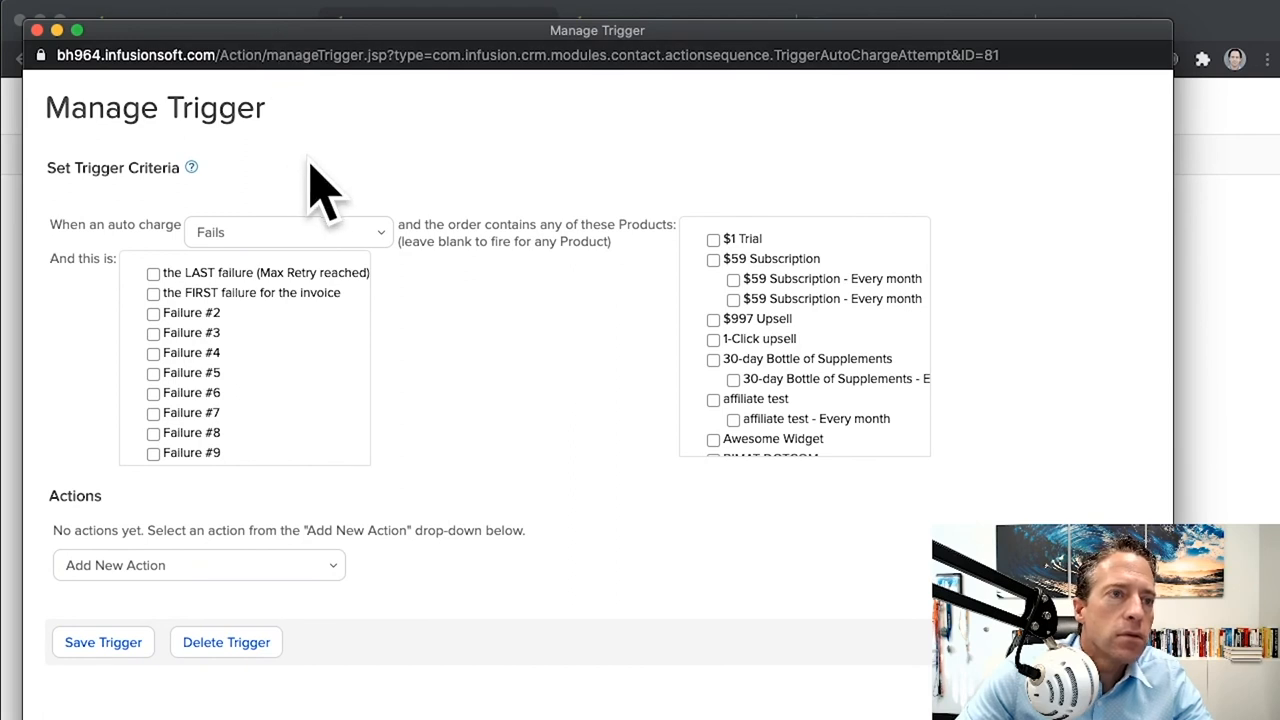
mouse_move(320, 260)
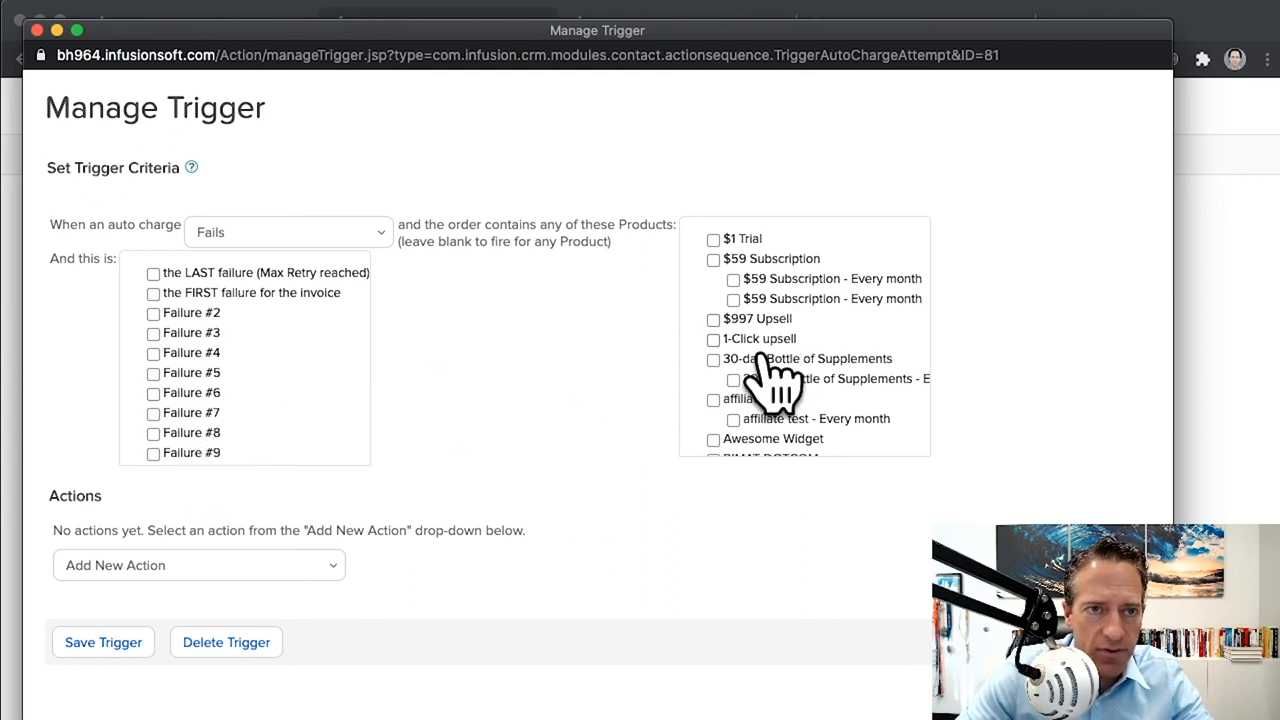
mouse_move(300, 450)
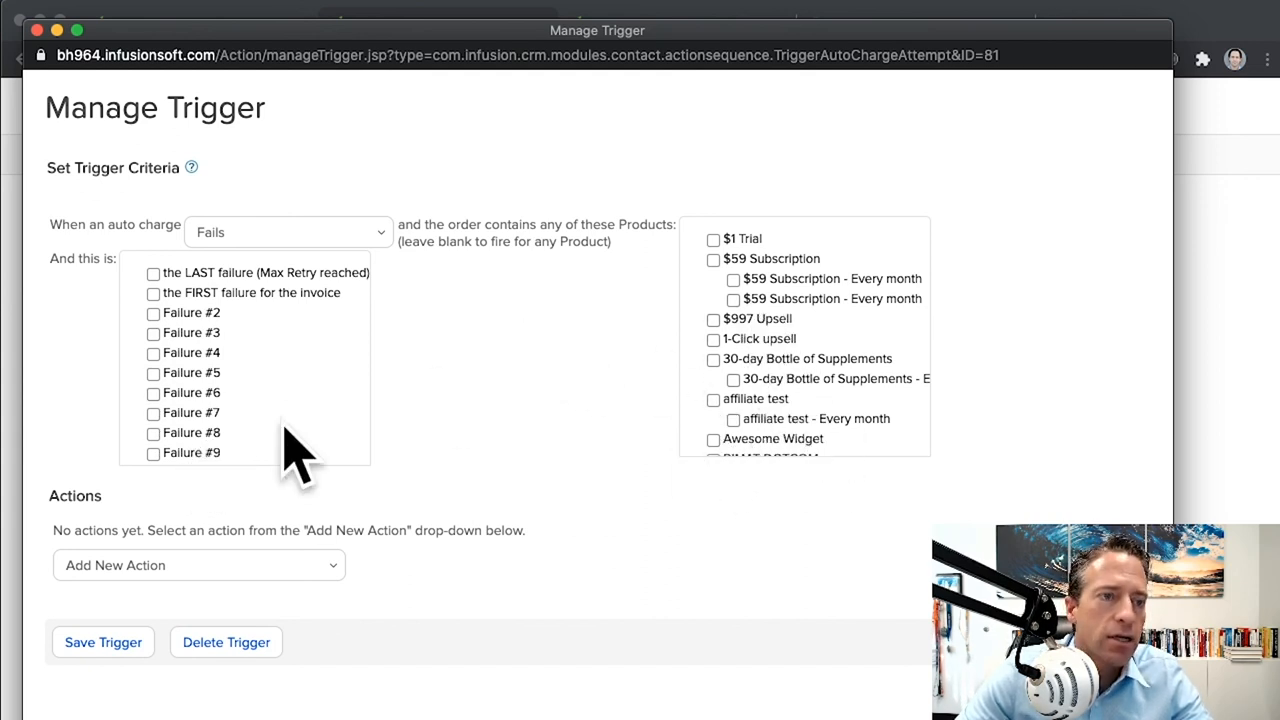
mouse_move(184, 584)
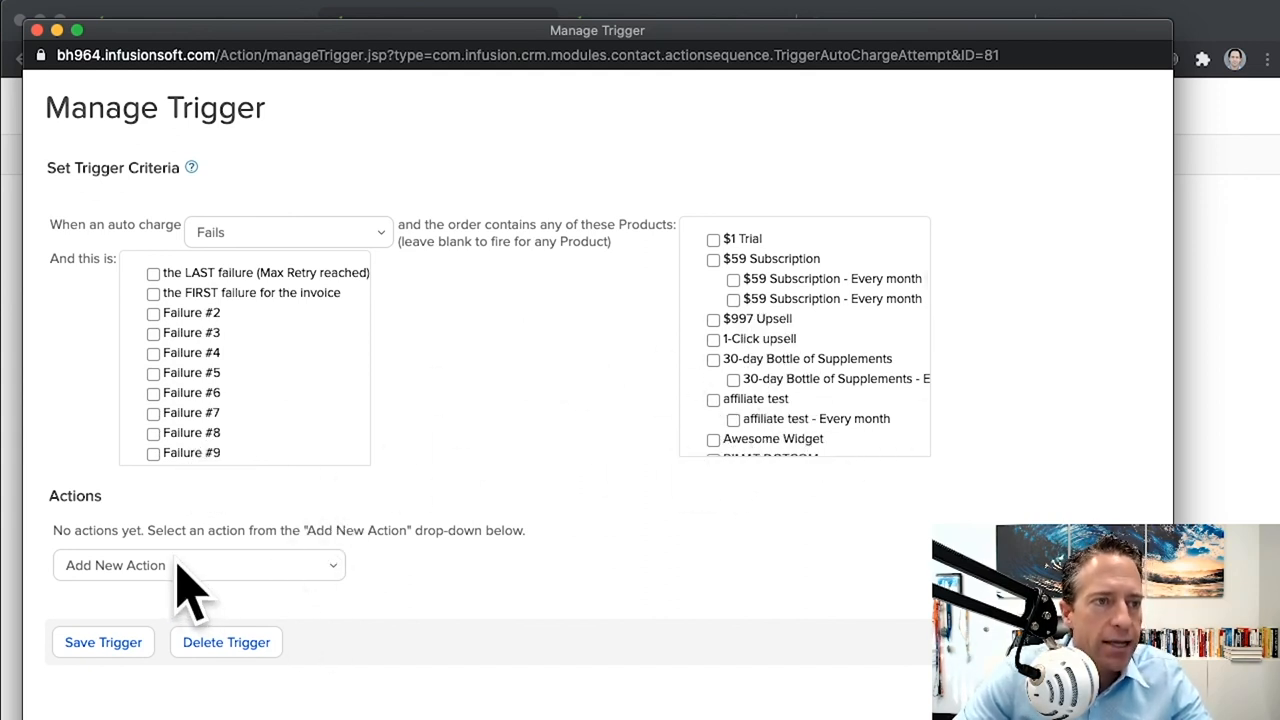
Review the trigger action choices, discard the trigger, and reopen the Billing Automation campaign
left_click(200, 564)
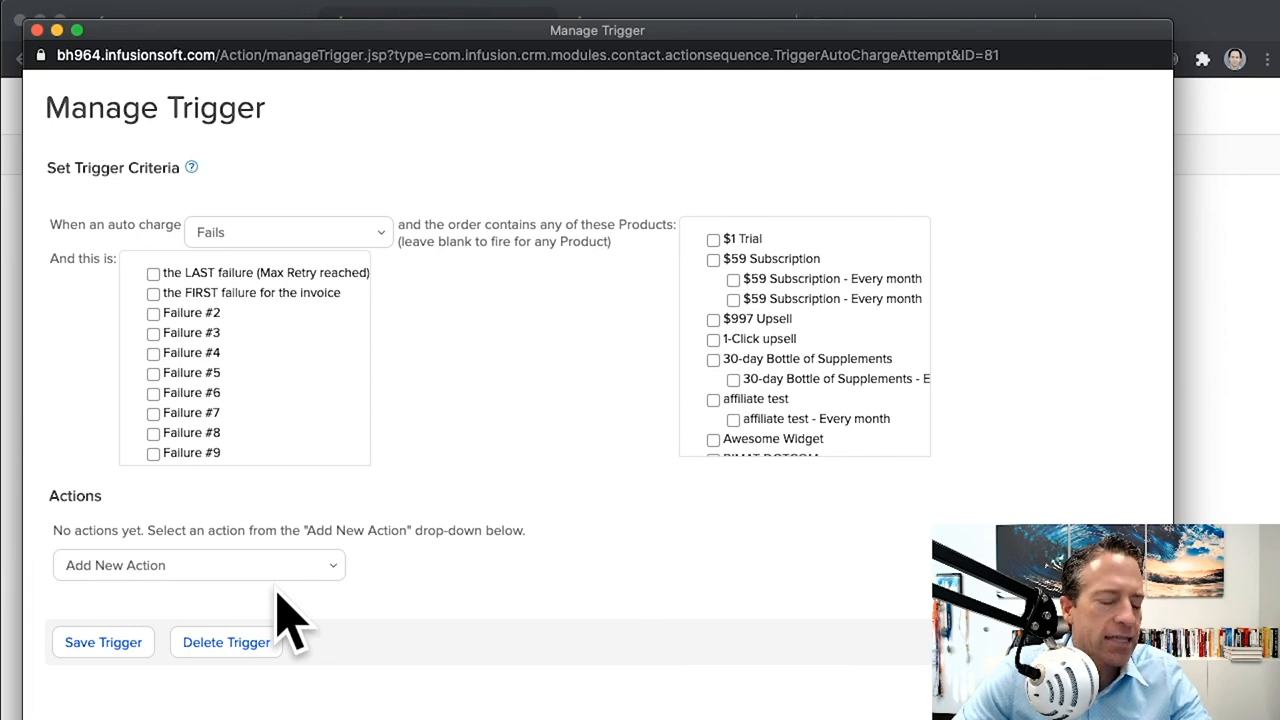
left_click(198, 564)
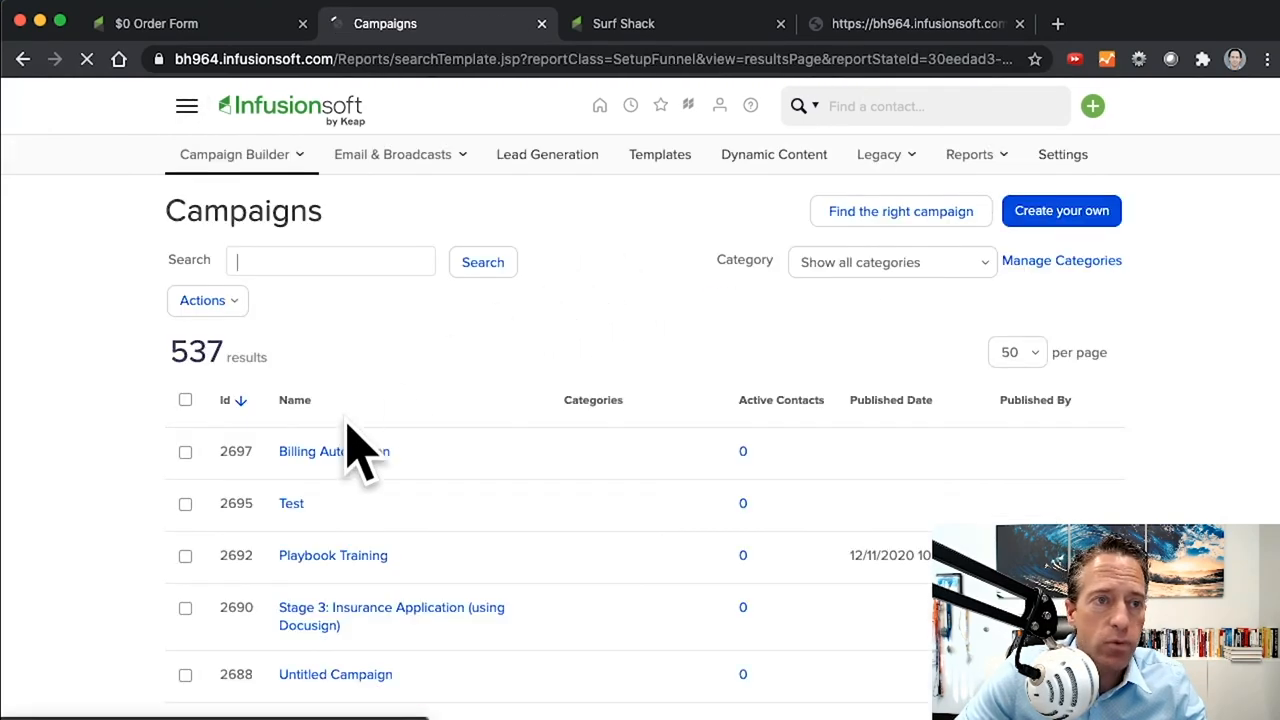
left_click(332, 452)
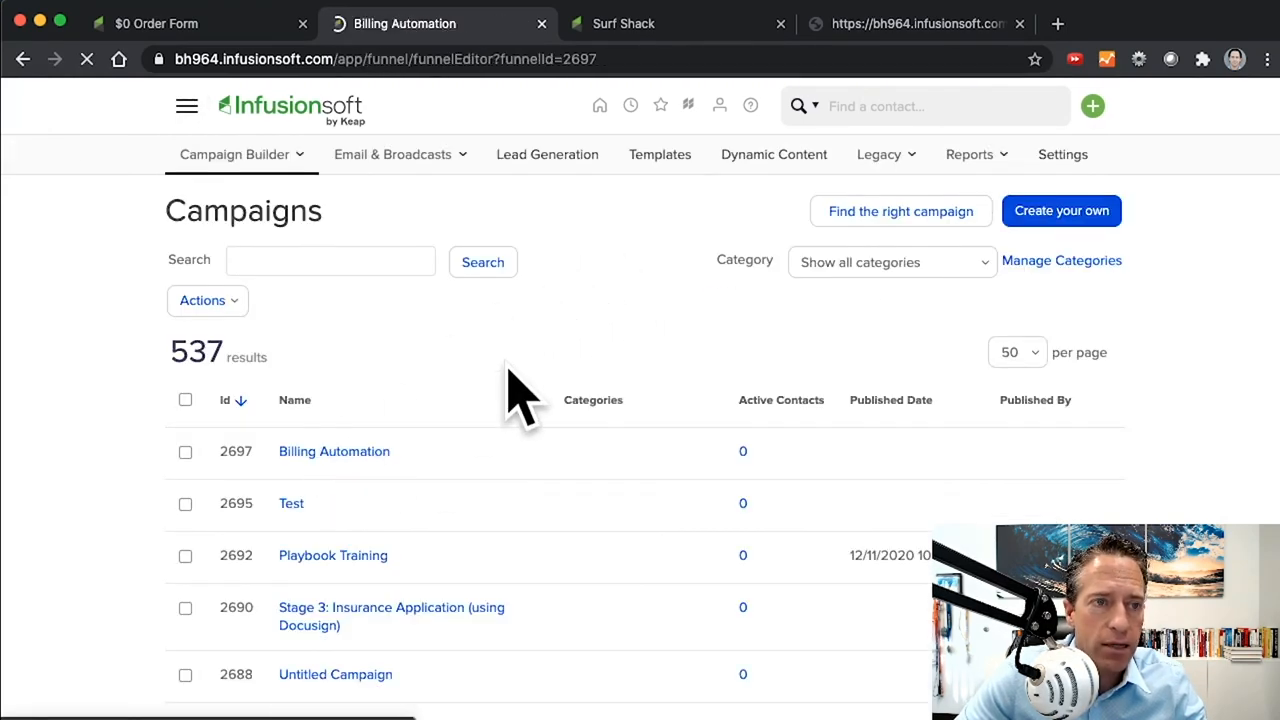
left_click(334, 452)
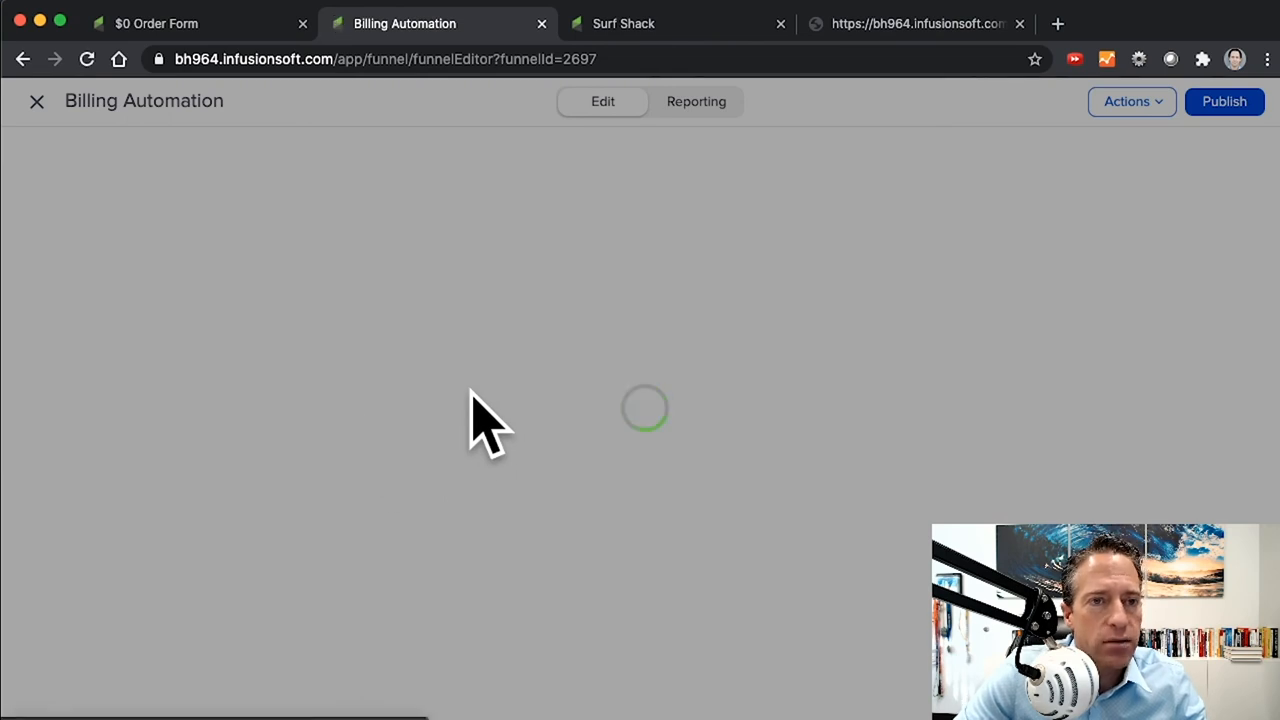